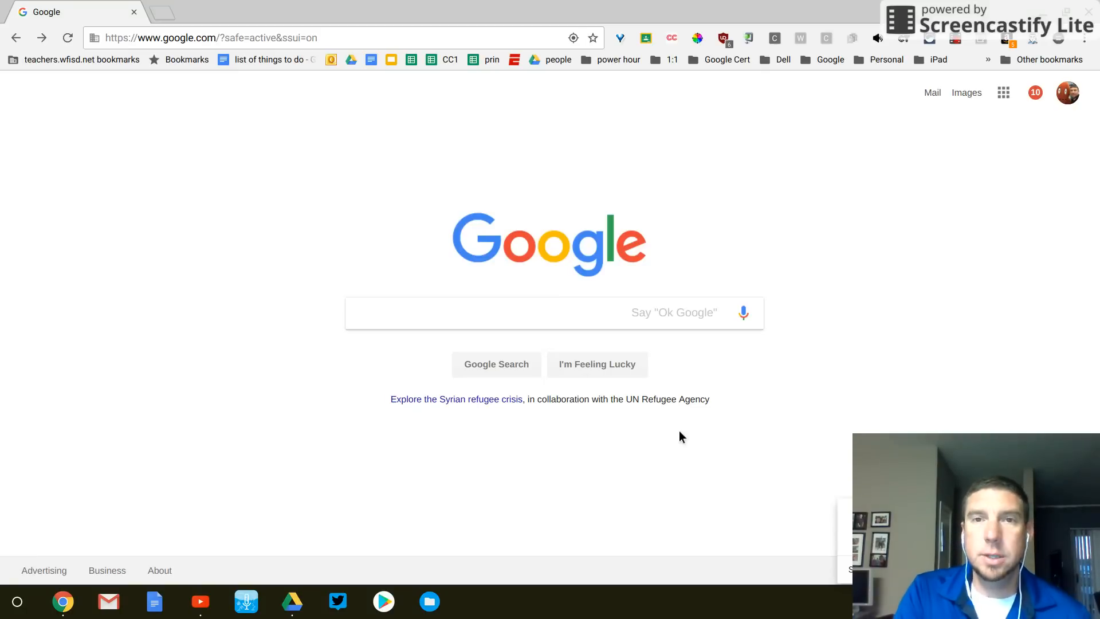
mouse_move(1004, 110)
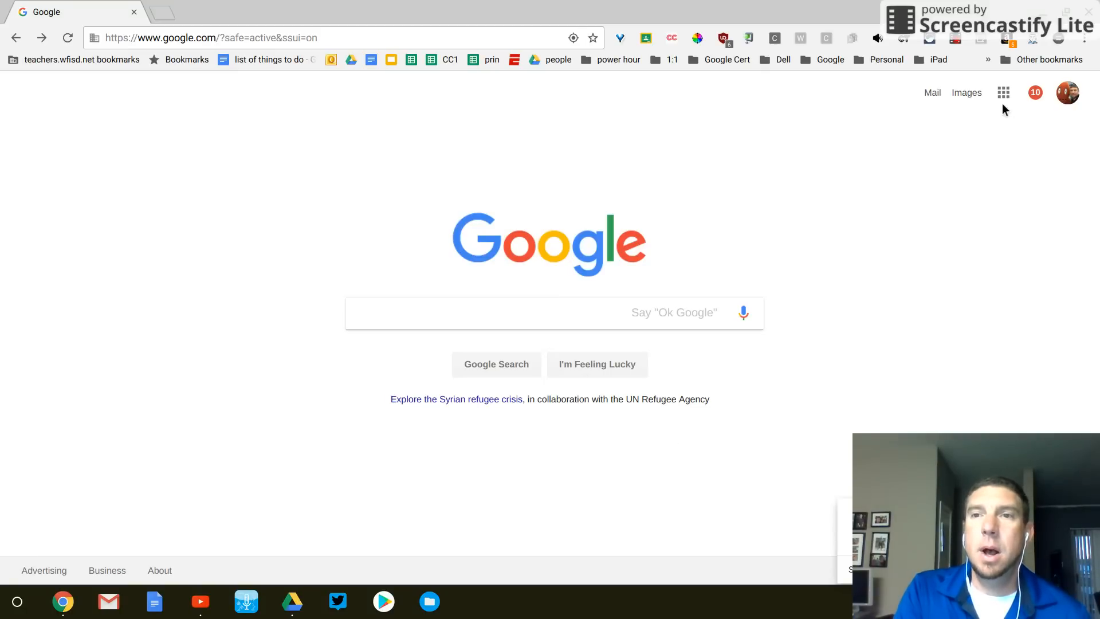
mouse_move(1002, 93)
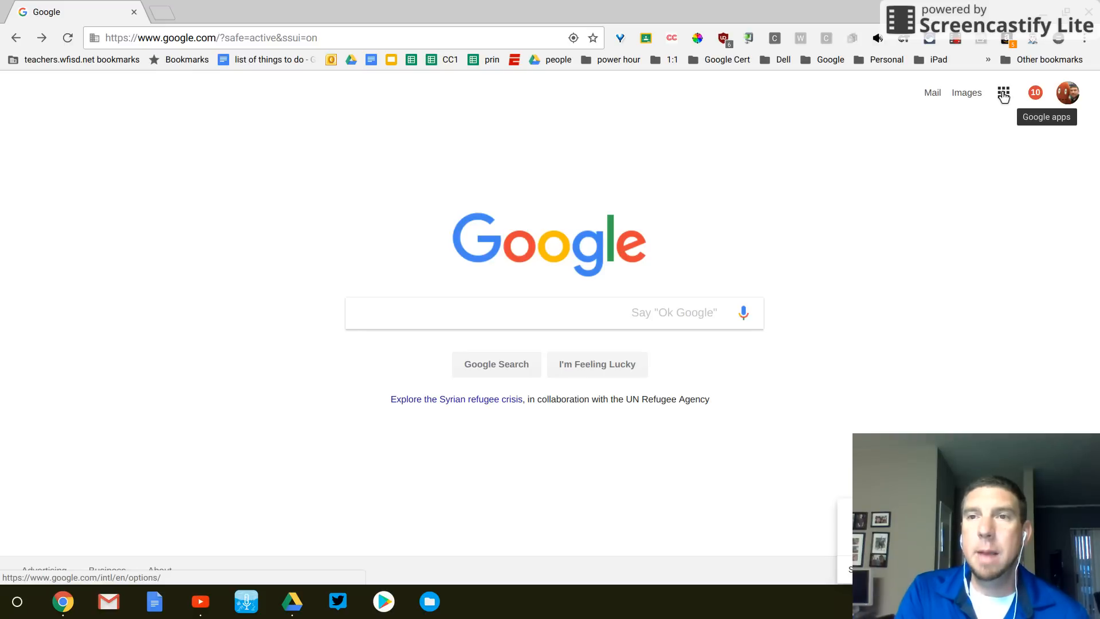
- Open the Google apps launcher from the top right of the Google homepage
click(1003, 92)
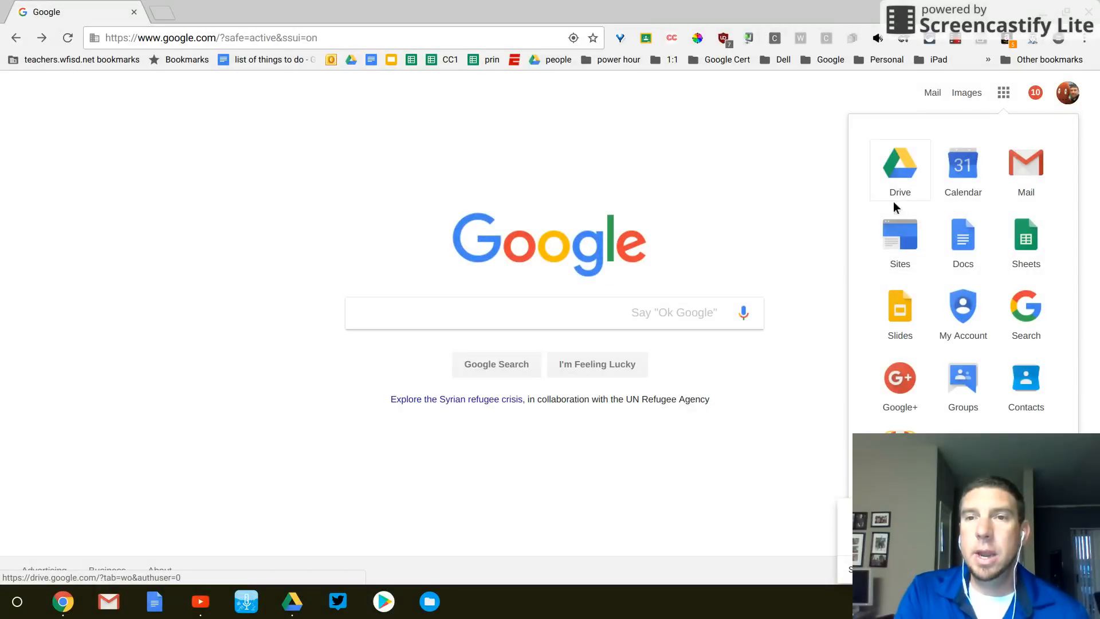
mouse_move(899, 242)
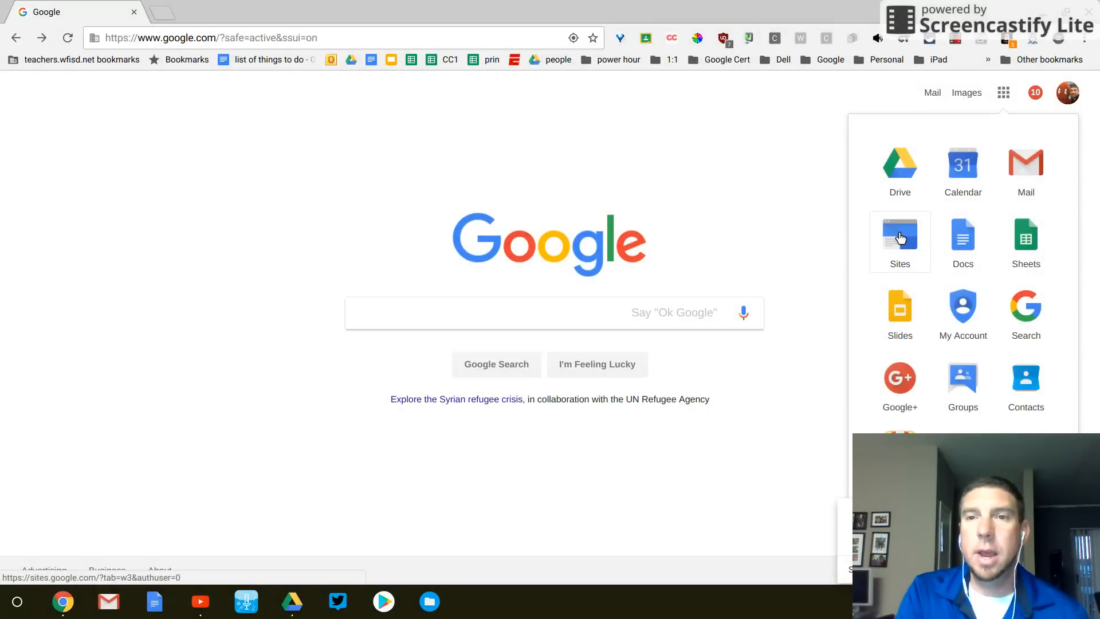
- Open Google Sites from the apps launcher
click(900, 241)
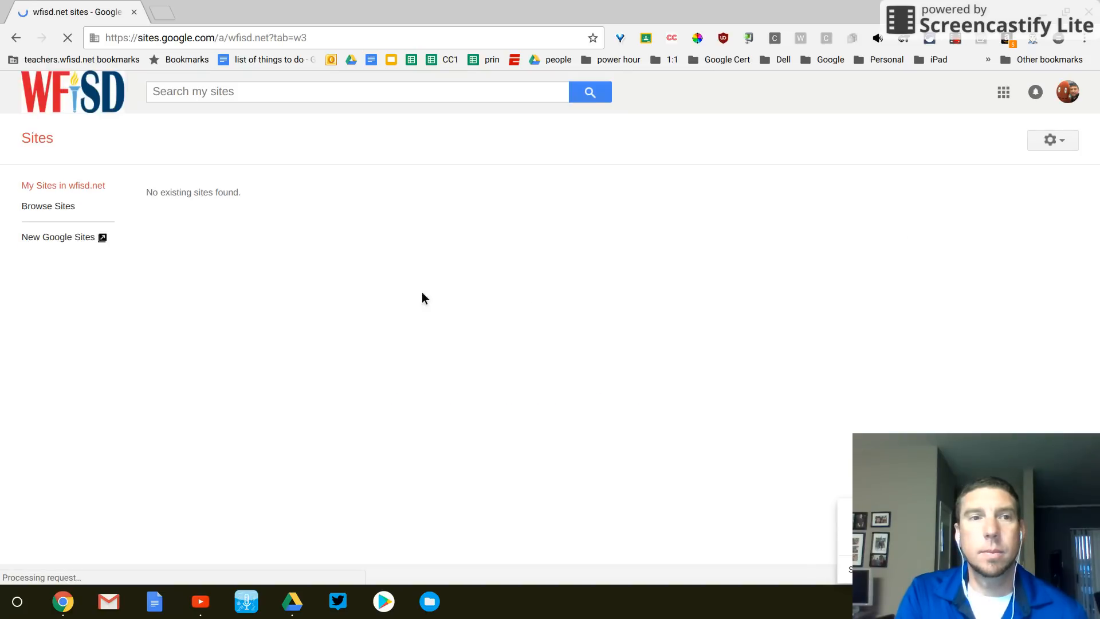
mouse_move(57, 236)
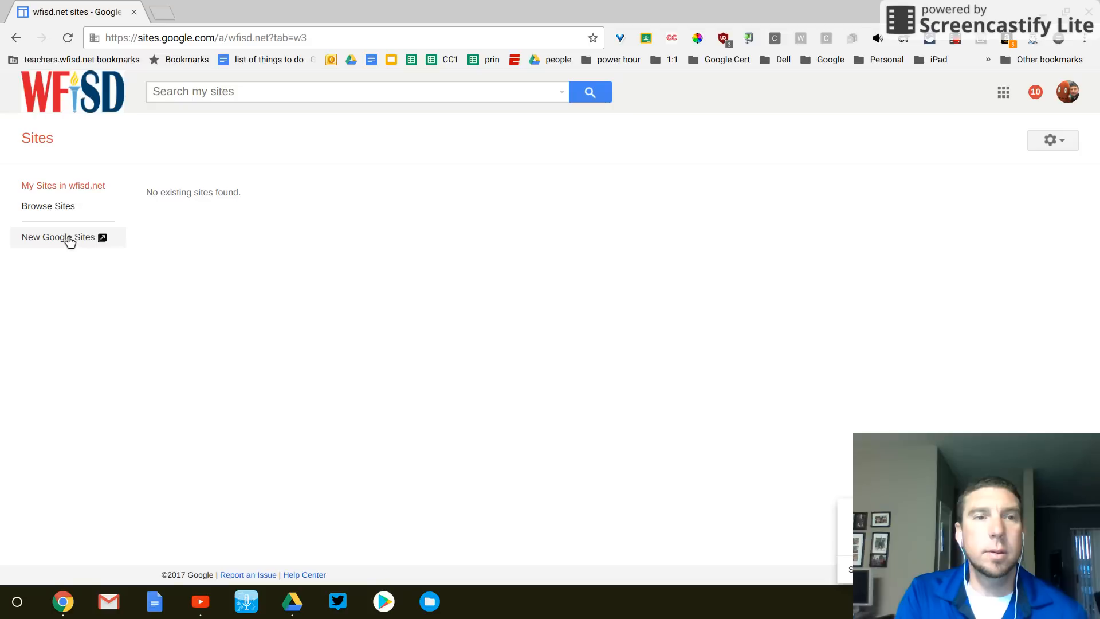
mouse_move(59, 236)
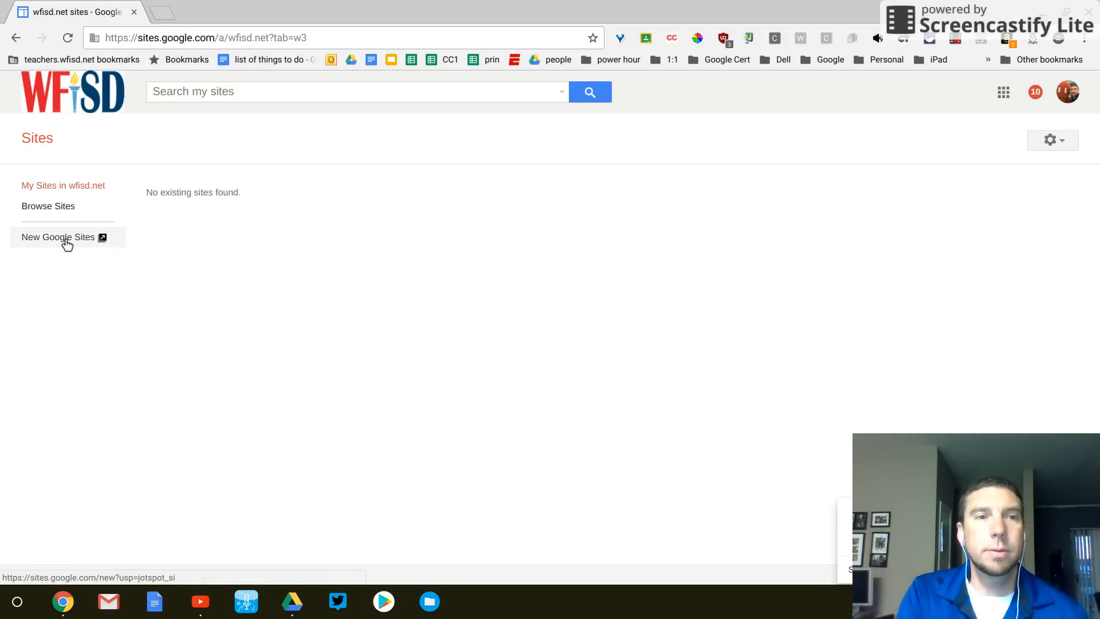
- Create a new blank site and rename it from Untitled Site to 'Joe Camacho Portfolio'
click(59, 237)
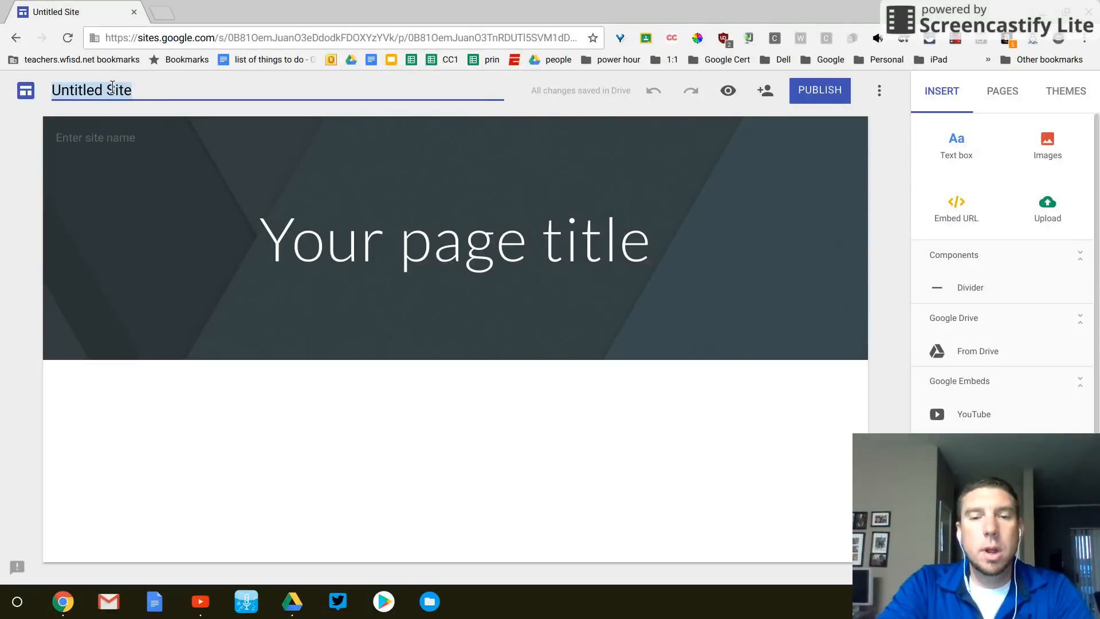
text(J)
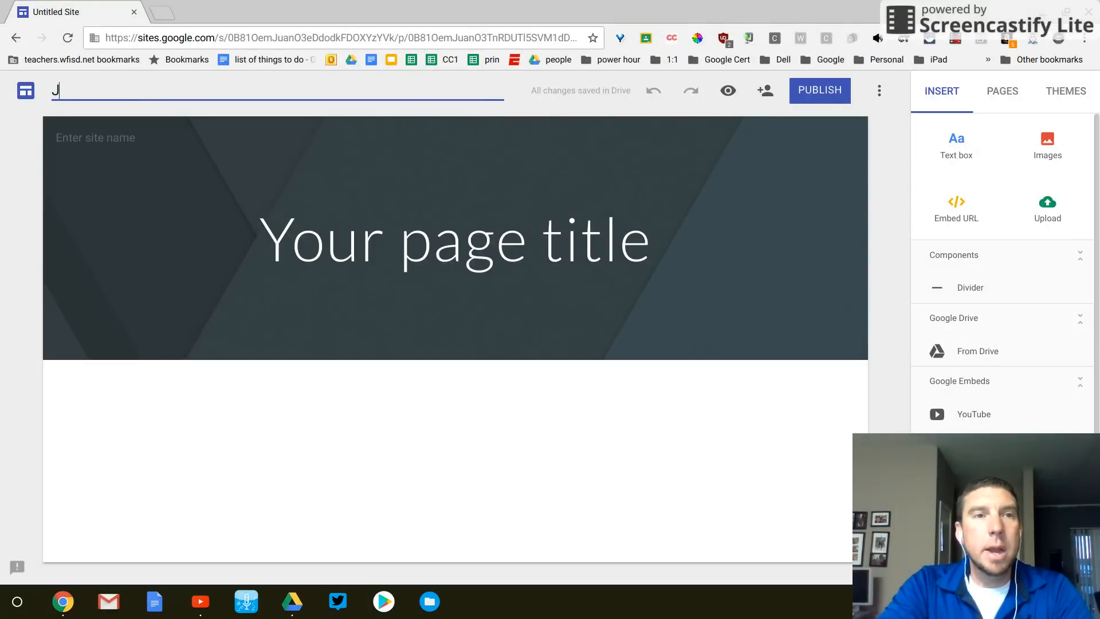
text(oe)
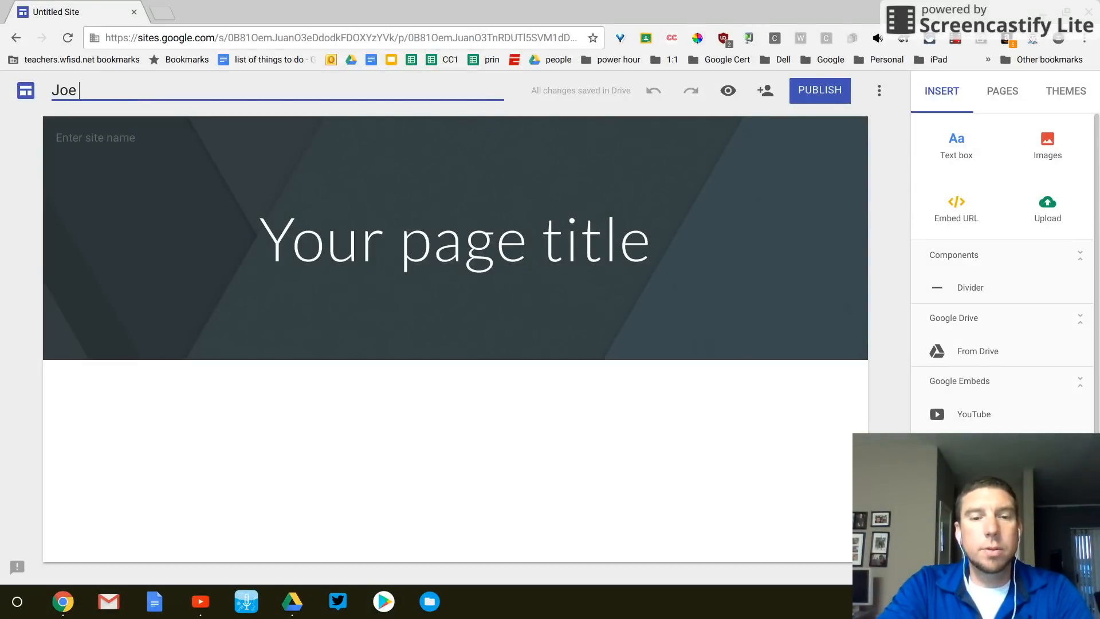
text(Camacho)
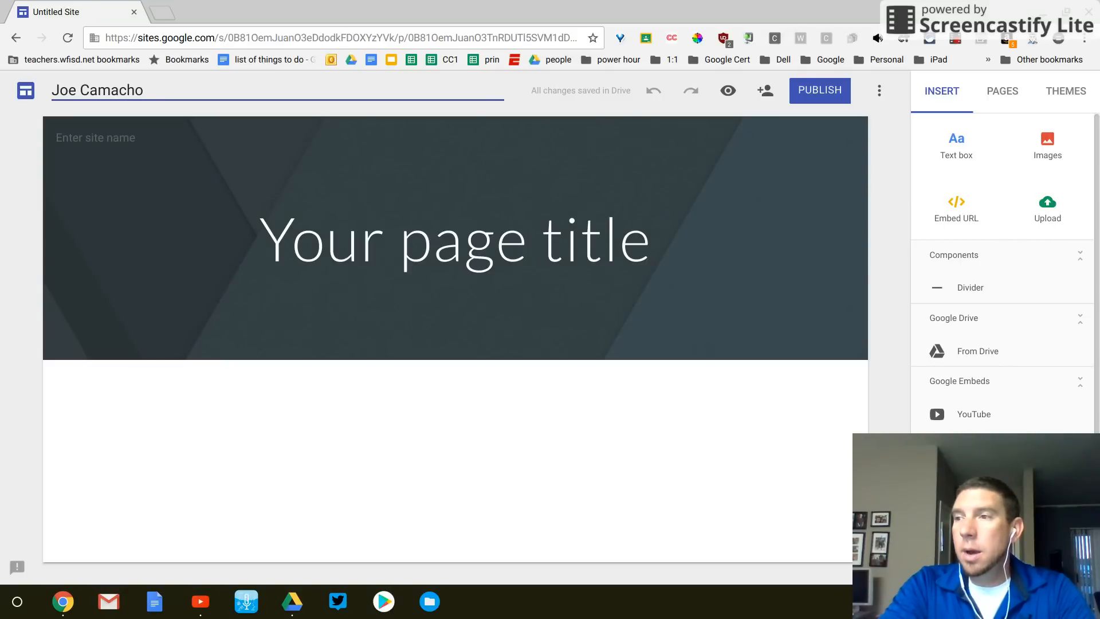
text(Po)
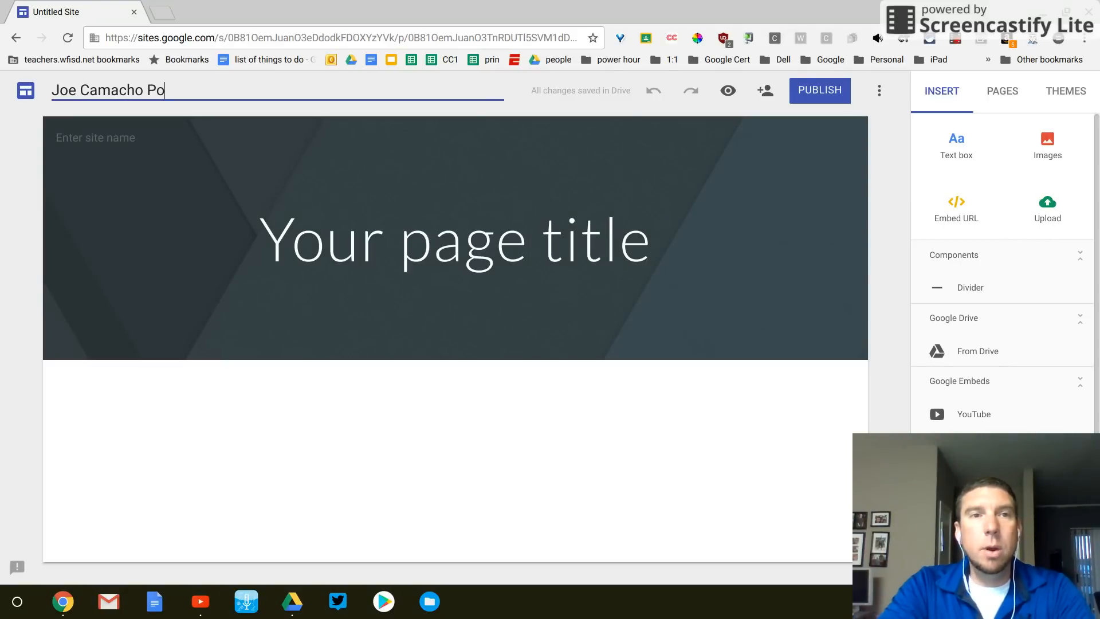
text(rt)
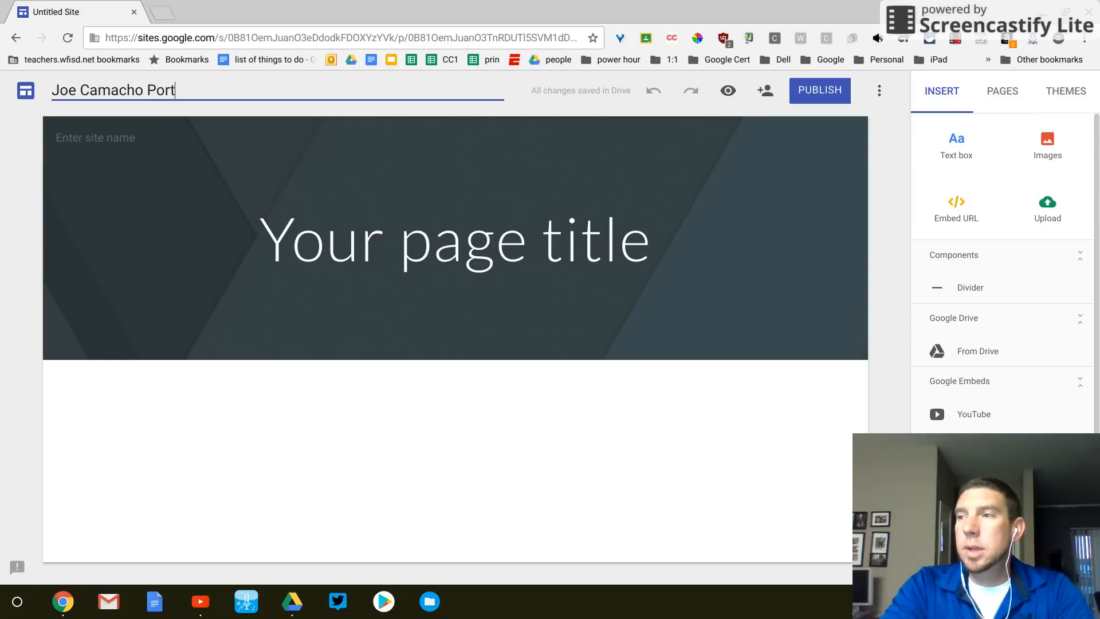
text(fol)
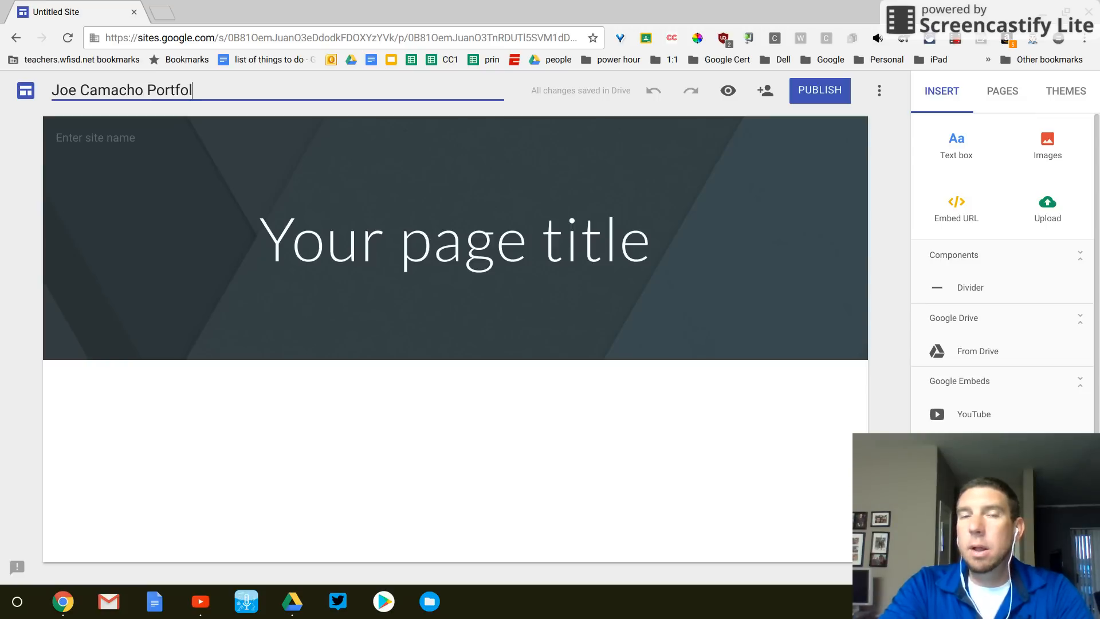
text(io)
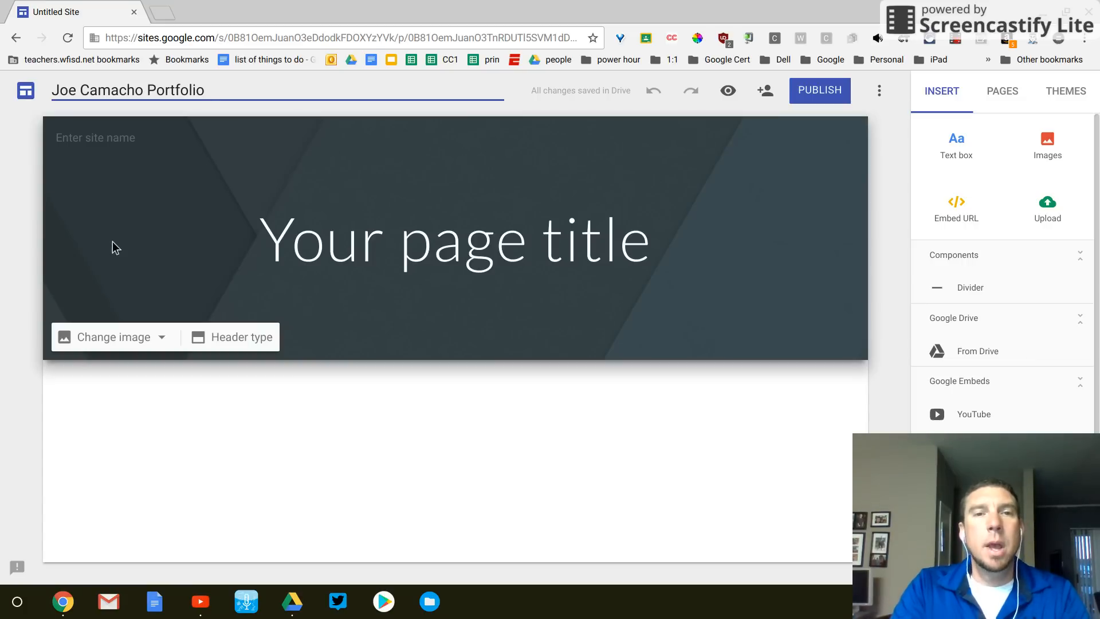
- Replace the banner's 'Your page title' placeholder with 'Joe Camacho Portfolio'
click(455, 239)
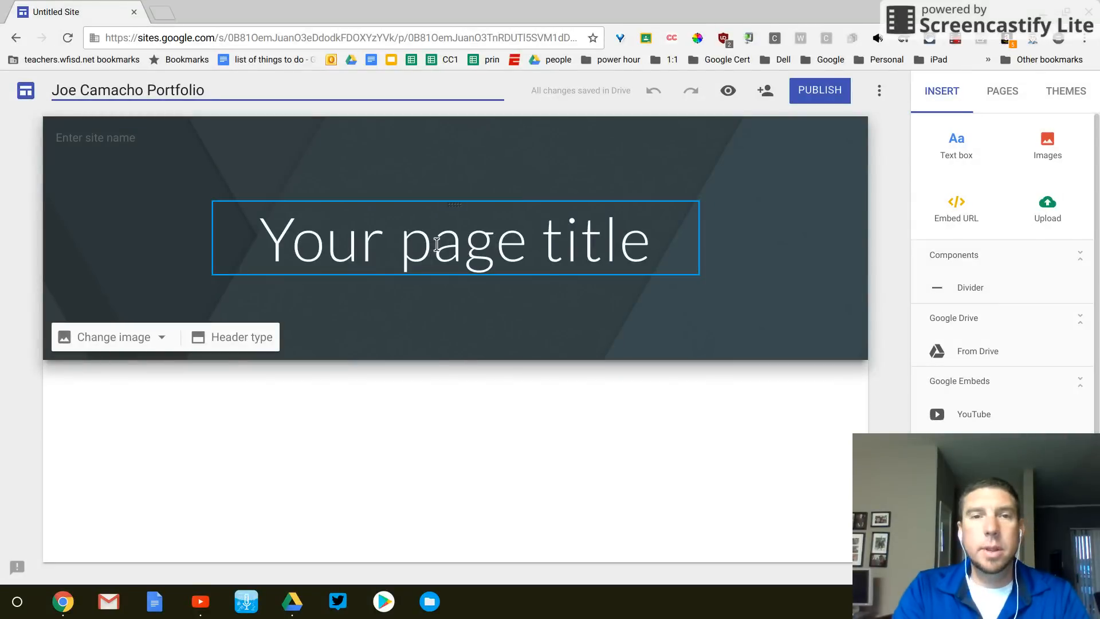
click(454, 237)
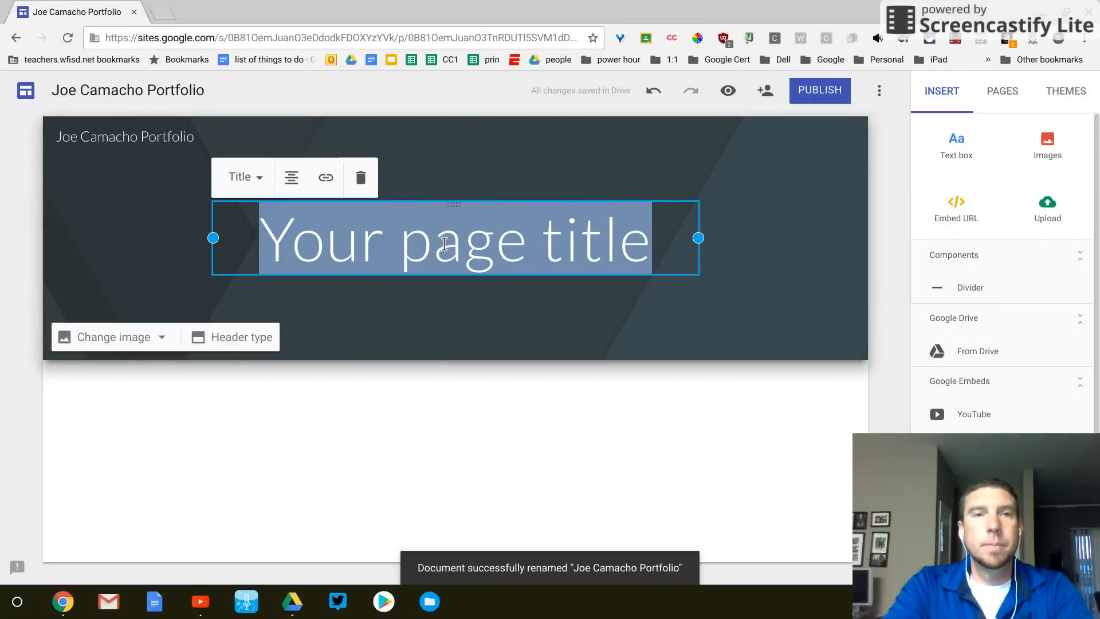
text(Joe Camacho P)
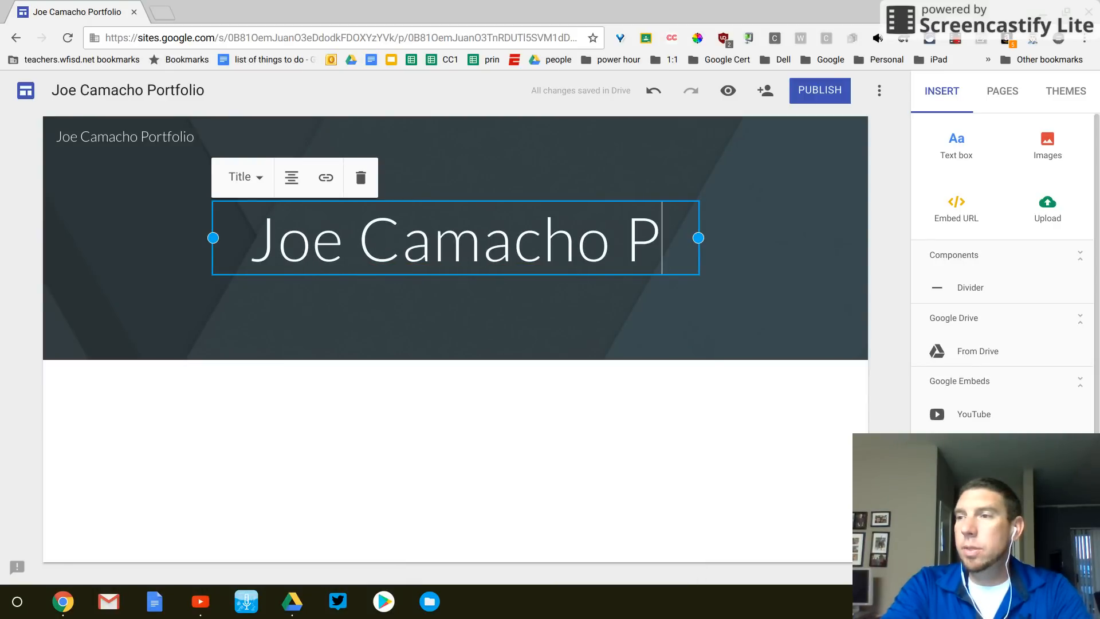
text(ort)
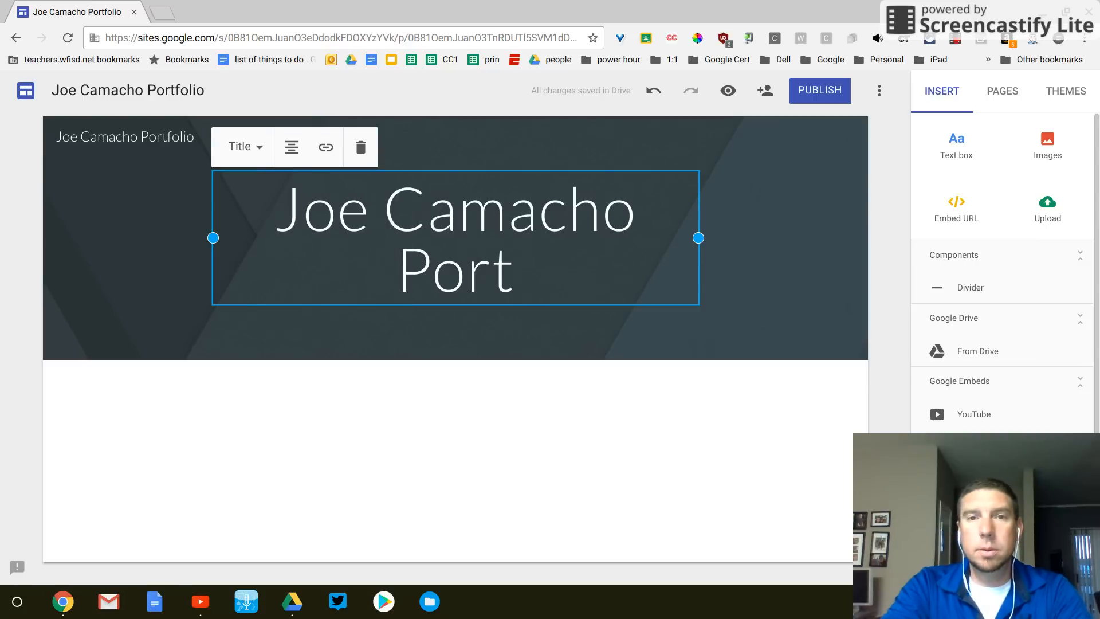
text(folio)
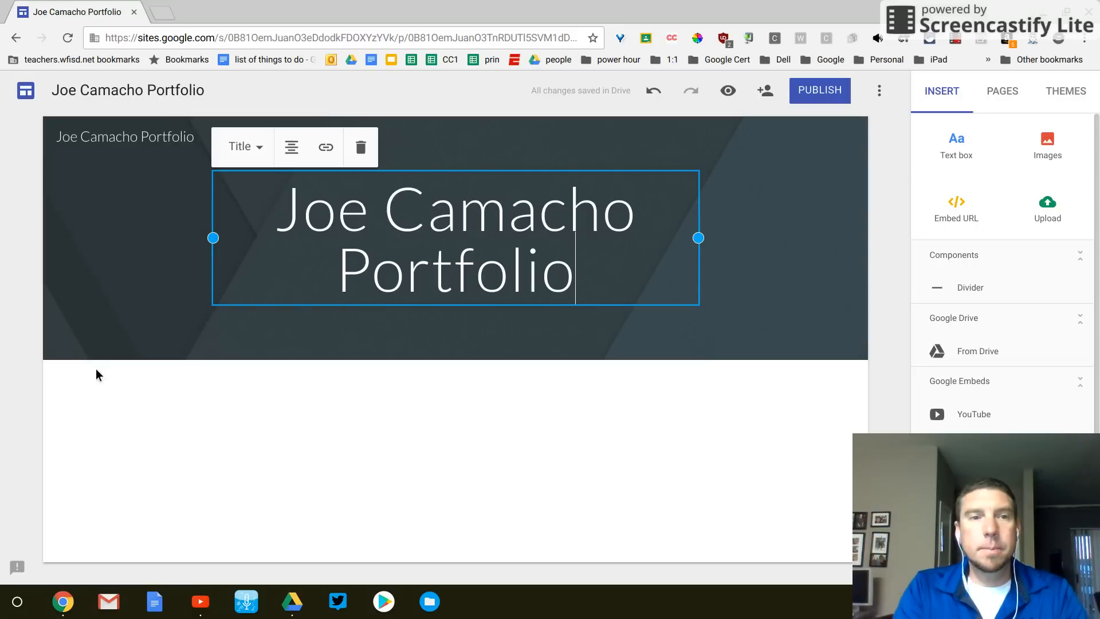
click(125, 137)
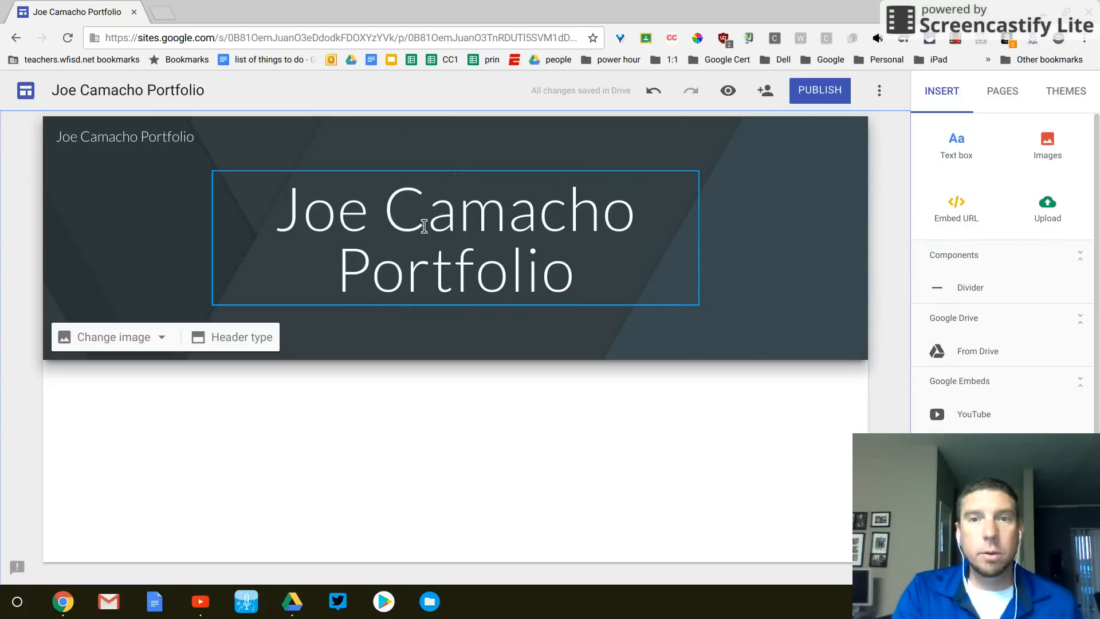
mouse_move(235, 253)
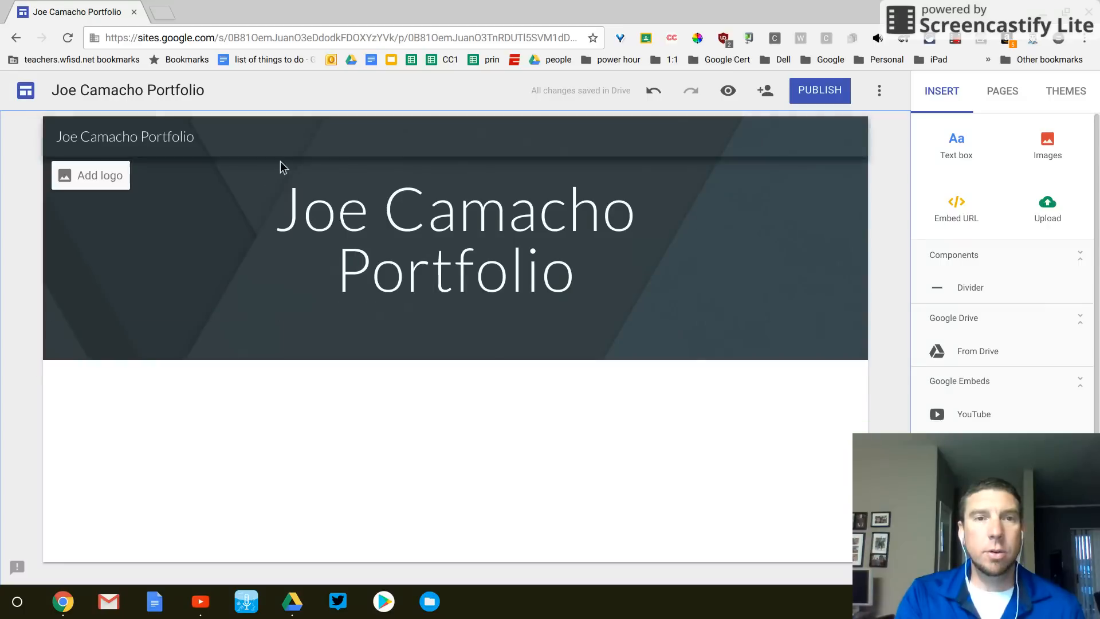
mouse_move(144, 176)
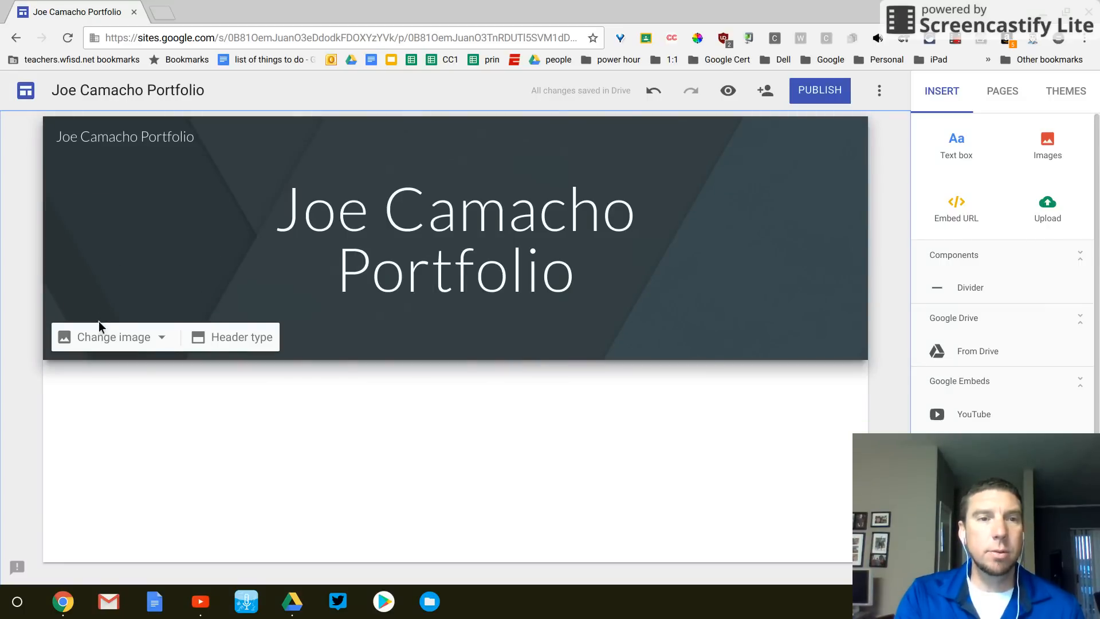
mouse_move(121, 326)
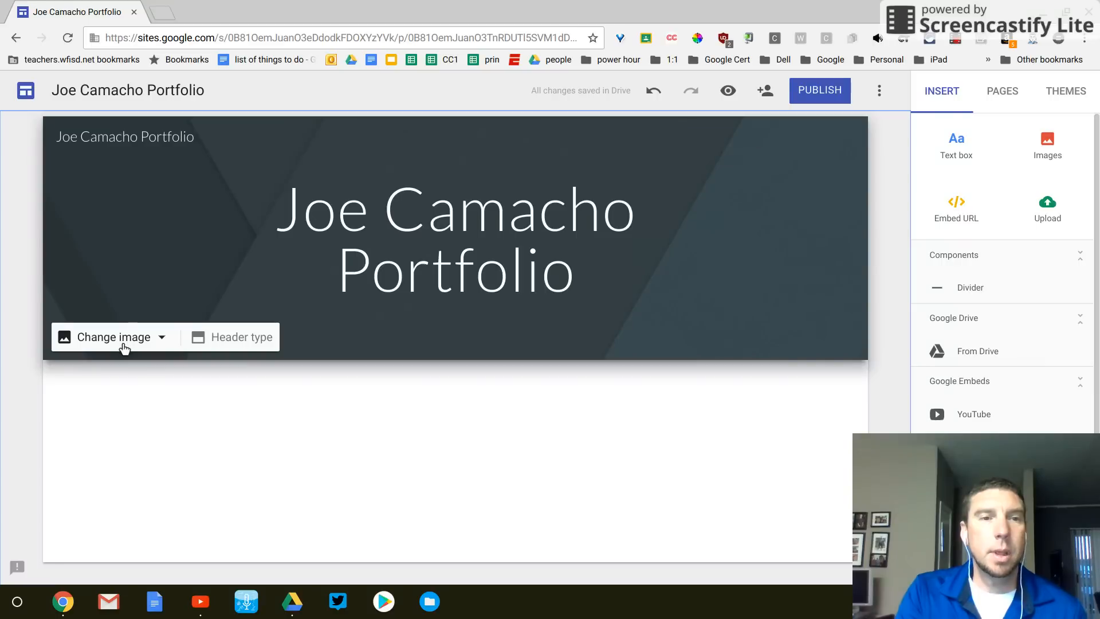
- Set the header banner to the gallery photo of a laptop, notebook and coffee cup
click(112, 337)
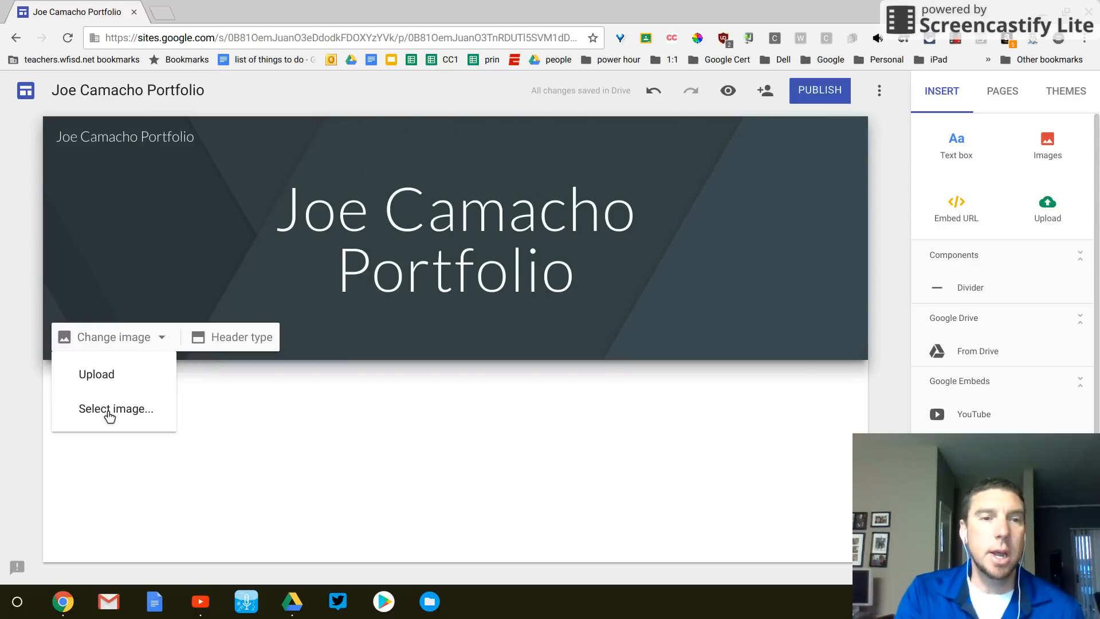
click(116, 408)
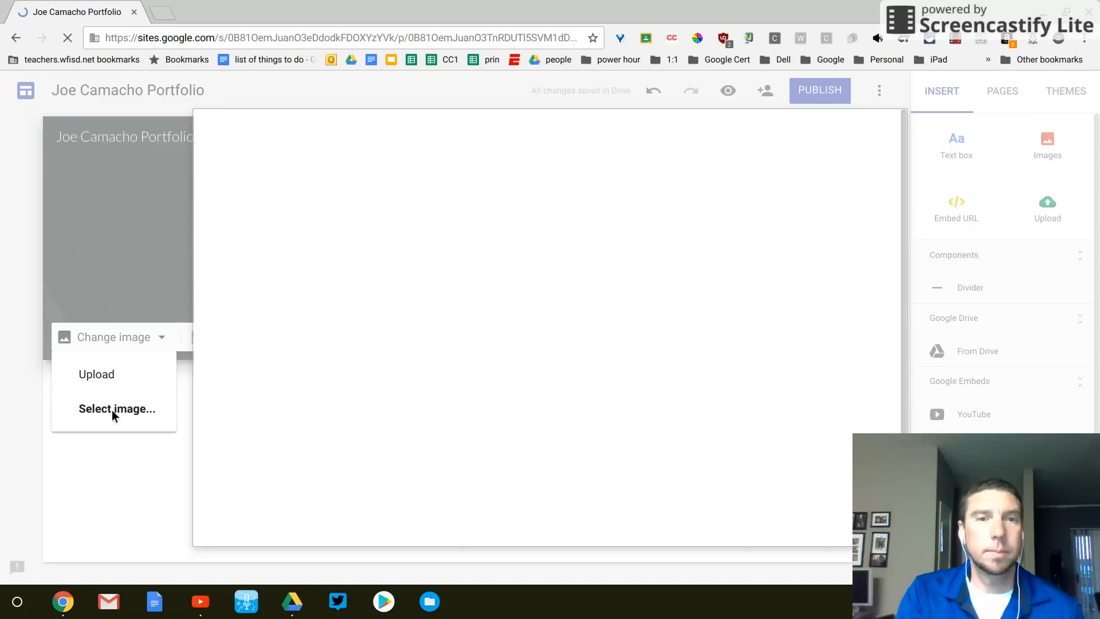
click(116, 409)
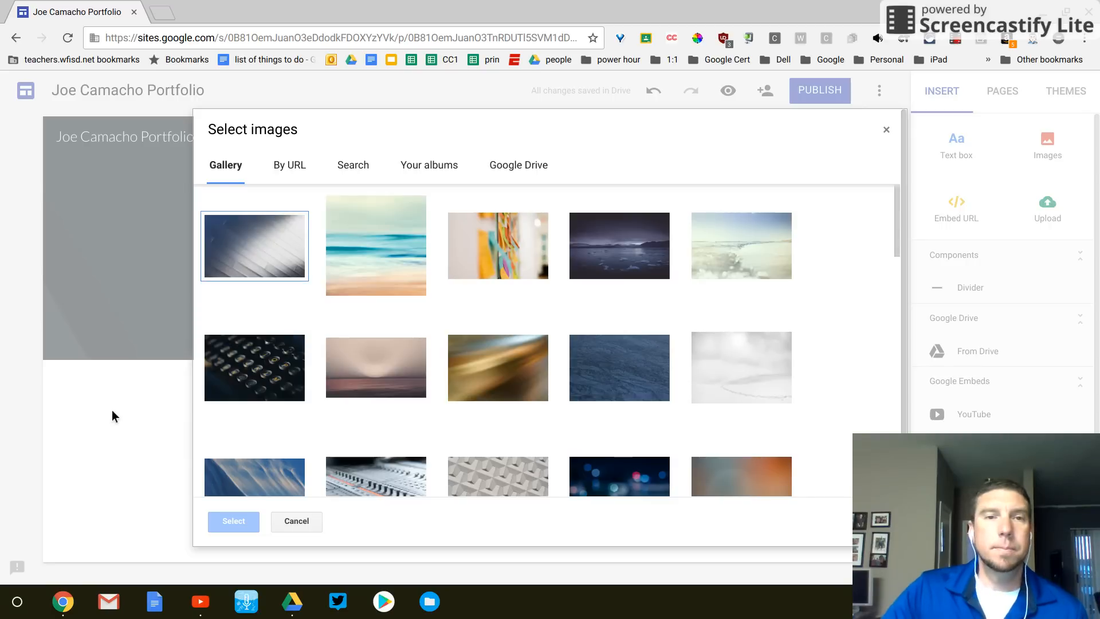
click(254, 367)
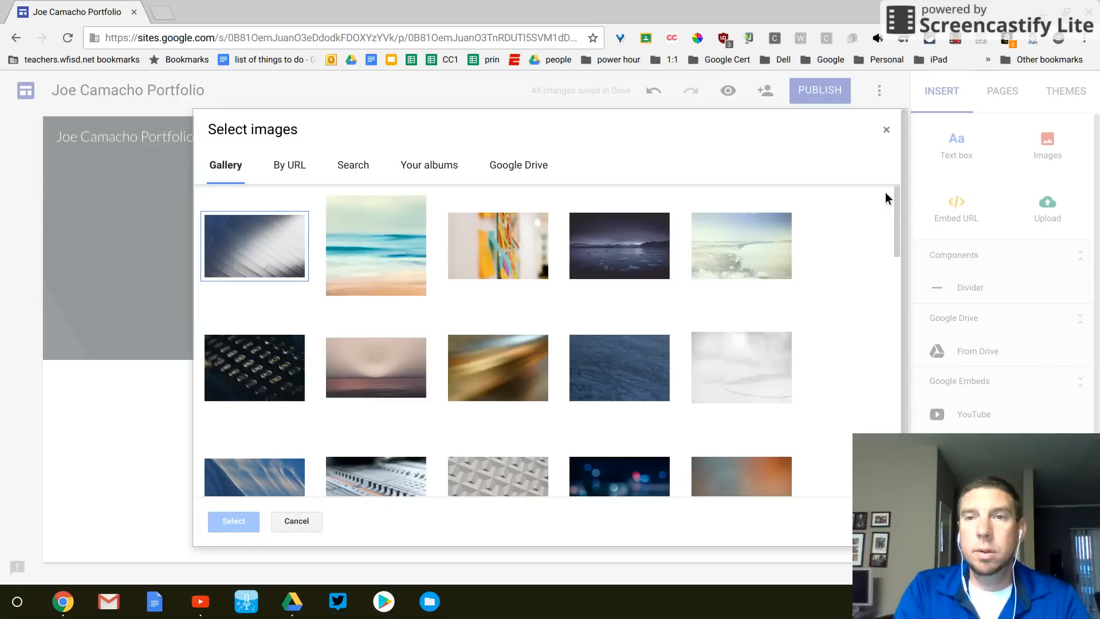
scroll(down, 3)
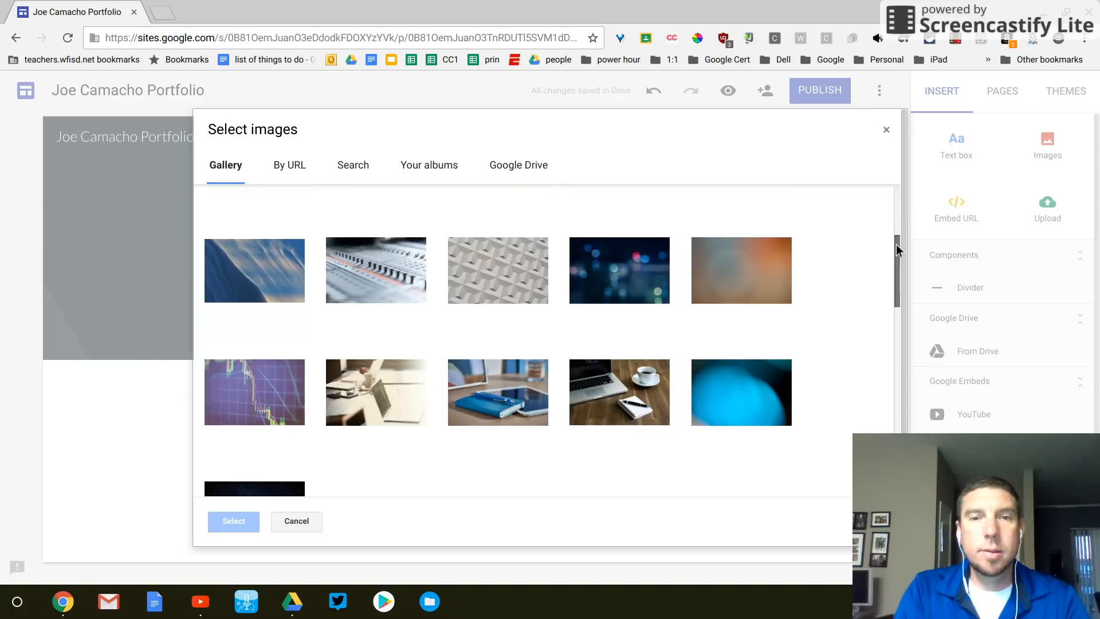
scroll(down, 3)
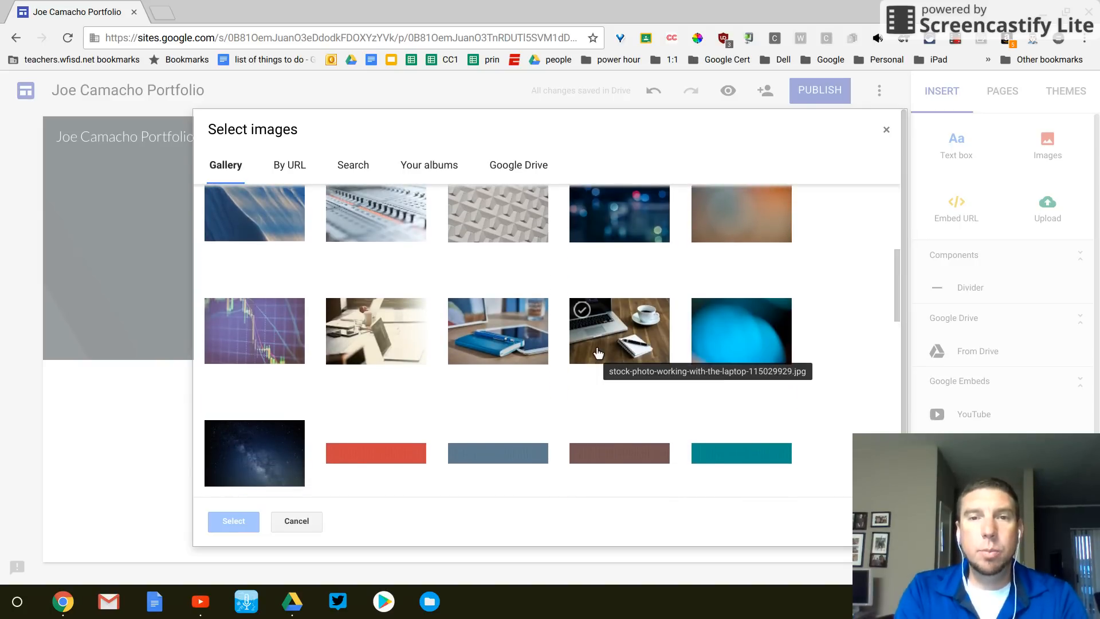
mouse_move(612, 335)
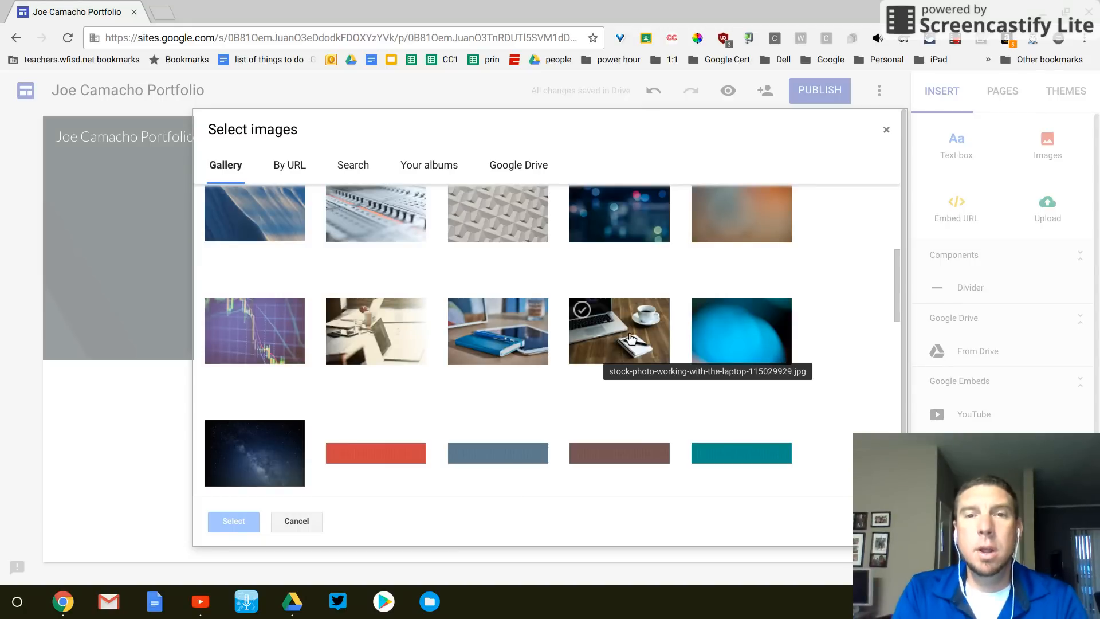
click(619, 331)
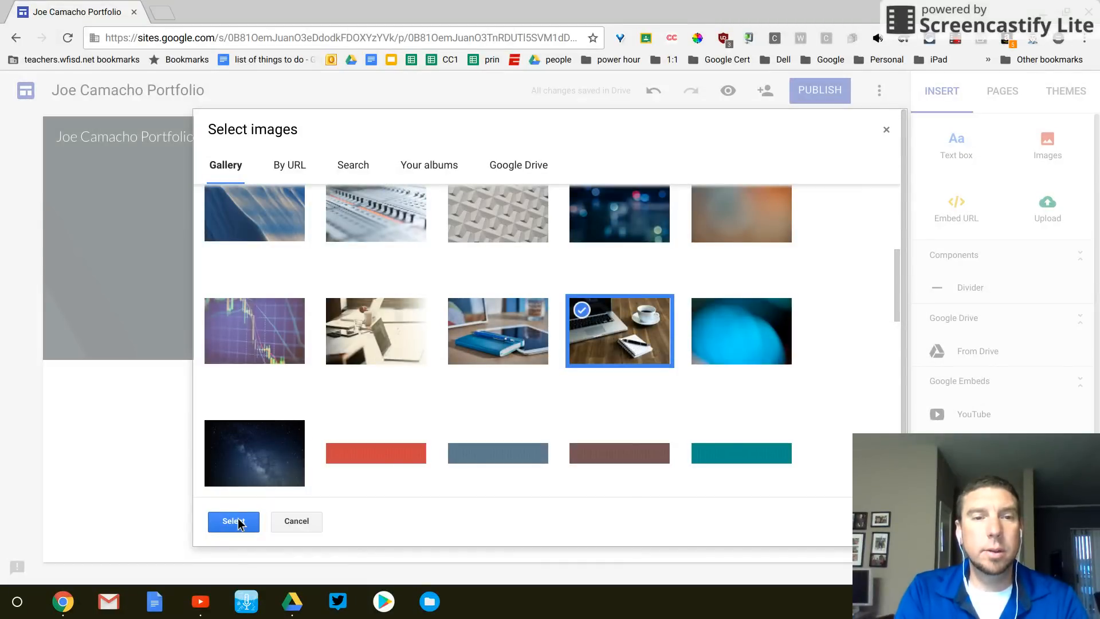
click(232, 522)
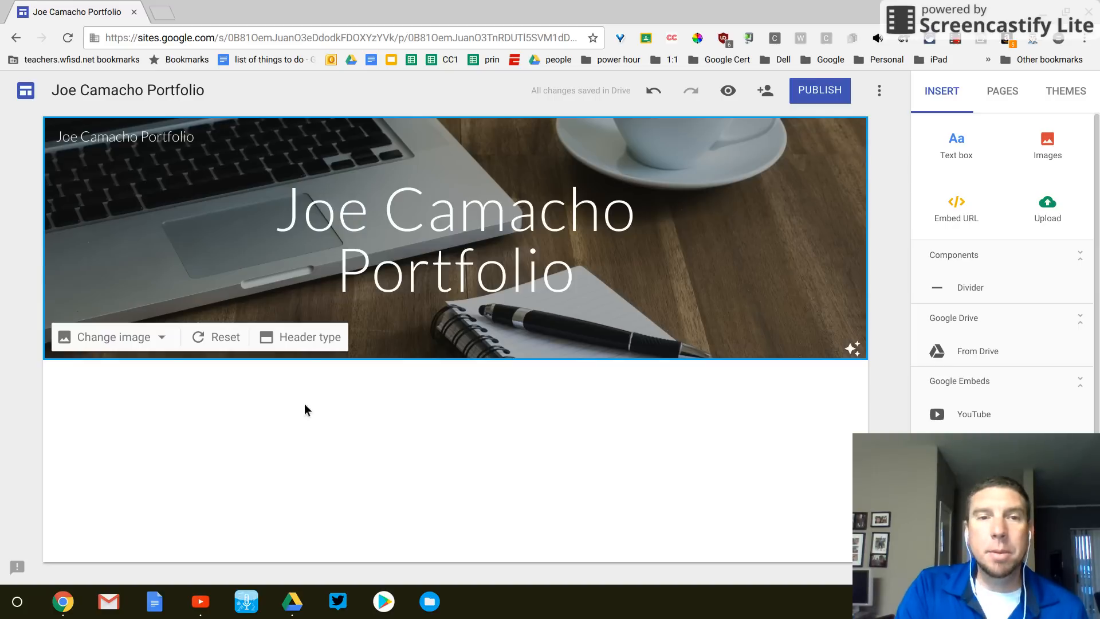
mouse_move(306, 423)
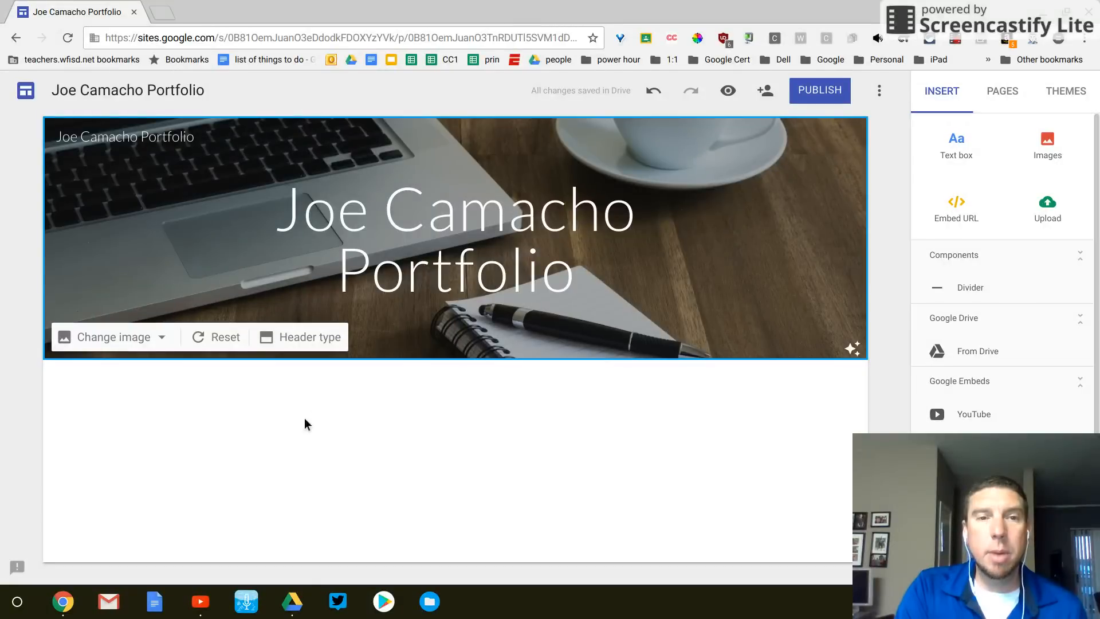
mouse_move(354, 409)
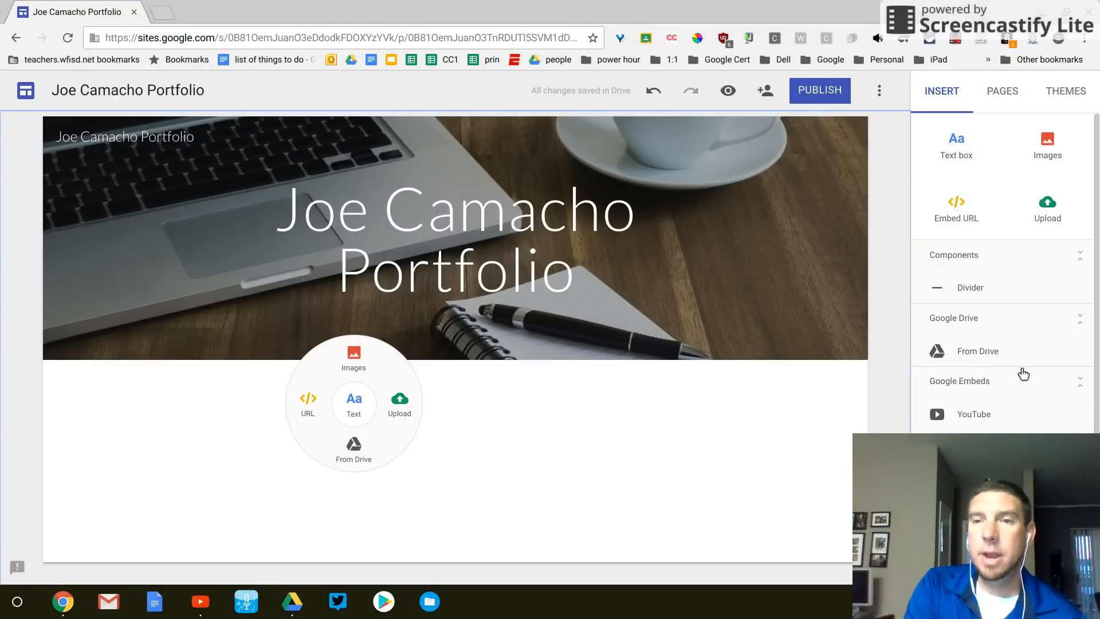
- Scroll to look over the Insert panel sections
scroll(down, 3)
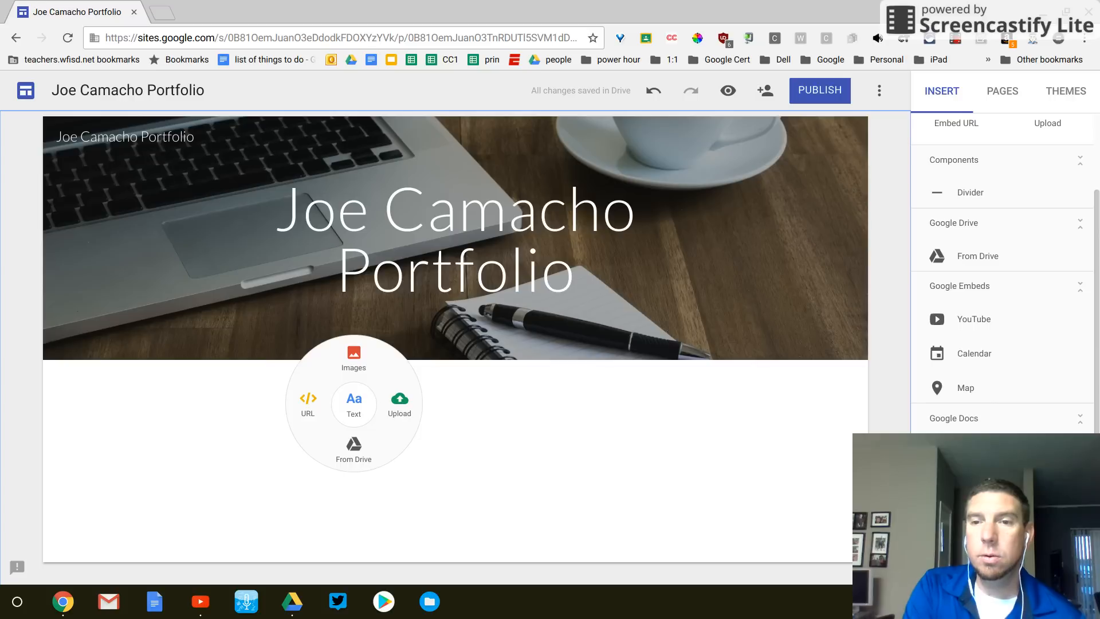
mouse_move(973, 356)
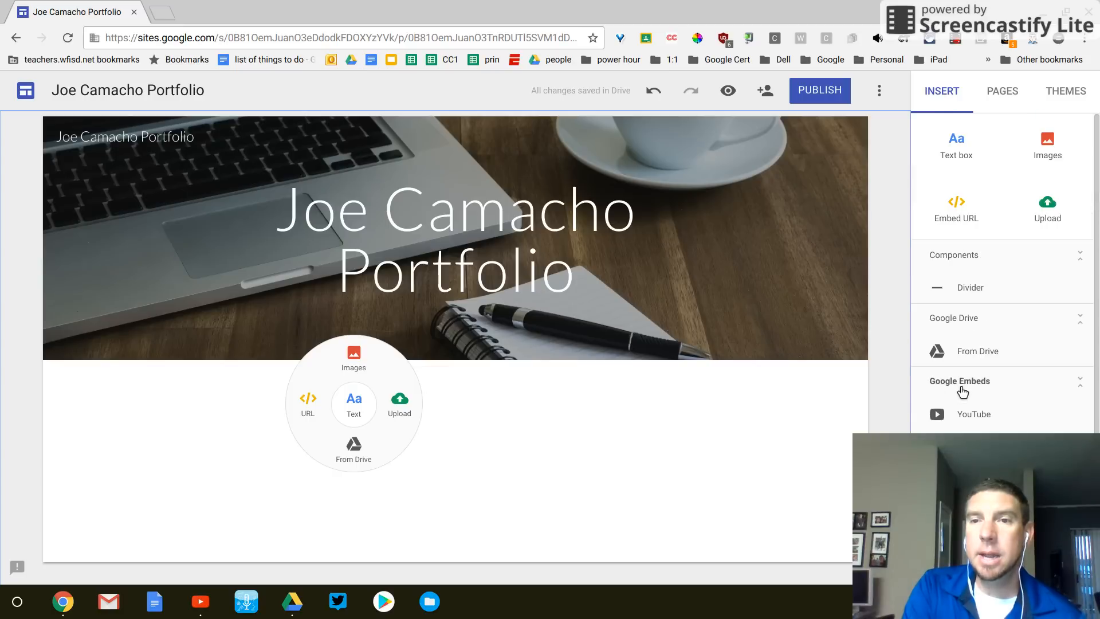
mouse_move(972, 354)
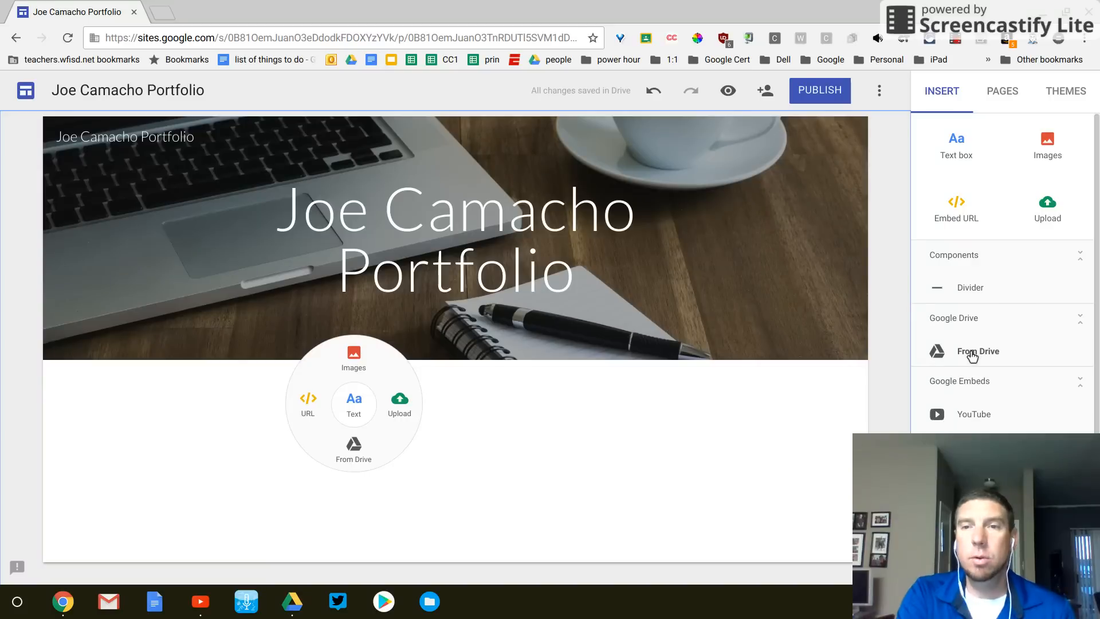
mouse_move(974, 182)
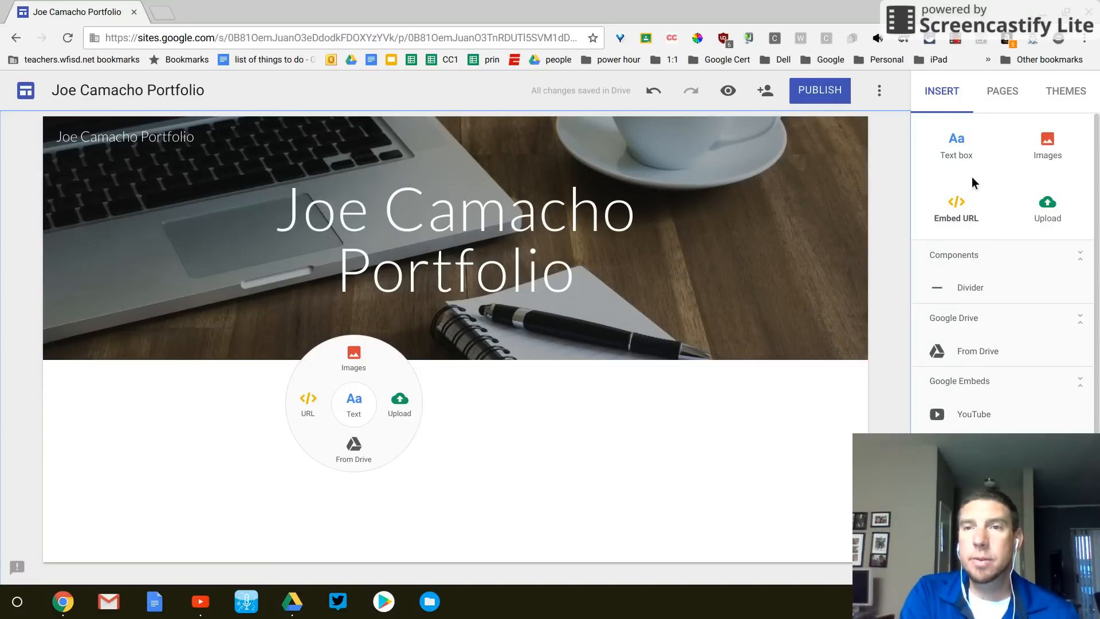
mouse_move(1018, 216)
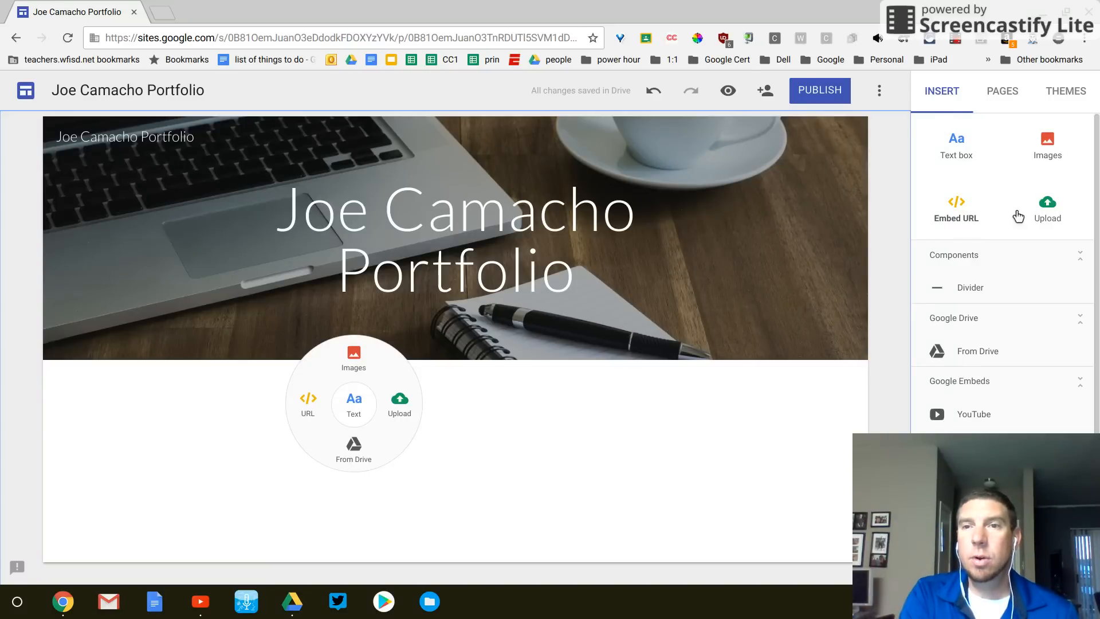
mouse_move(1068, 137)
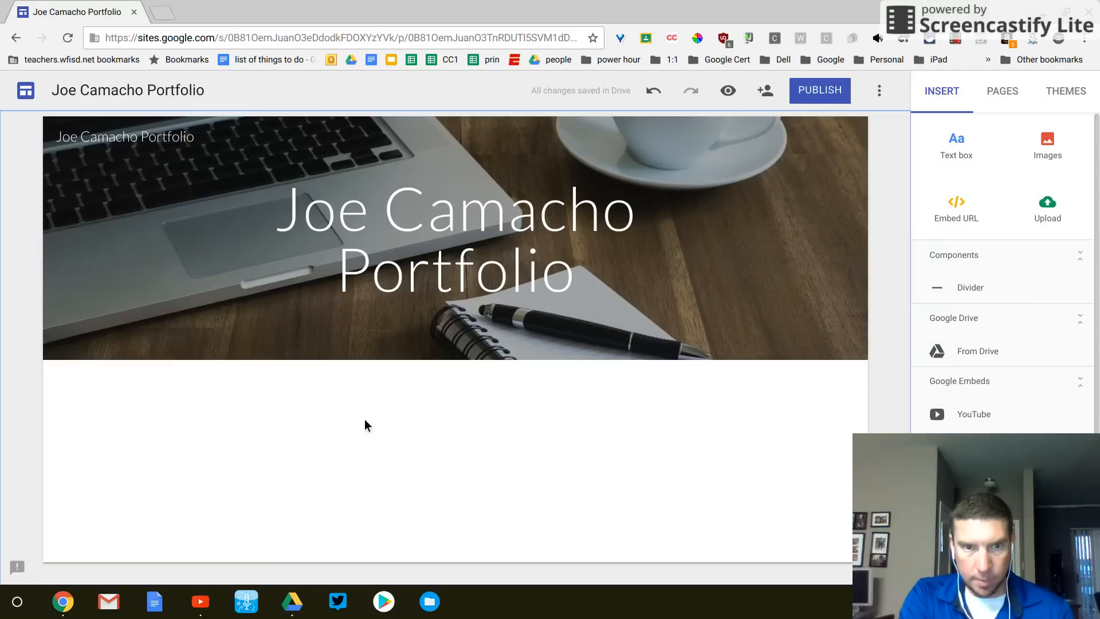
mouse_move(371, 415)
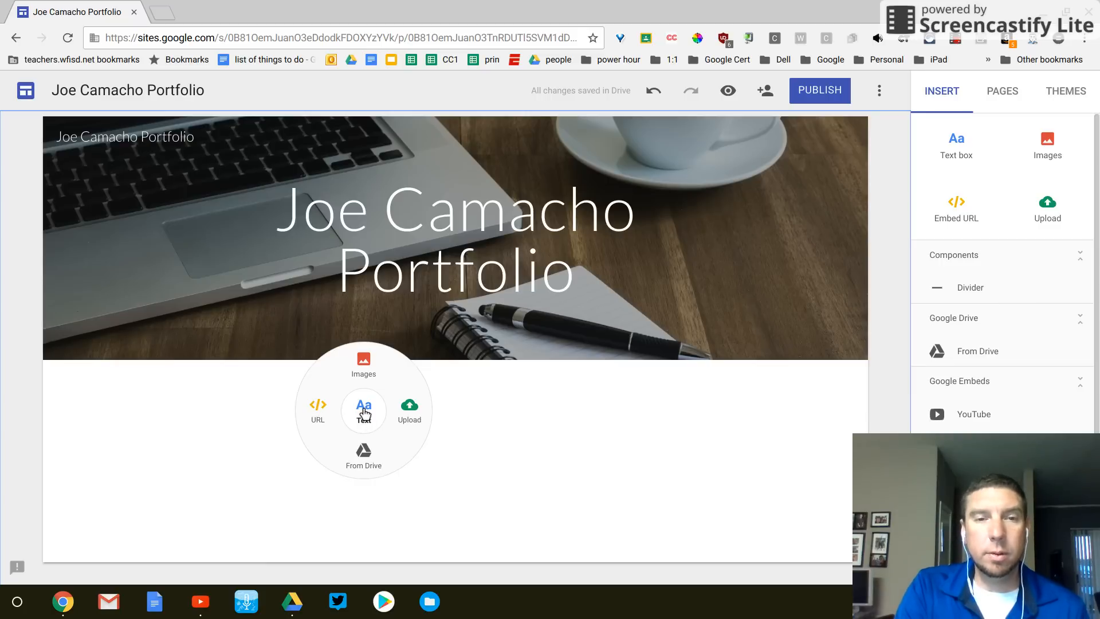
- Add a text box reading 'Hi my name is Joe. Welcome to my Page. I like Puppies!!!'
click(363, 410)
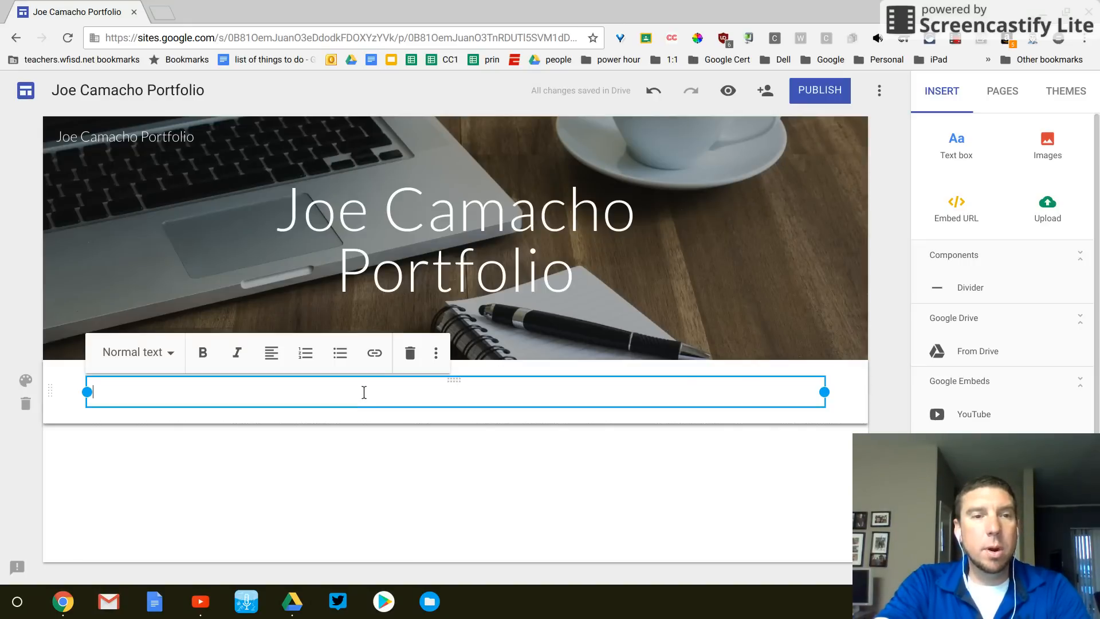
text(Hi)
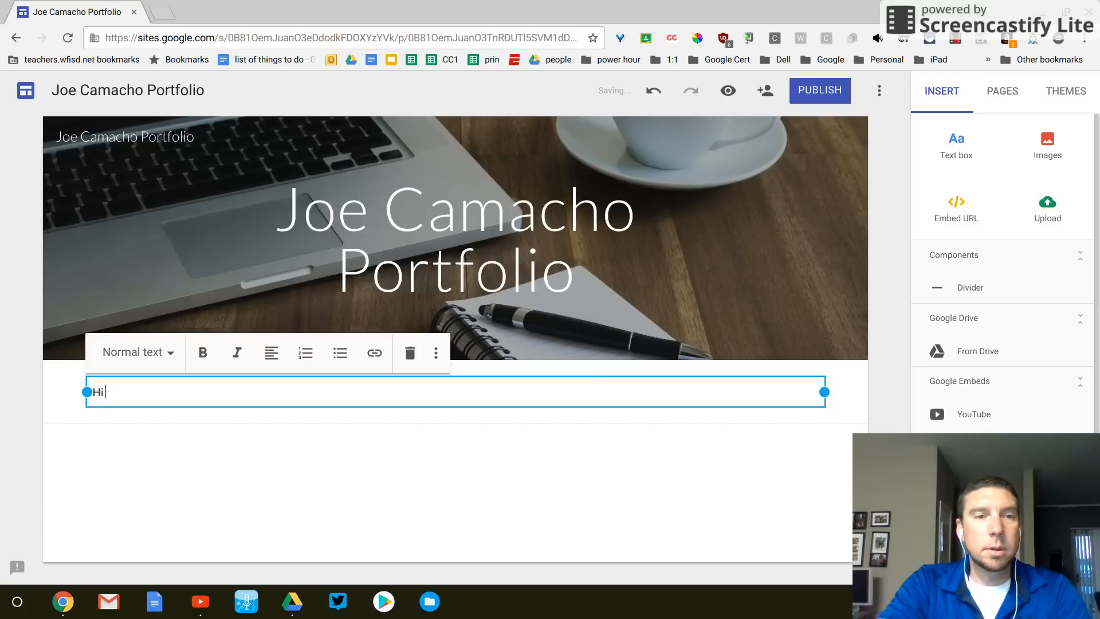
text(my na)
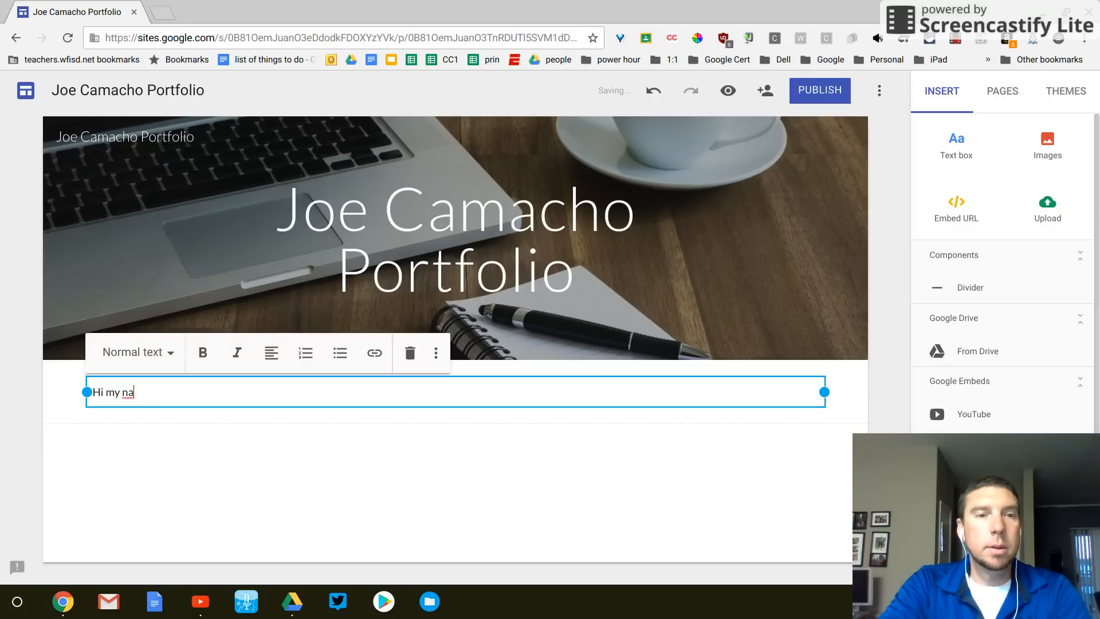
text(me is Joe.)
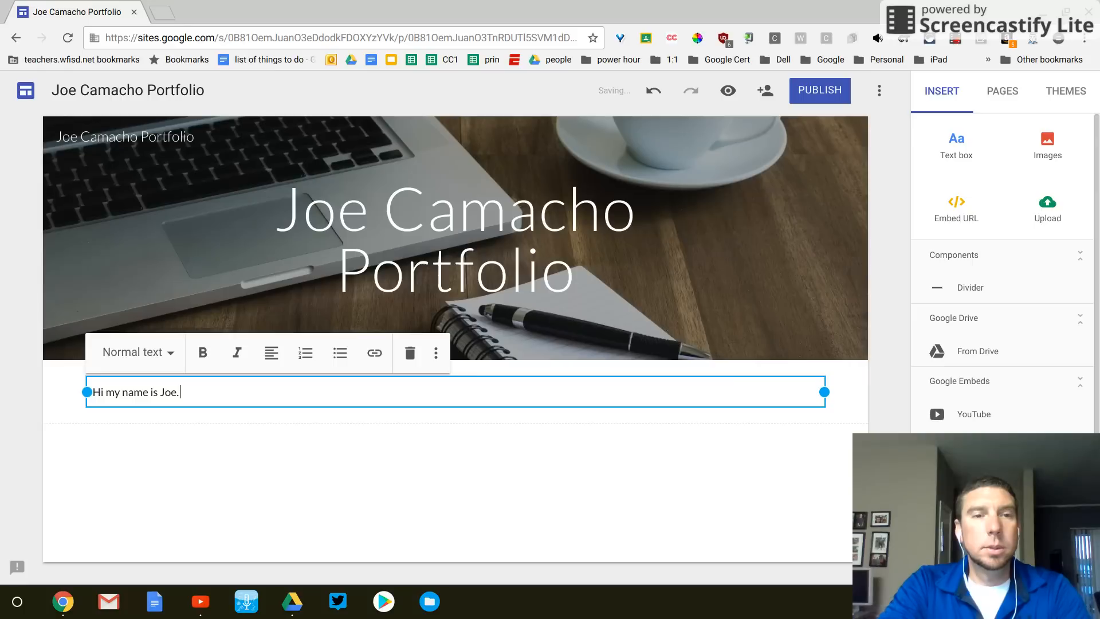
text(Welcome)
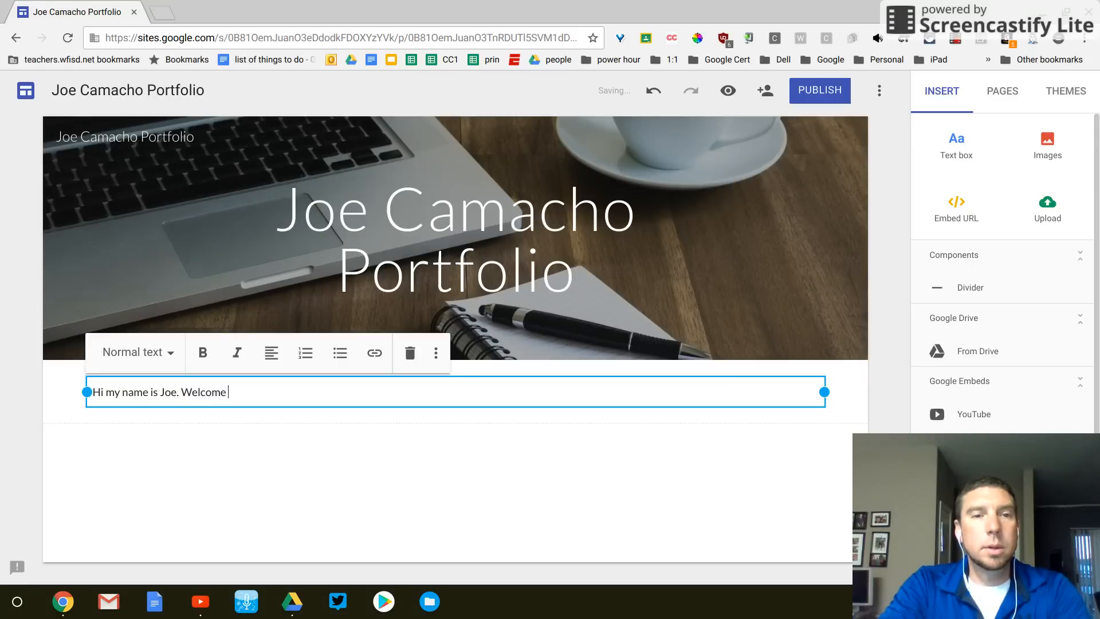
text(to my Page)
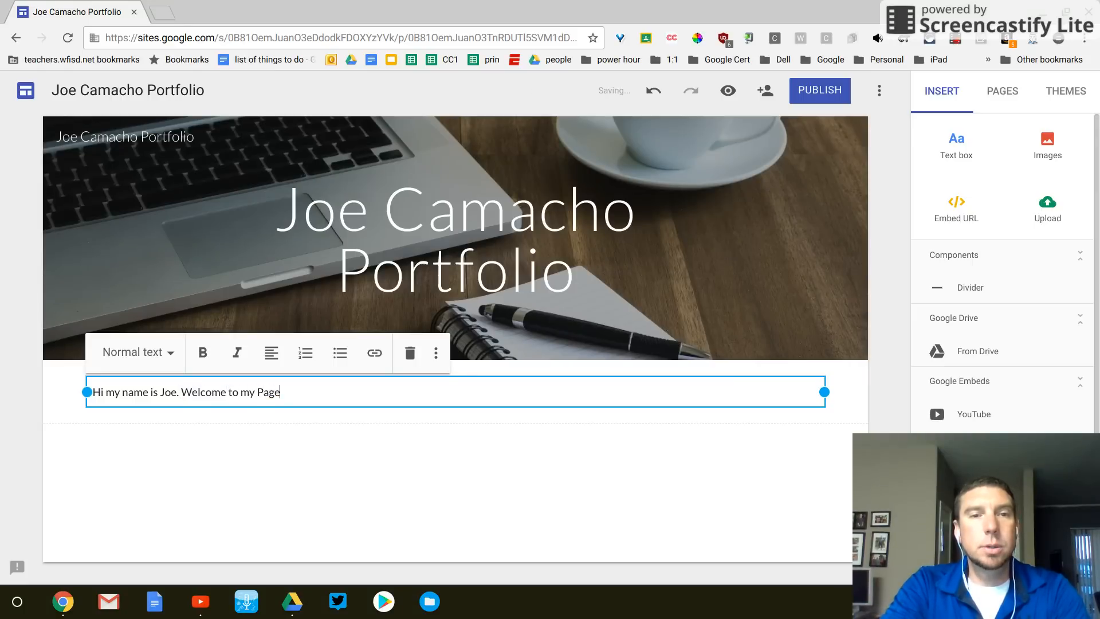
text(I)
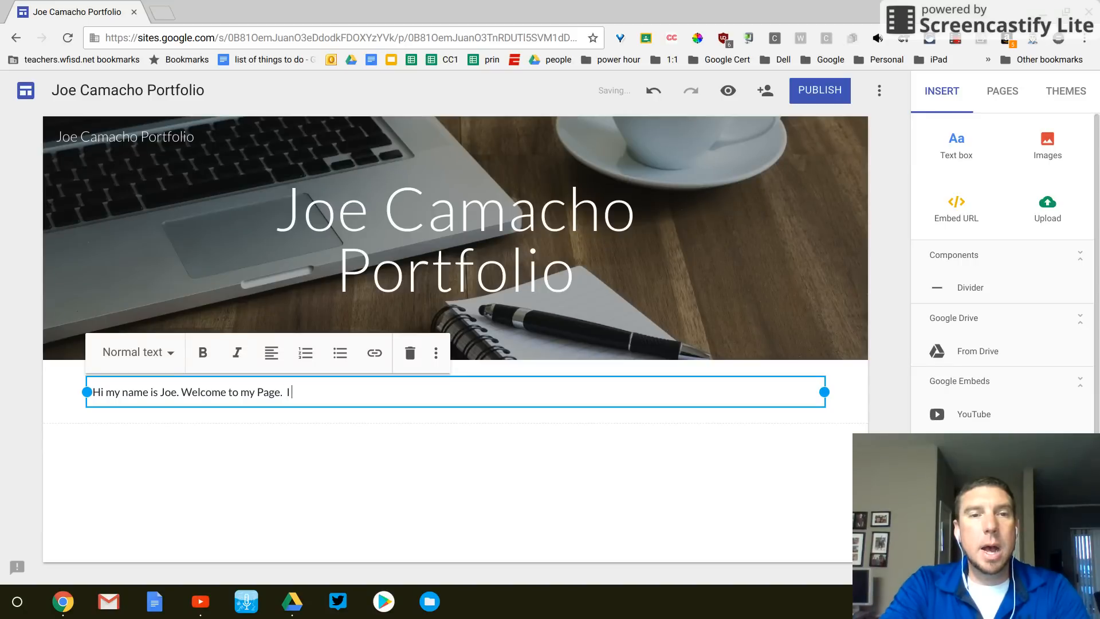
text(like P)
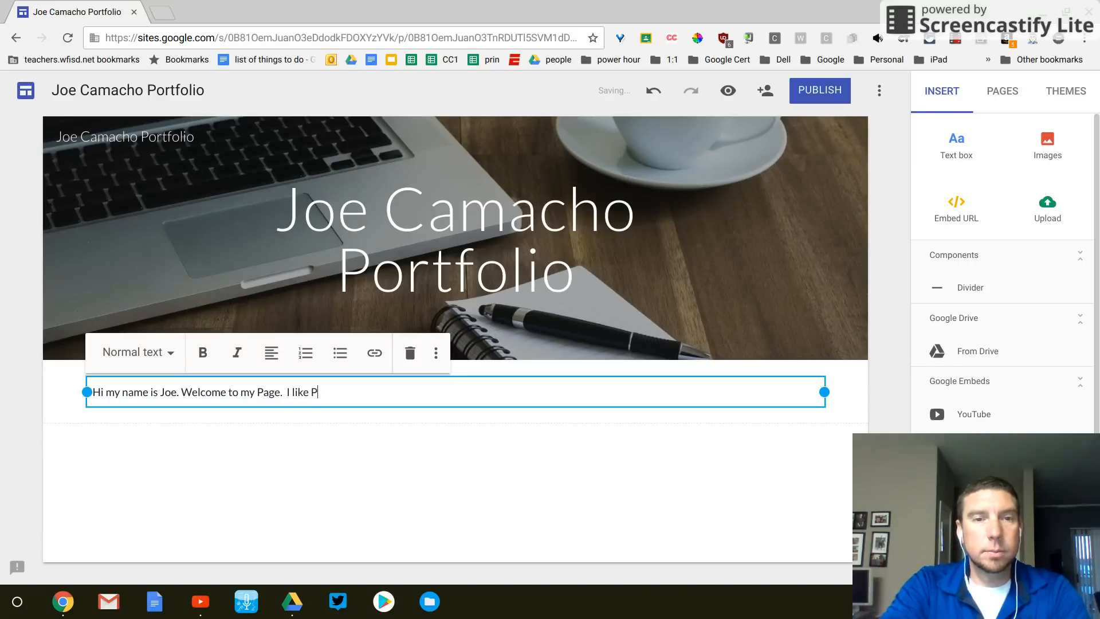
text(u)
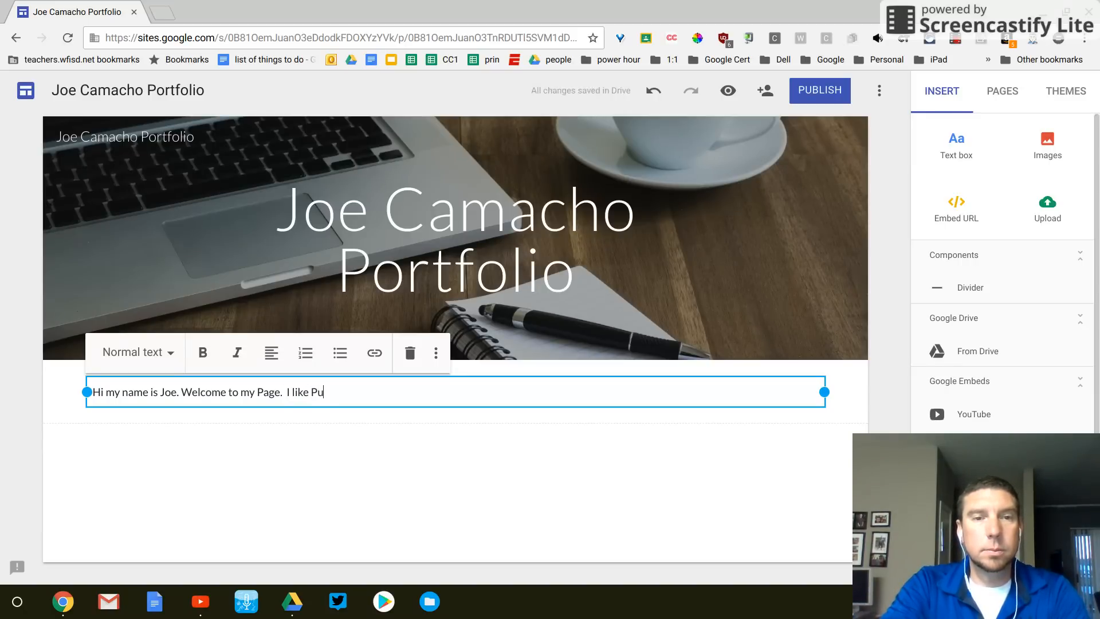
text(ppies!!!)
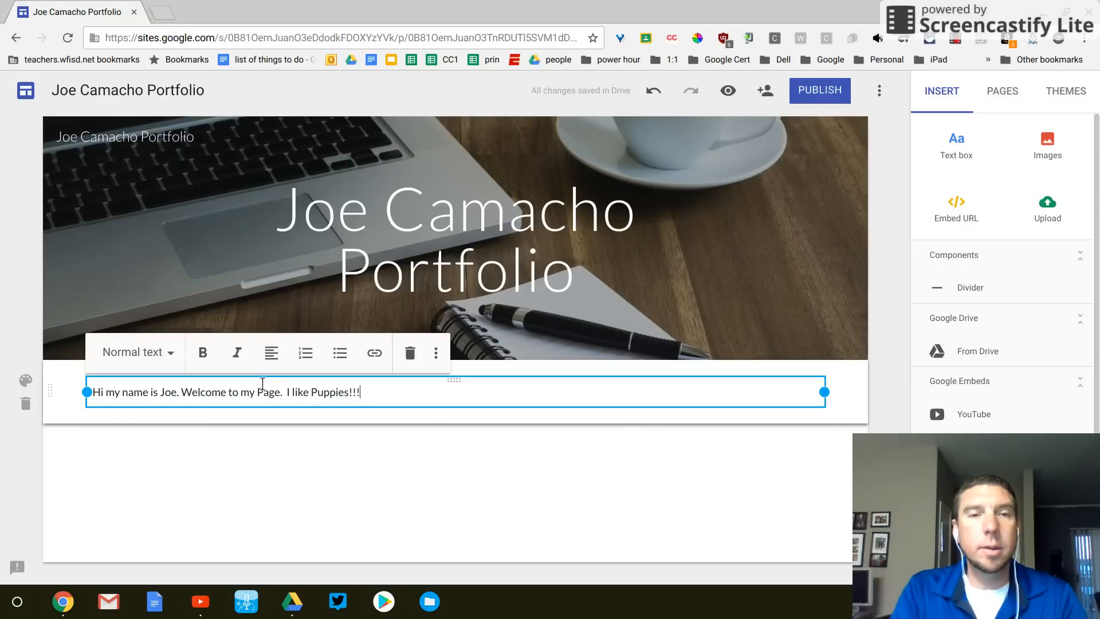
mouse_move(271, 352)
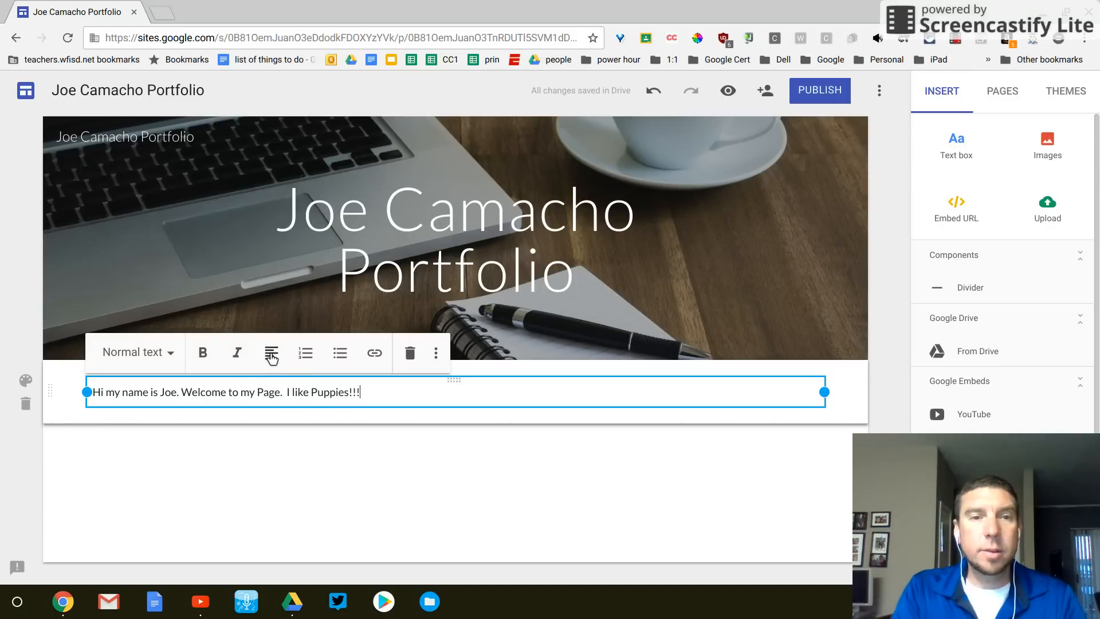
- Style the welcome sentence as Heading after briefly trying Subheading
click(273, 352)
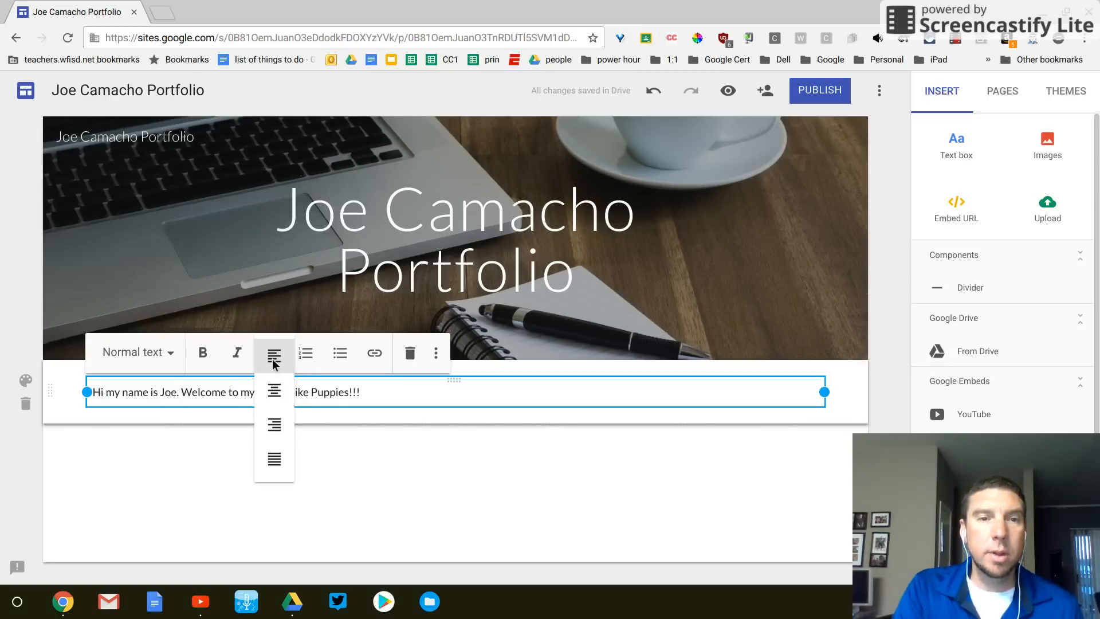
mouse_move(274, 431)
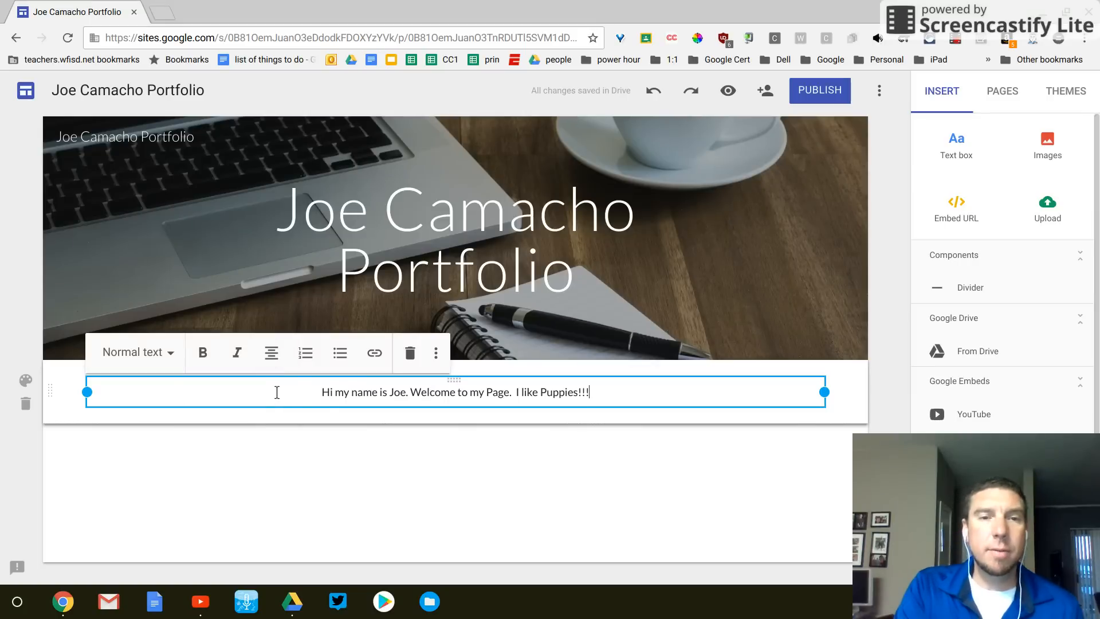
mouse_move(490, 391)
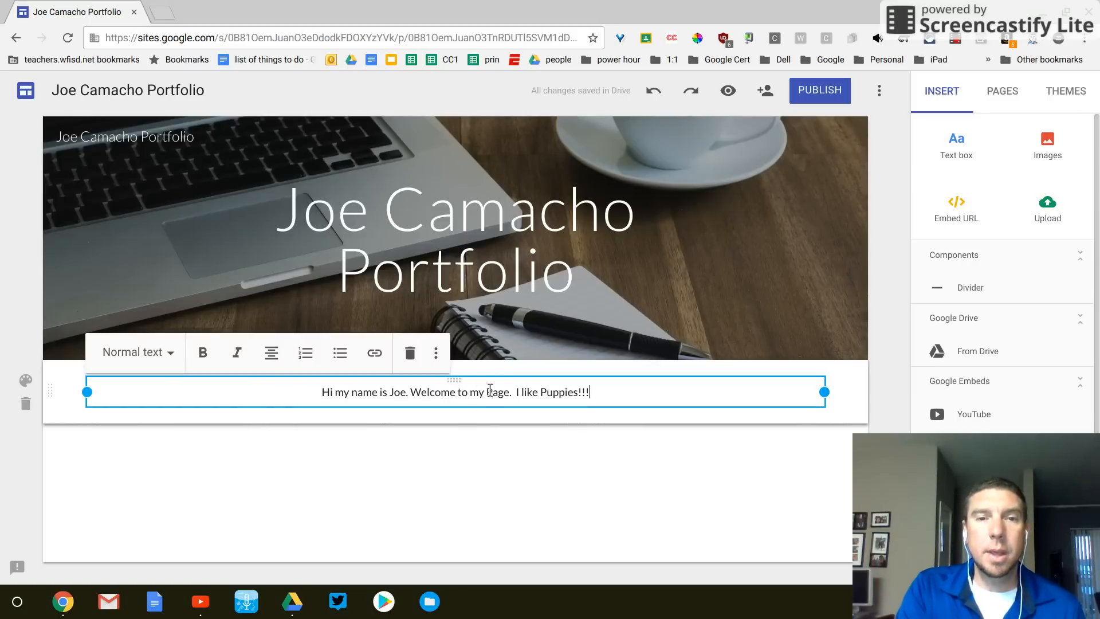
click(273, 352)
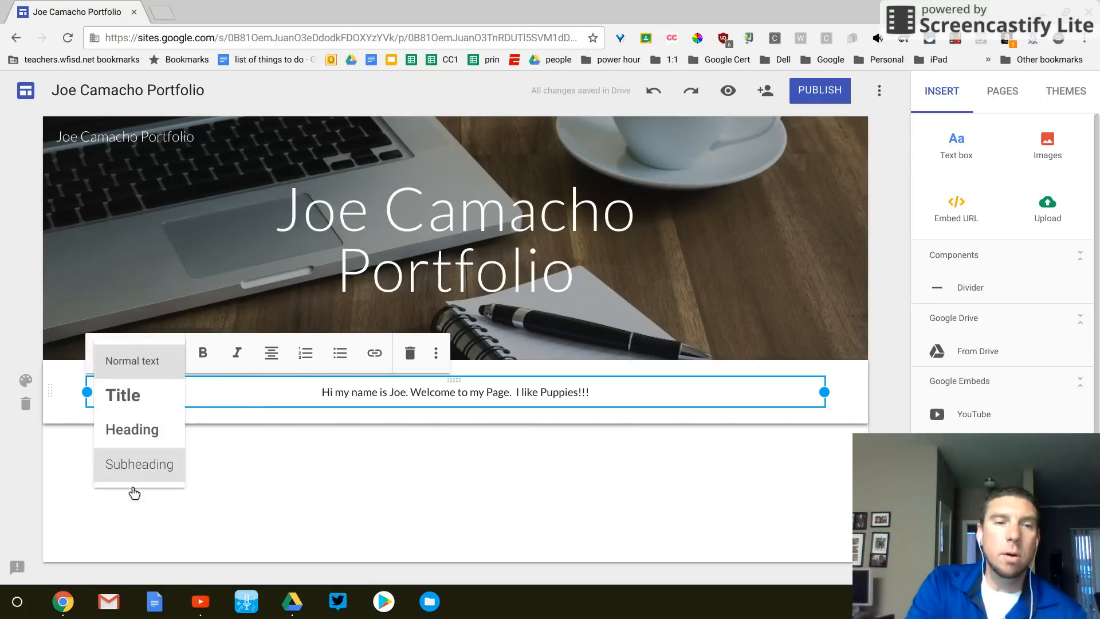
mouse_move(138, 474)
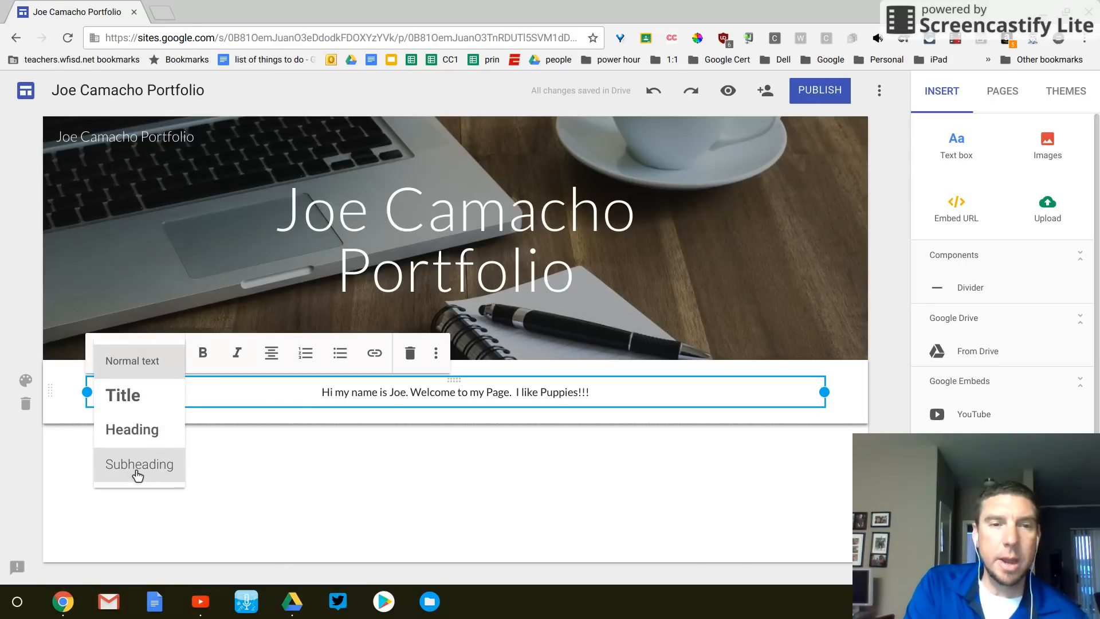
click(138, 463)
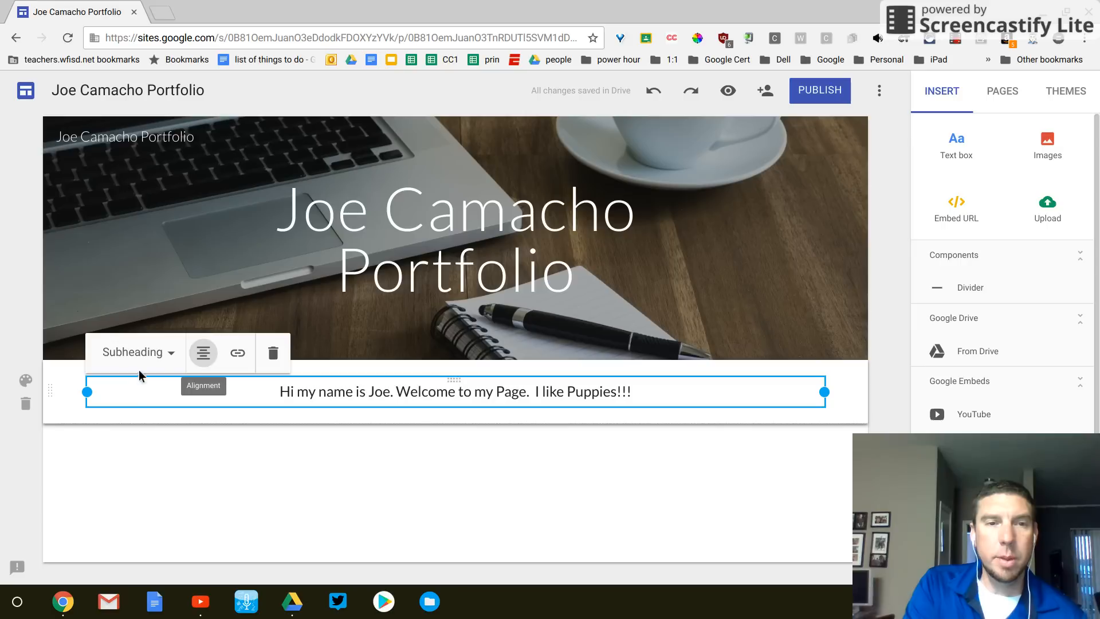
click(132, 351)
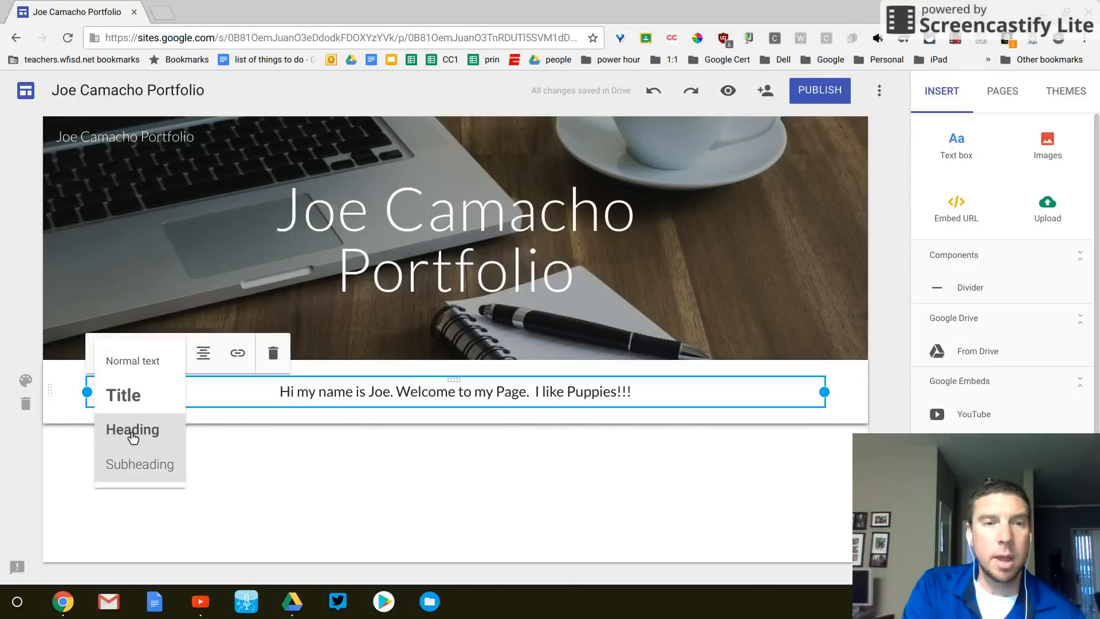
click(132, 429)
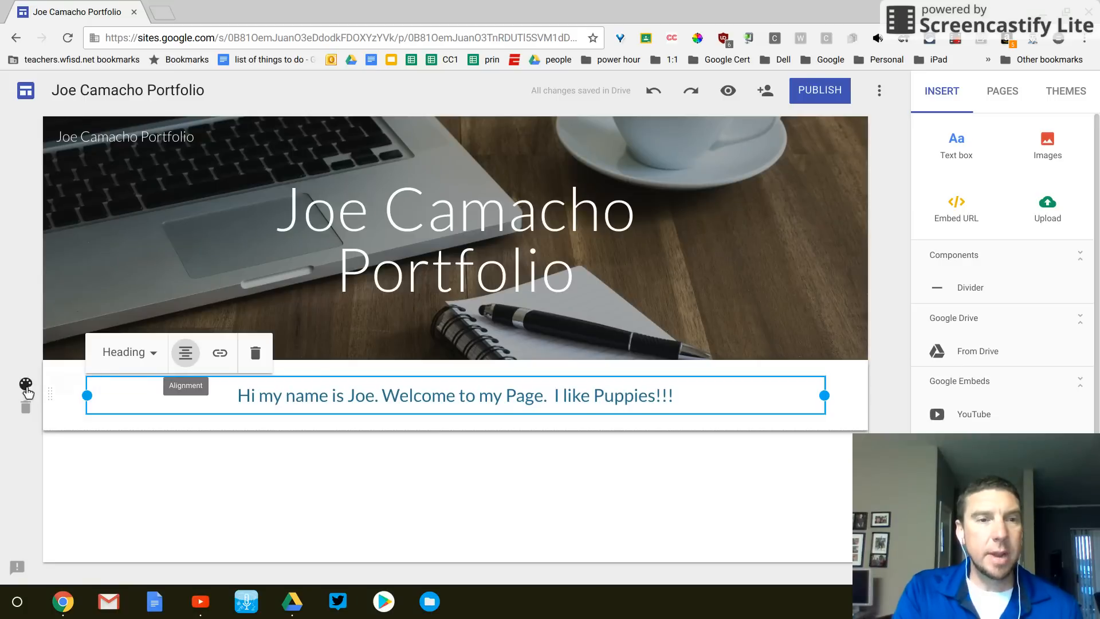
mouse_move(25, 386)
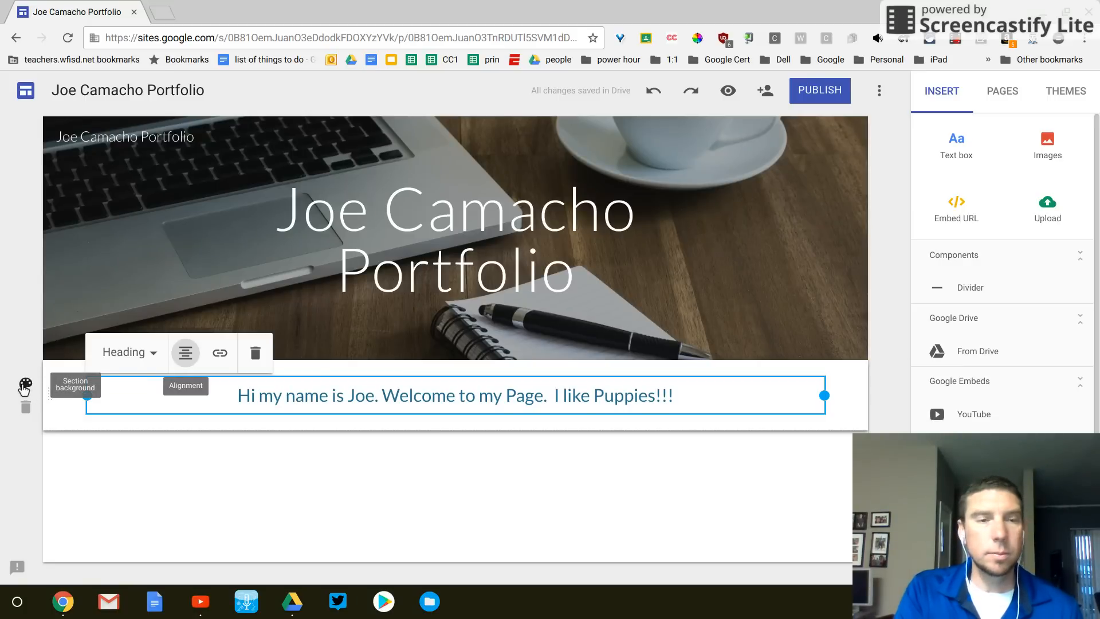
- Apply the Emphasis 2 section style, giving the welcome section a dark blue band
click(26, 384)
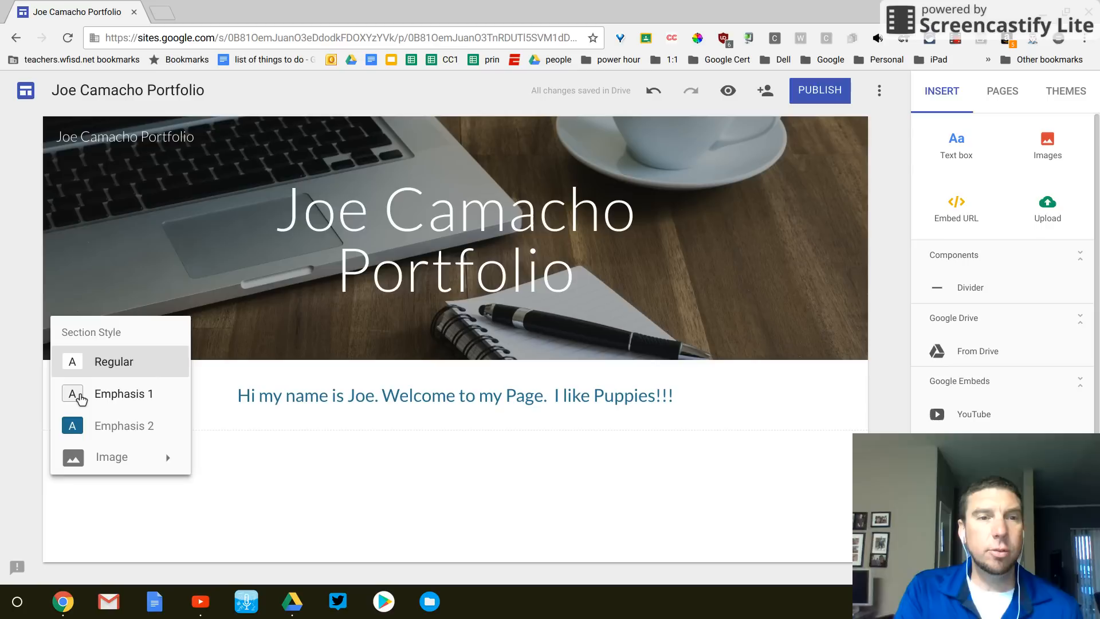
click(454, 394)
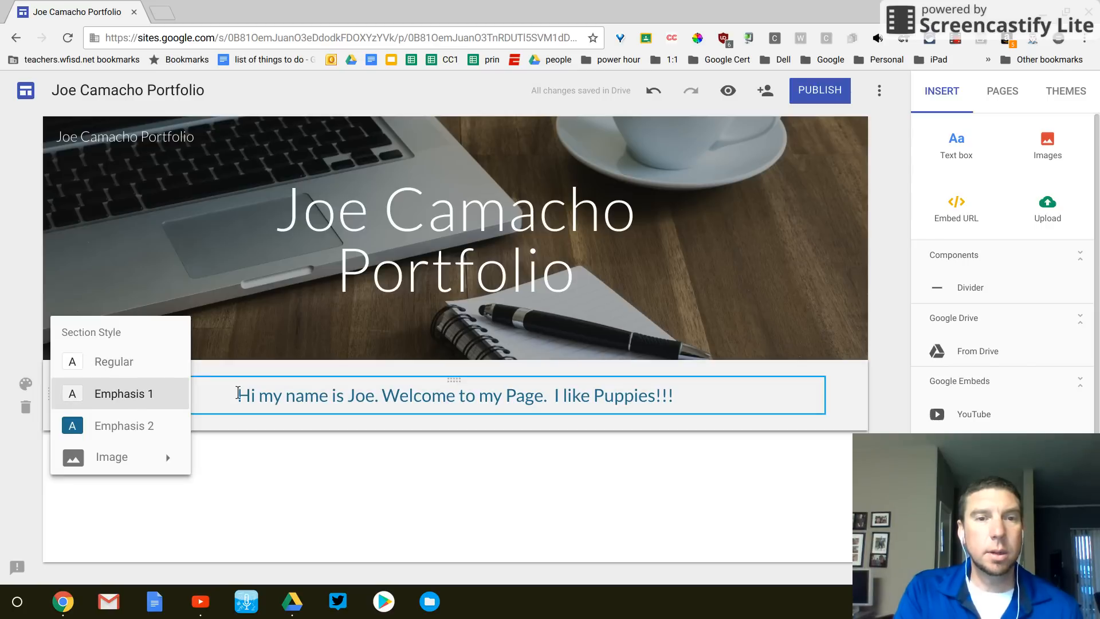
click(122, 424)
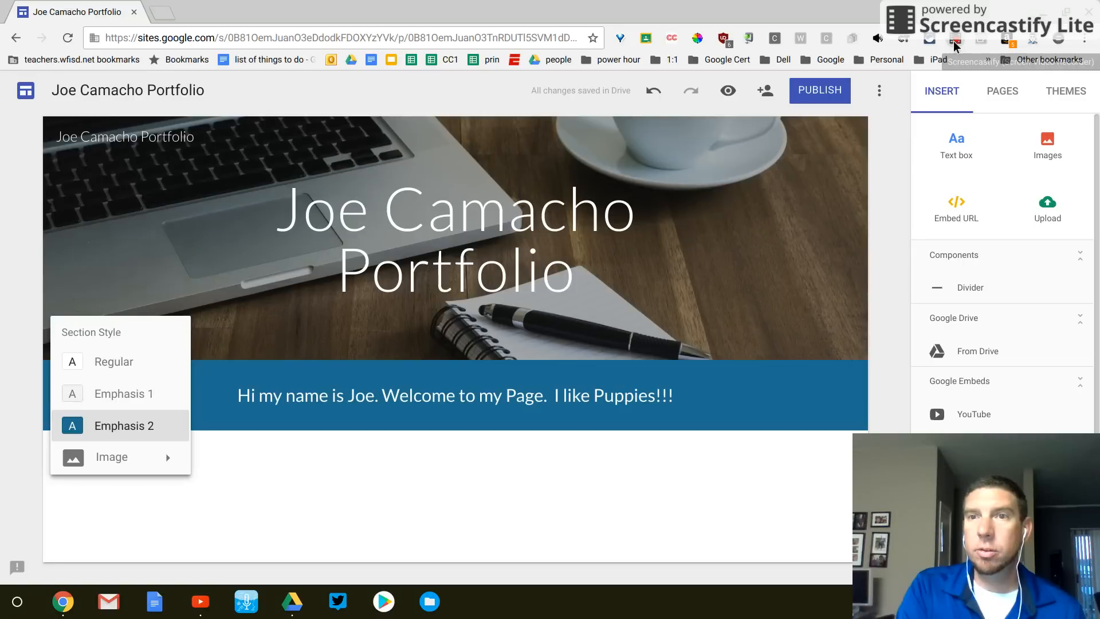
click(953, 38)
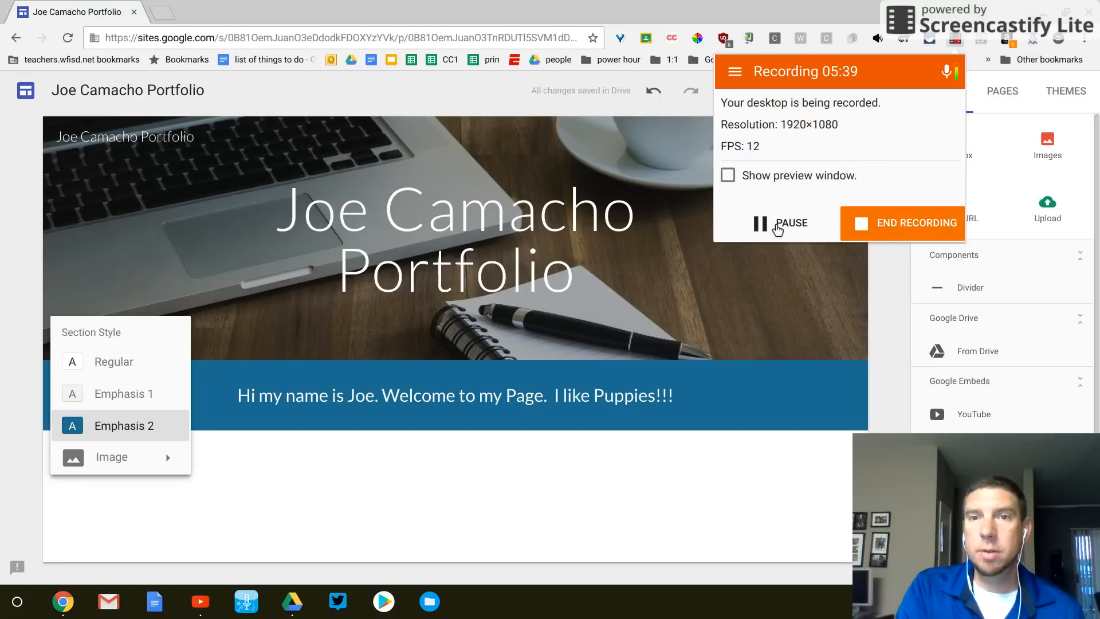
mouse_move(784, 212)
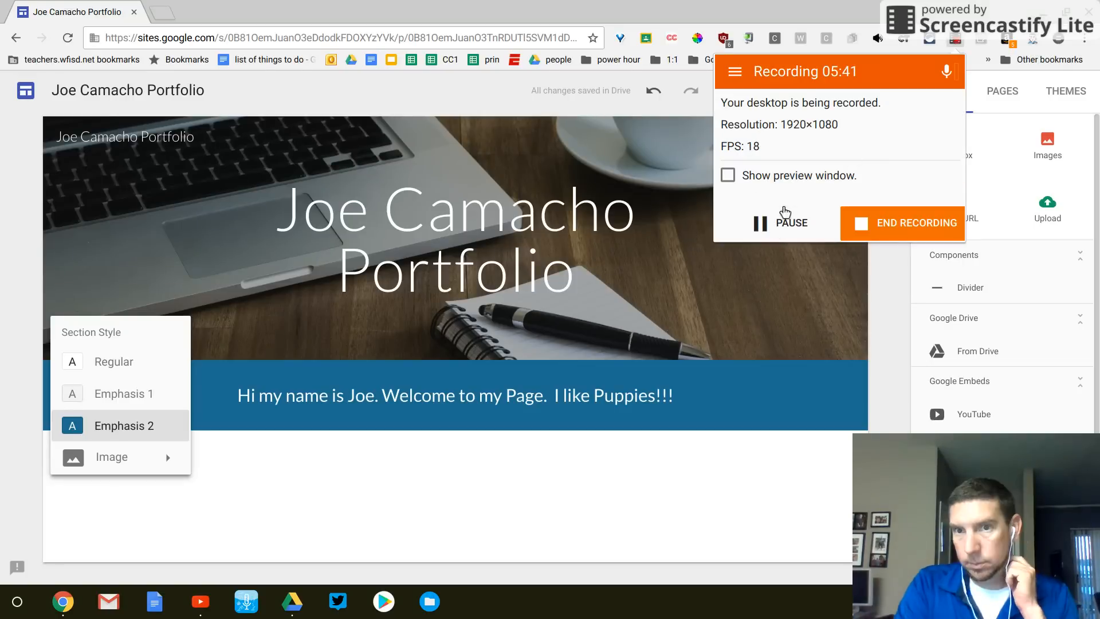
mouse_move(871, 279)
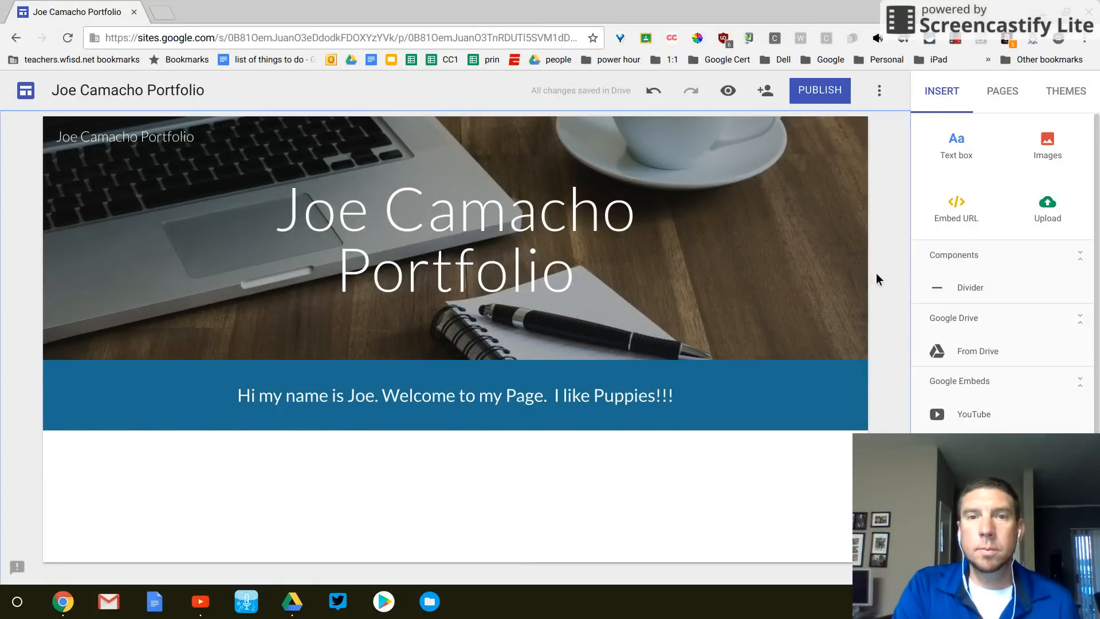
- Show the site's page list and begin a new page with an empty name field
click(454, 394)
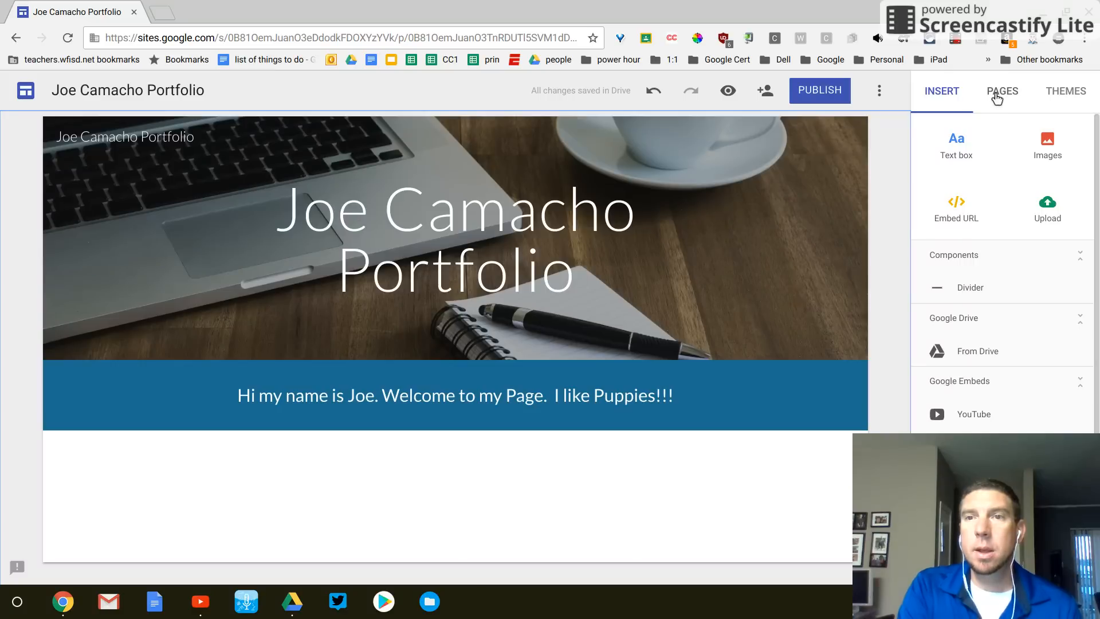
click(1001, 91)
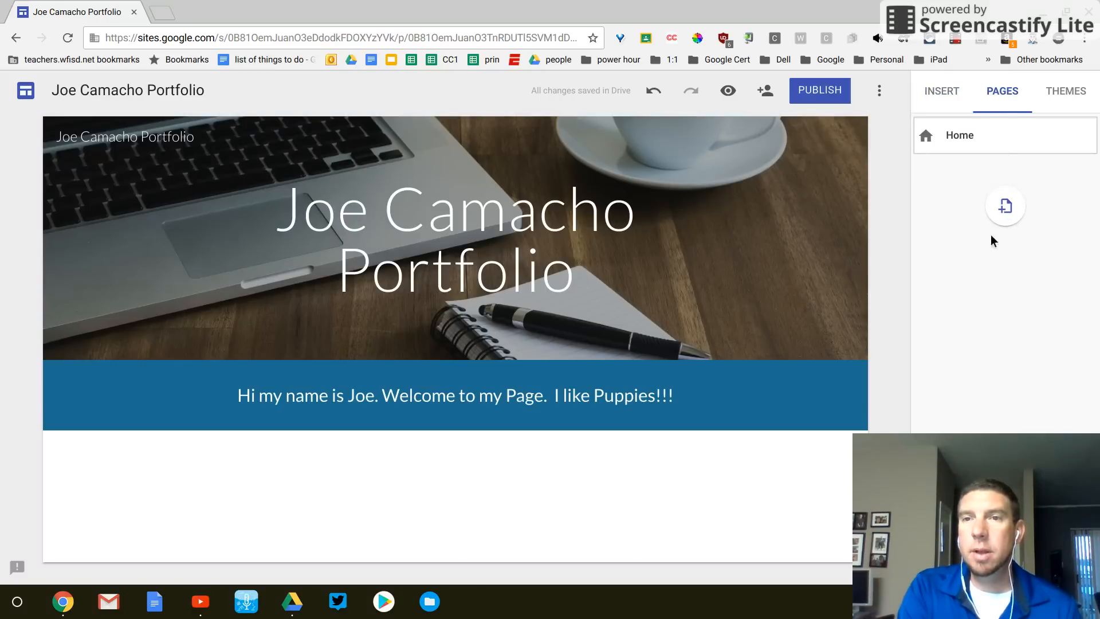
mouse_move(1004, 206)
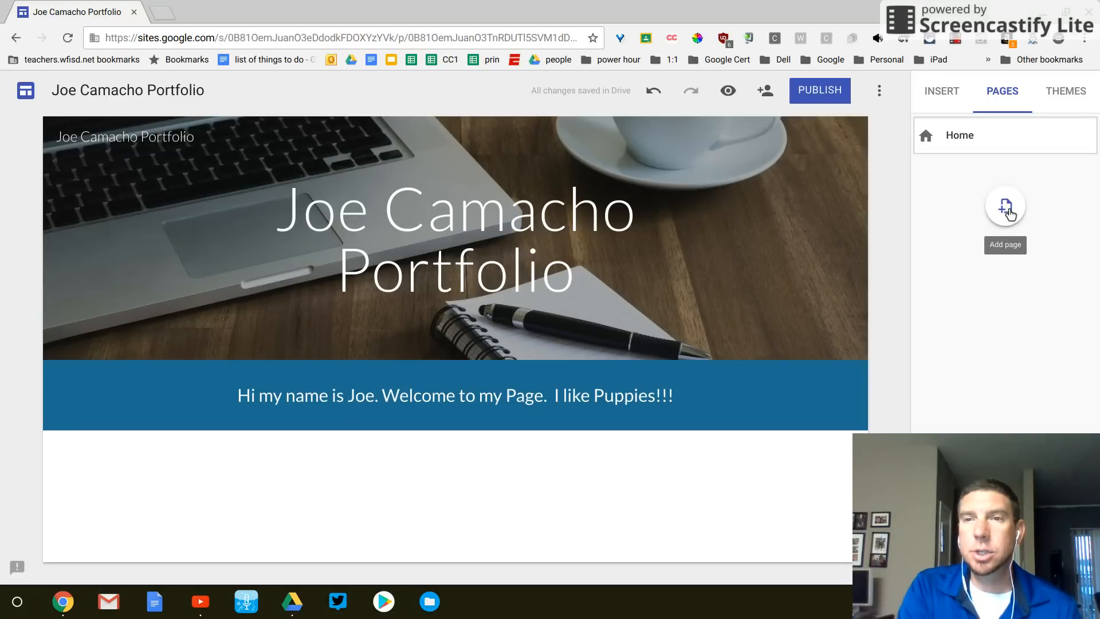
click(1004, 206)
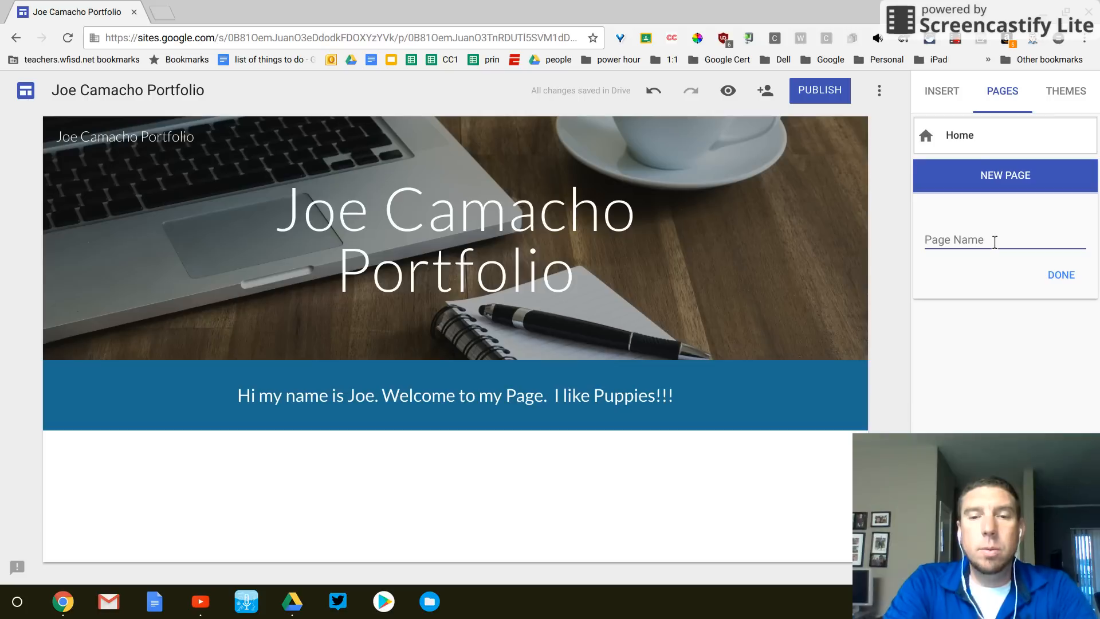
- Create a new page named Math
text(Math)
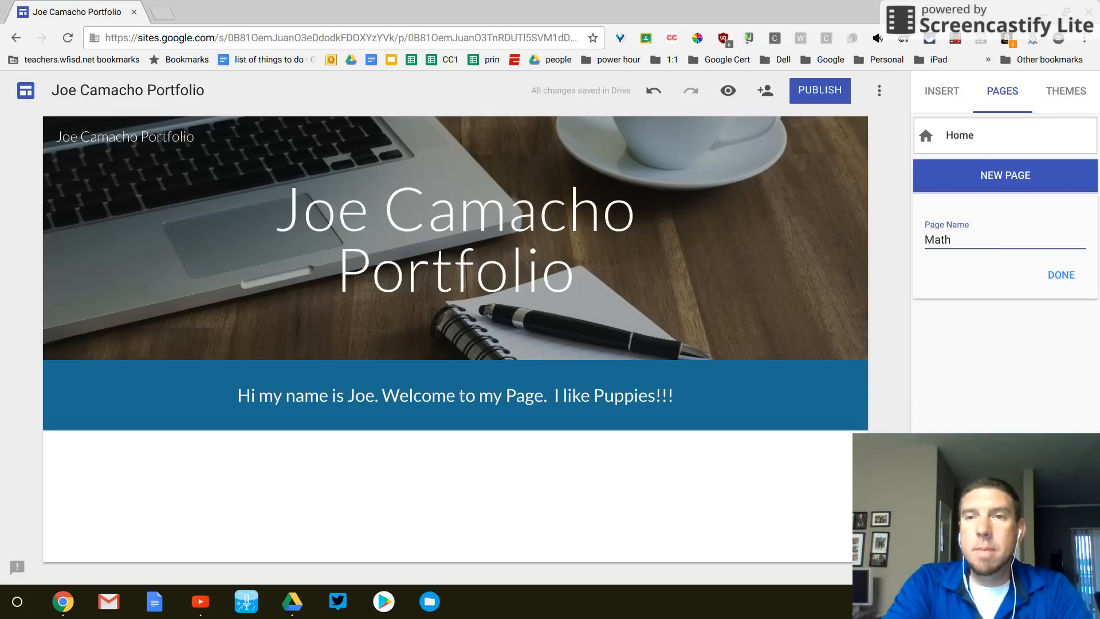
click(981, 240)
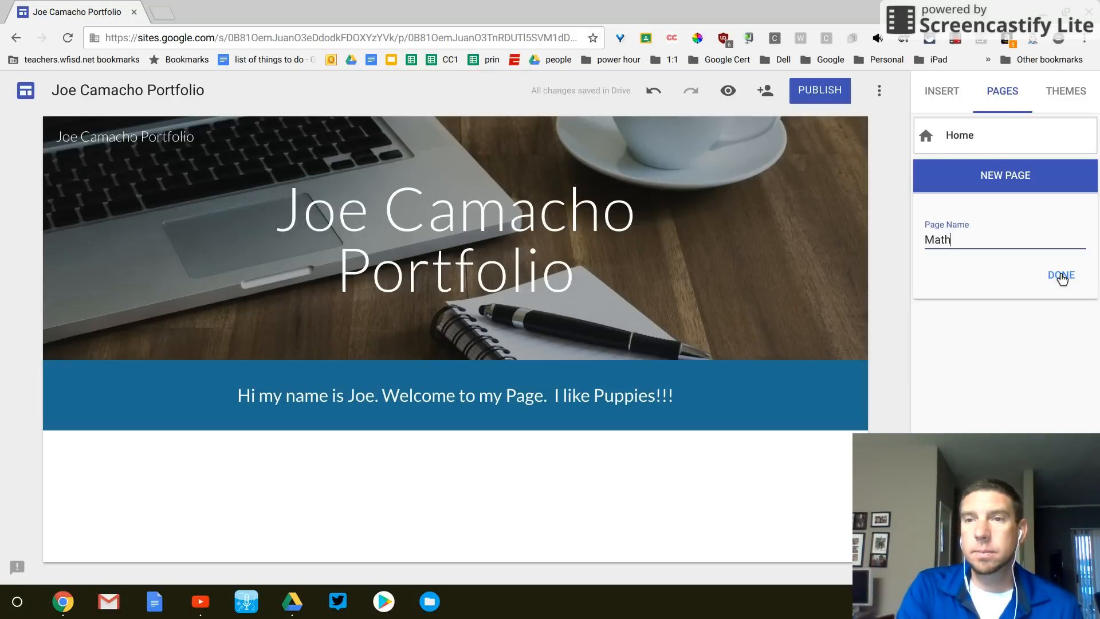
click(1061, 275)
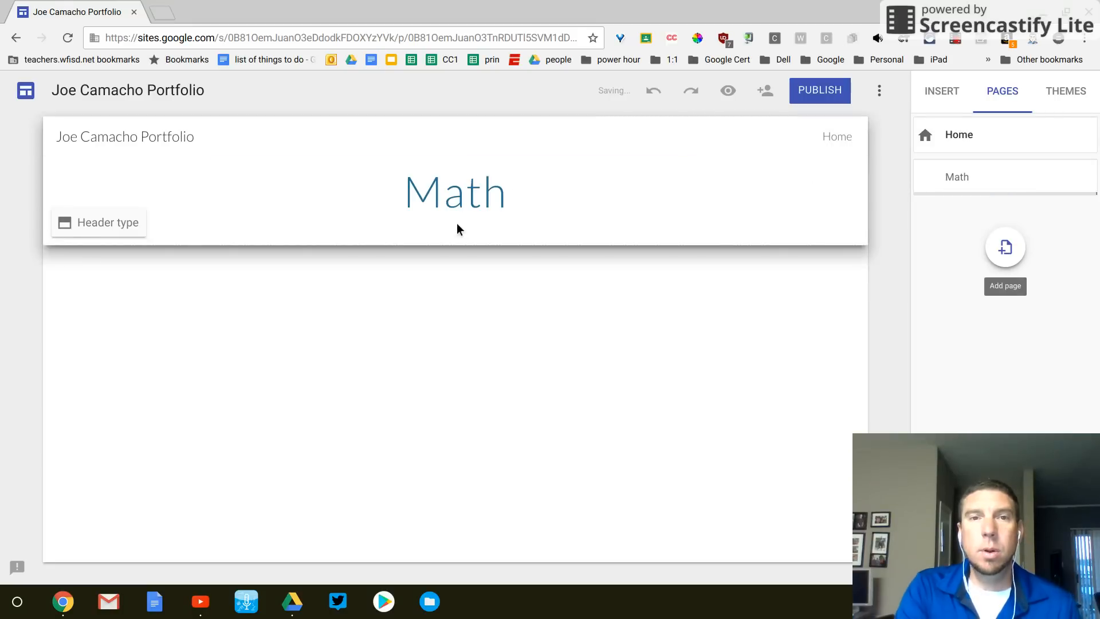
- Select the Math page header to show its header layout options
click(454, 191)
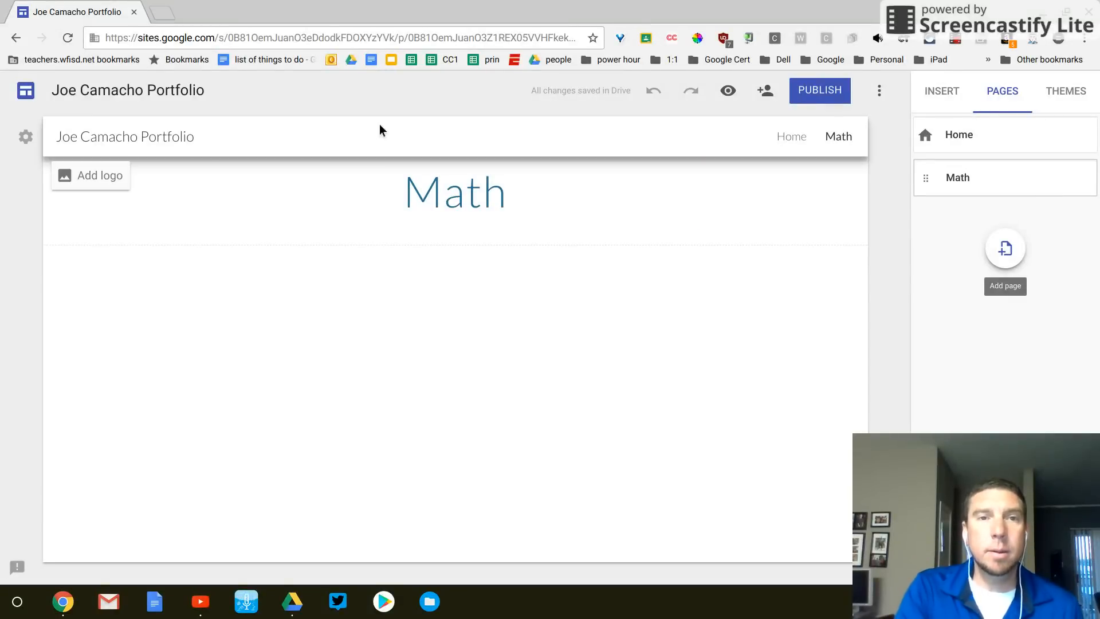
click(454, 190)
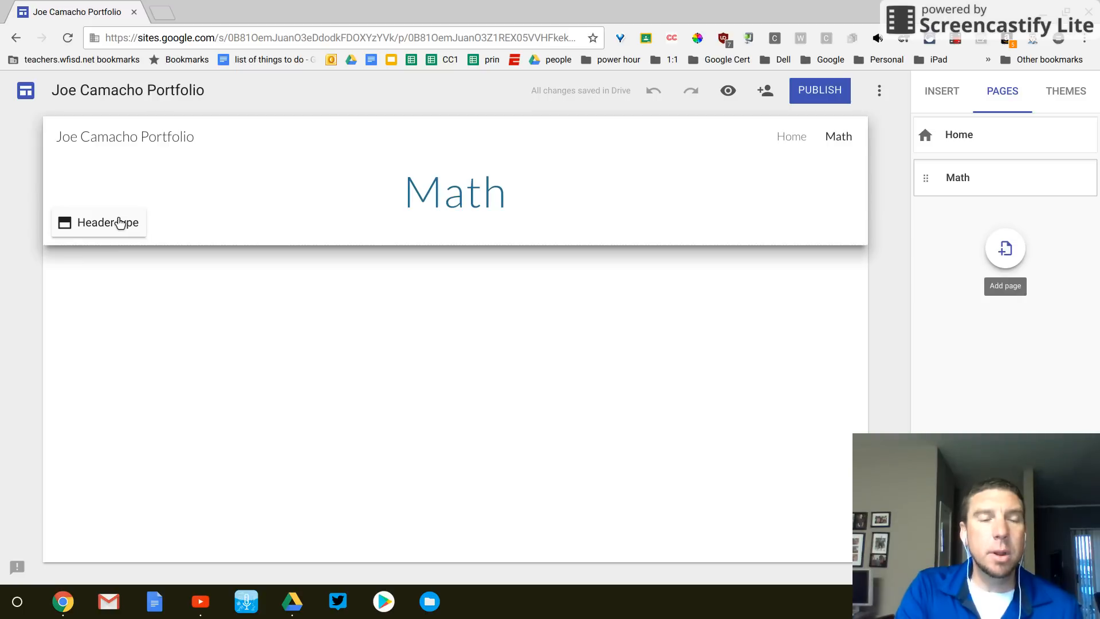
click(98, 222)
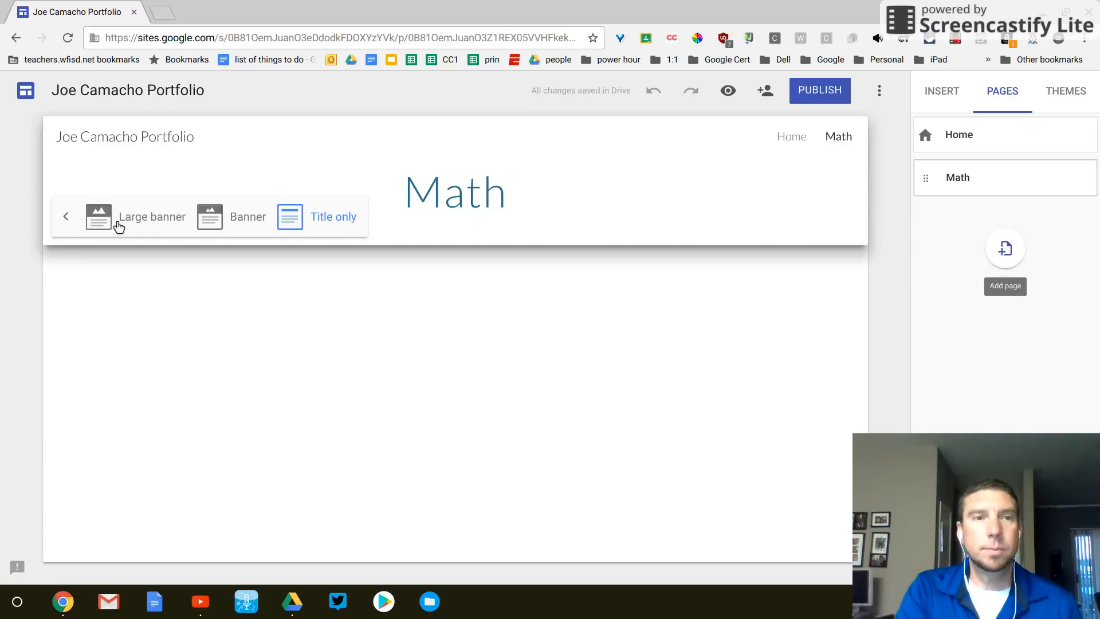
- Switch the Math page header type from title-only to Banner
click(332, 215)
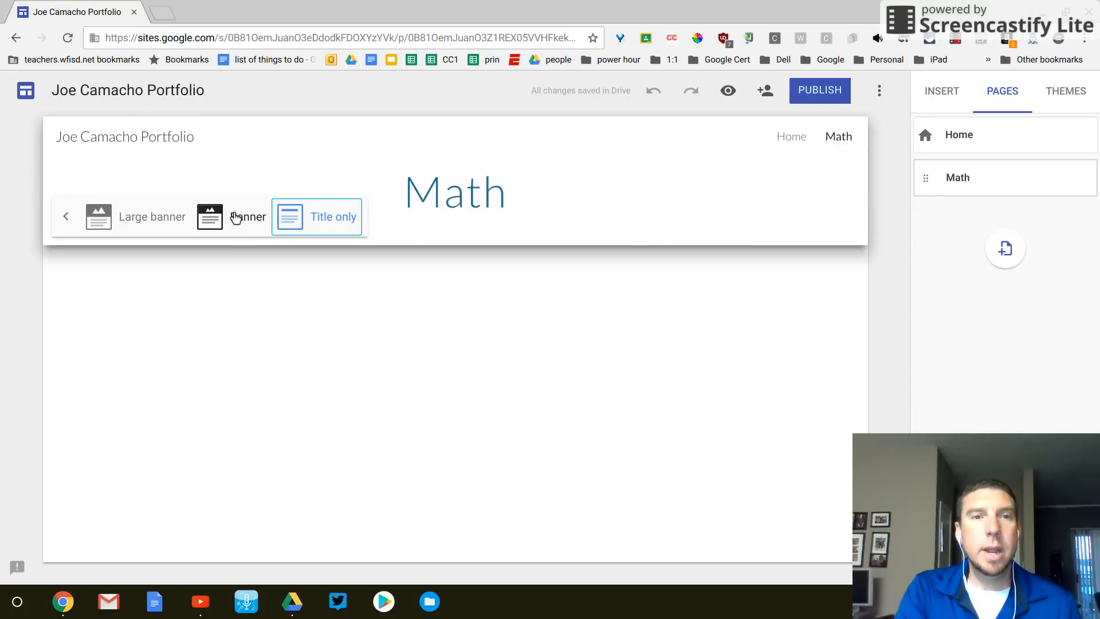
click(210, 216)
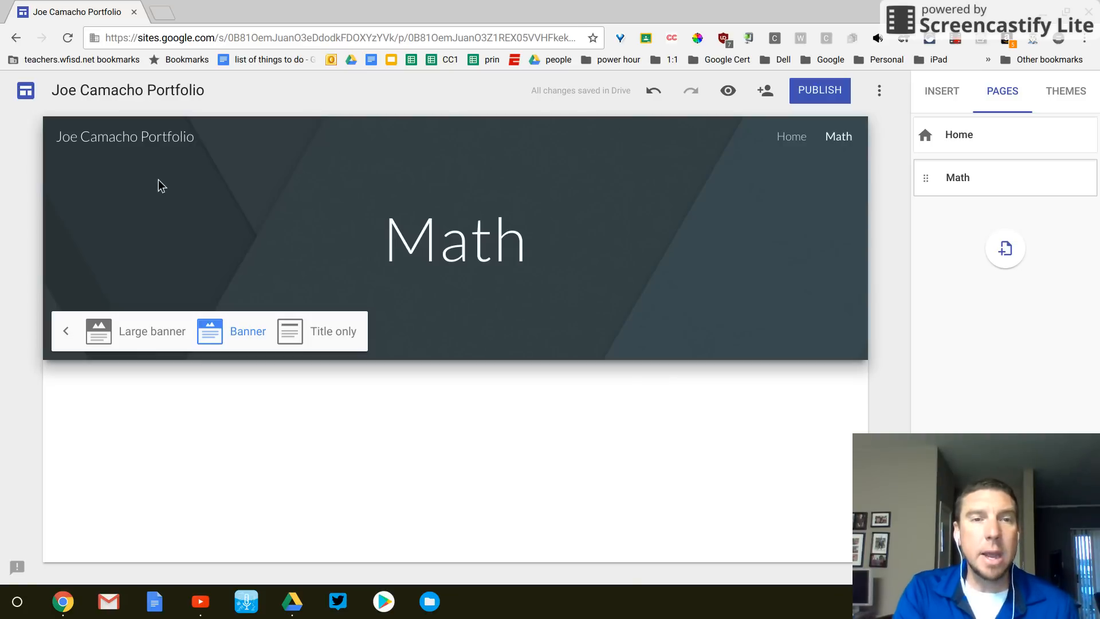
mouse_move(65, 316)
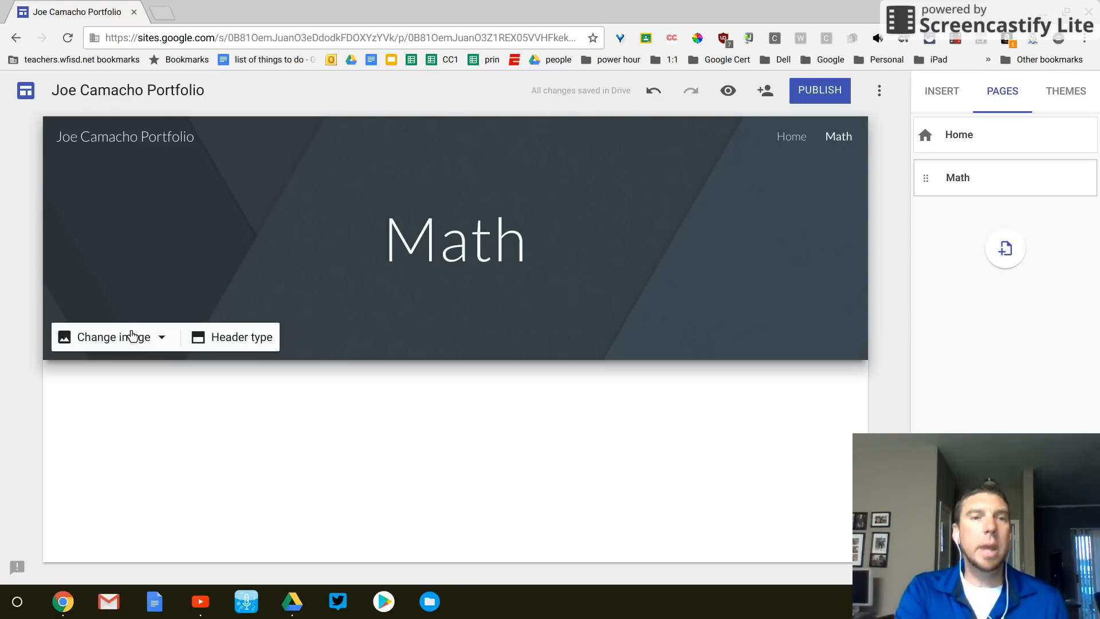
mouse_move(121, 324)
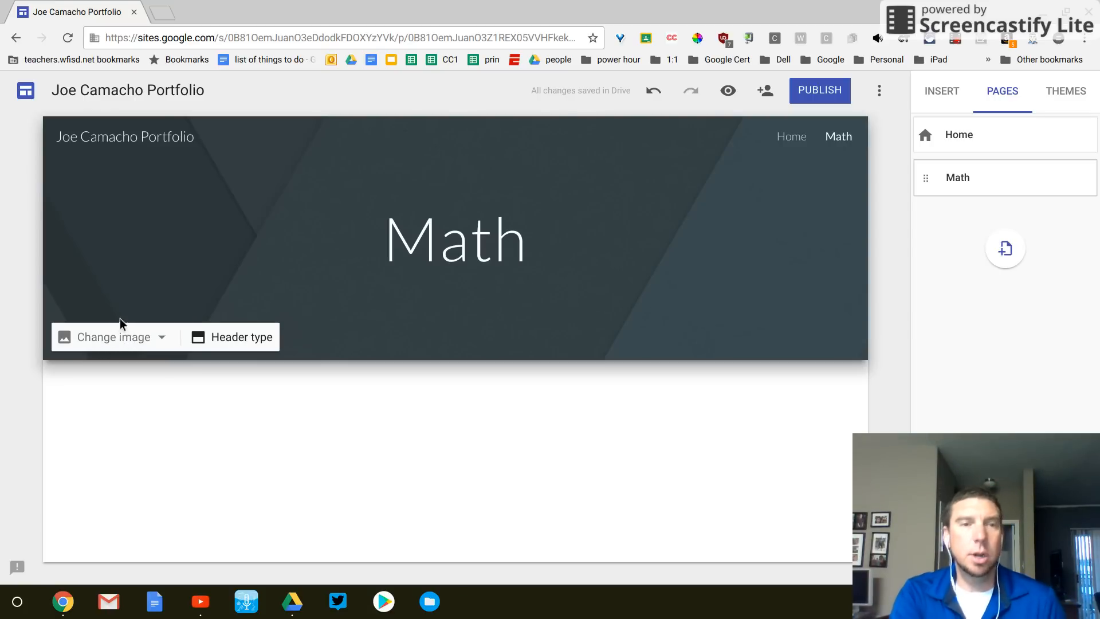
click(239, 337)
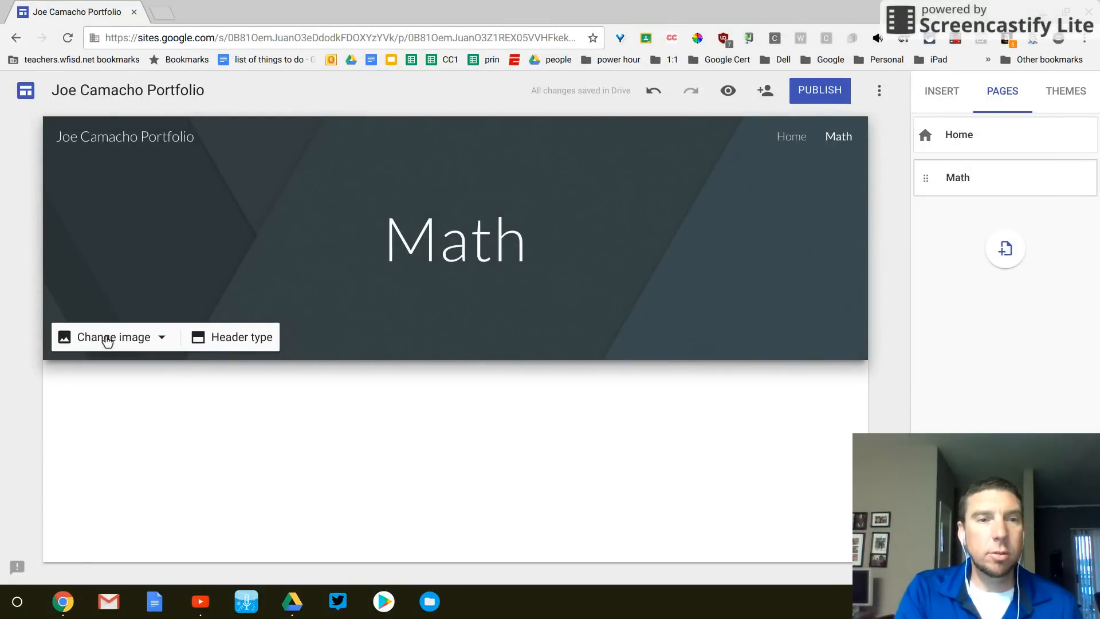
- Set the Math banner image to the dark blue bokeh lights gallery photo instead of the stock market photo
click(112, 337)
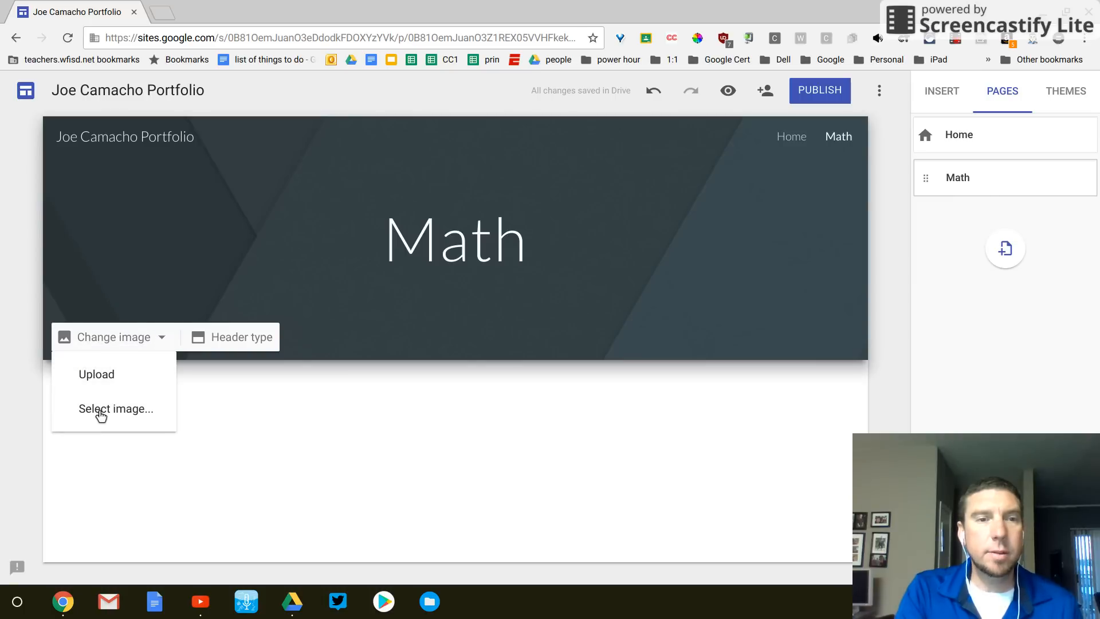
click(117, 408)
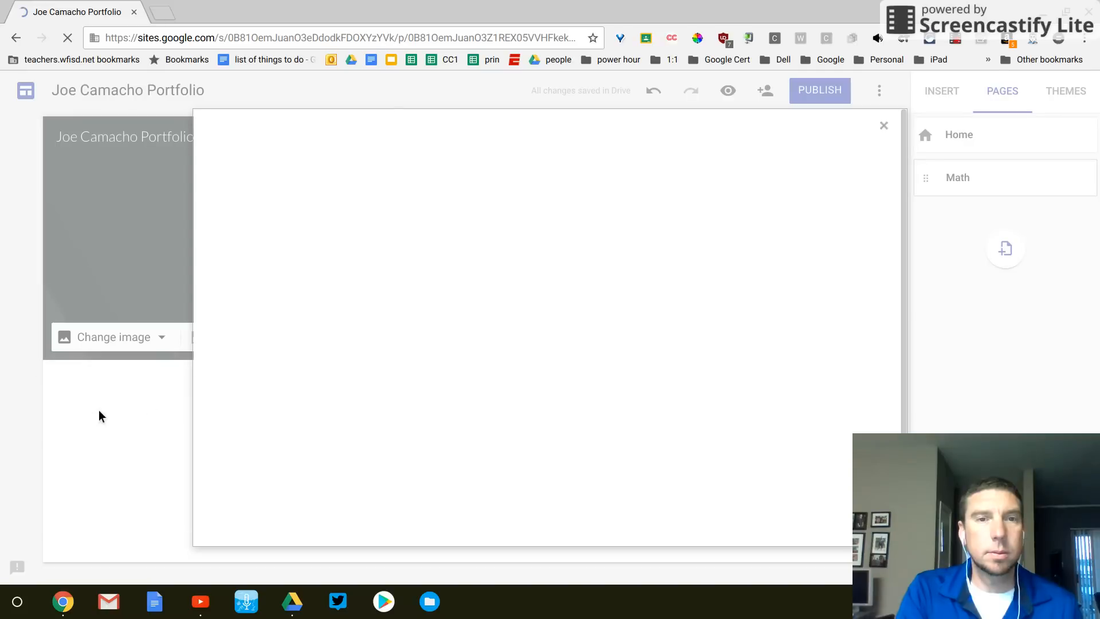
click(112, 337)
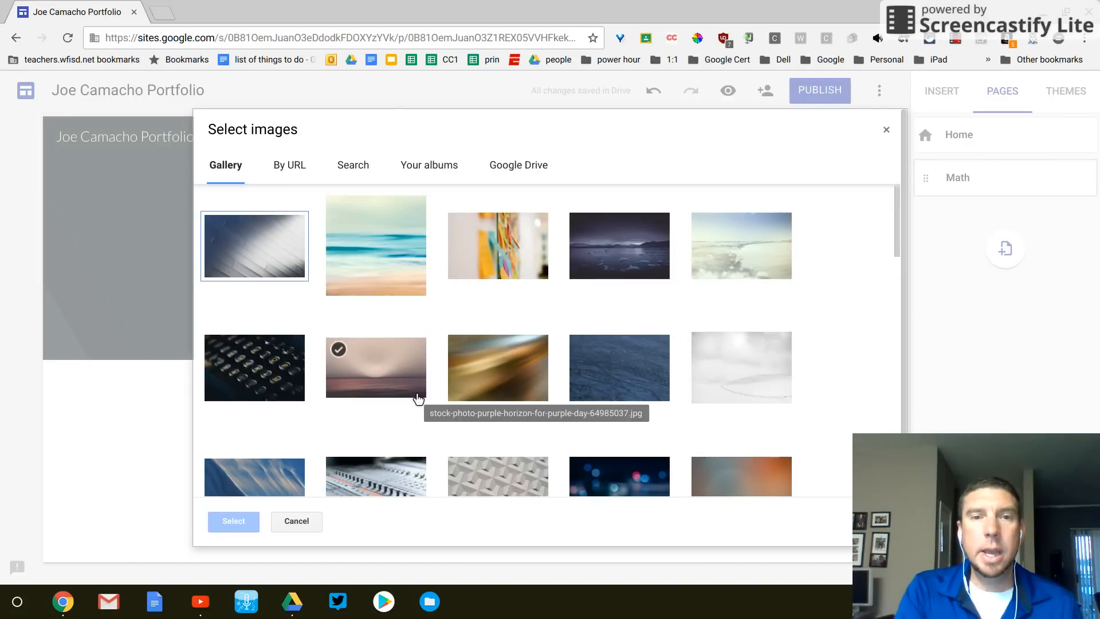
scroll(down, 3)
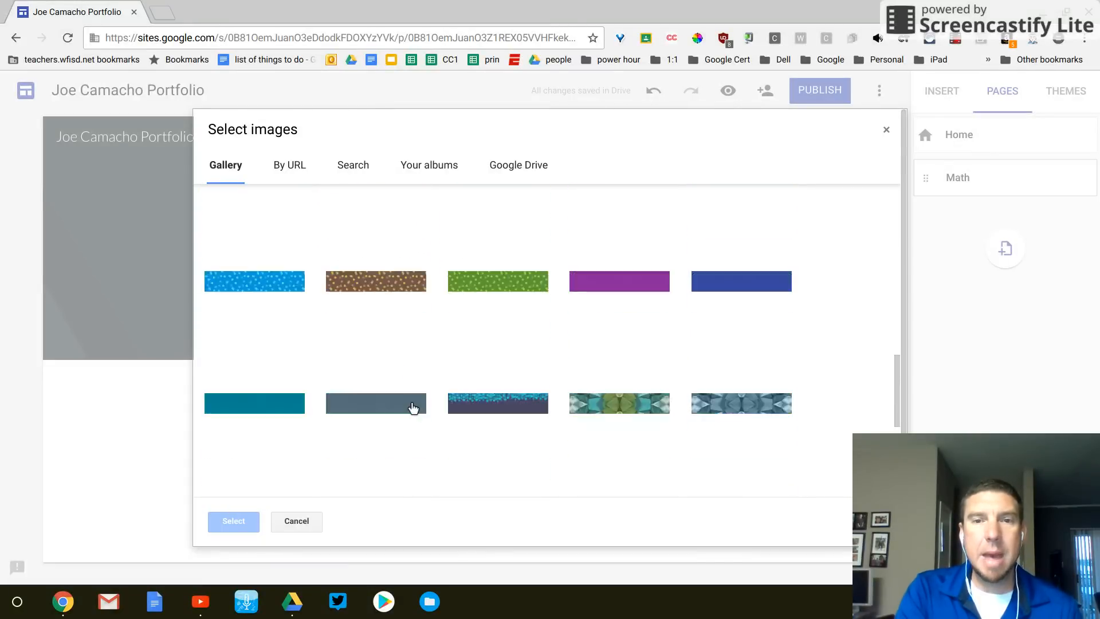
scroll(down, 3)
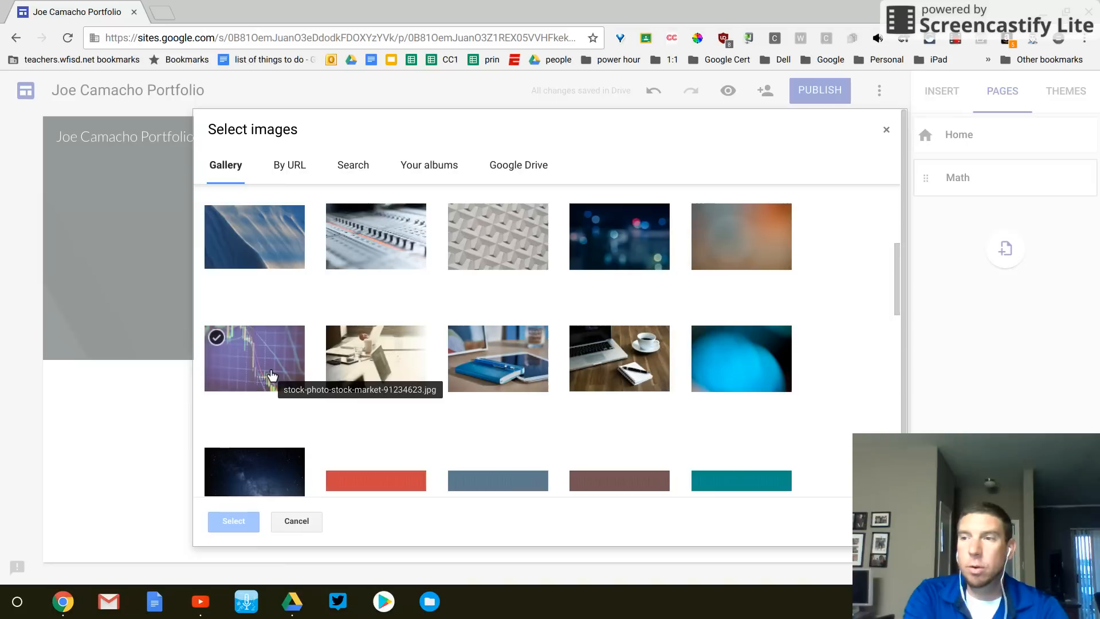
mouse_move(251, 348)
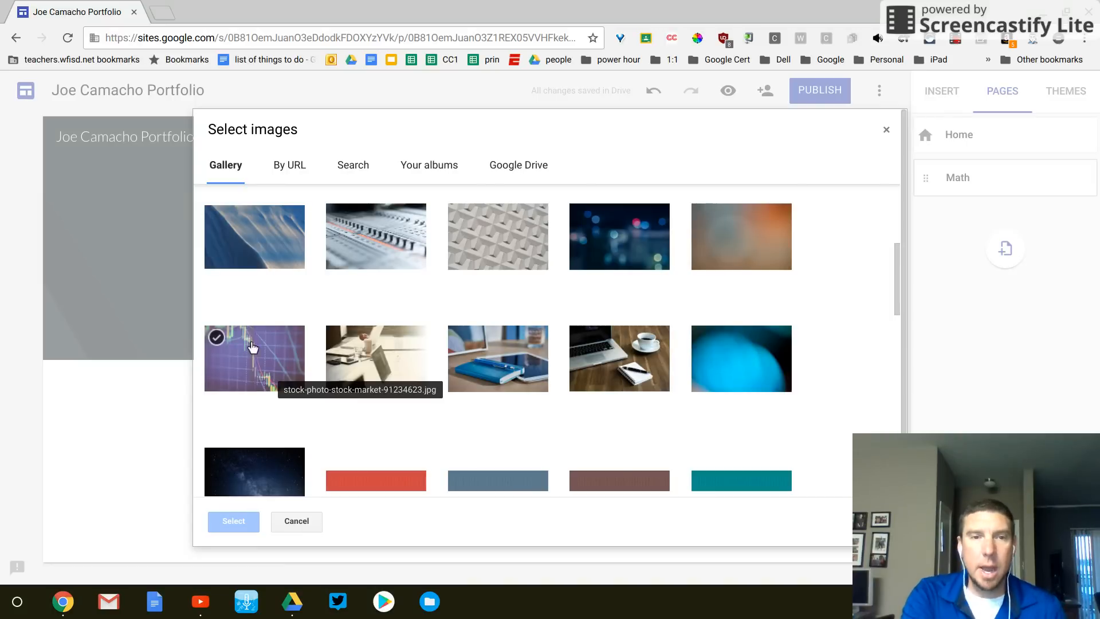
click(254, 358)
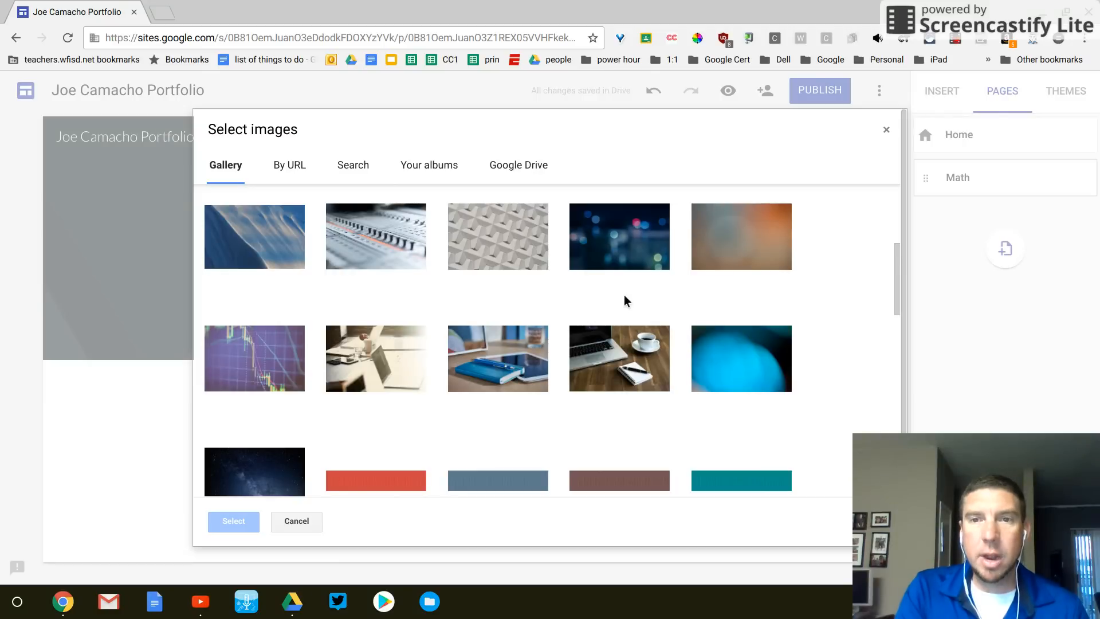
click(619, 238)
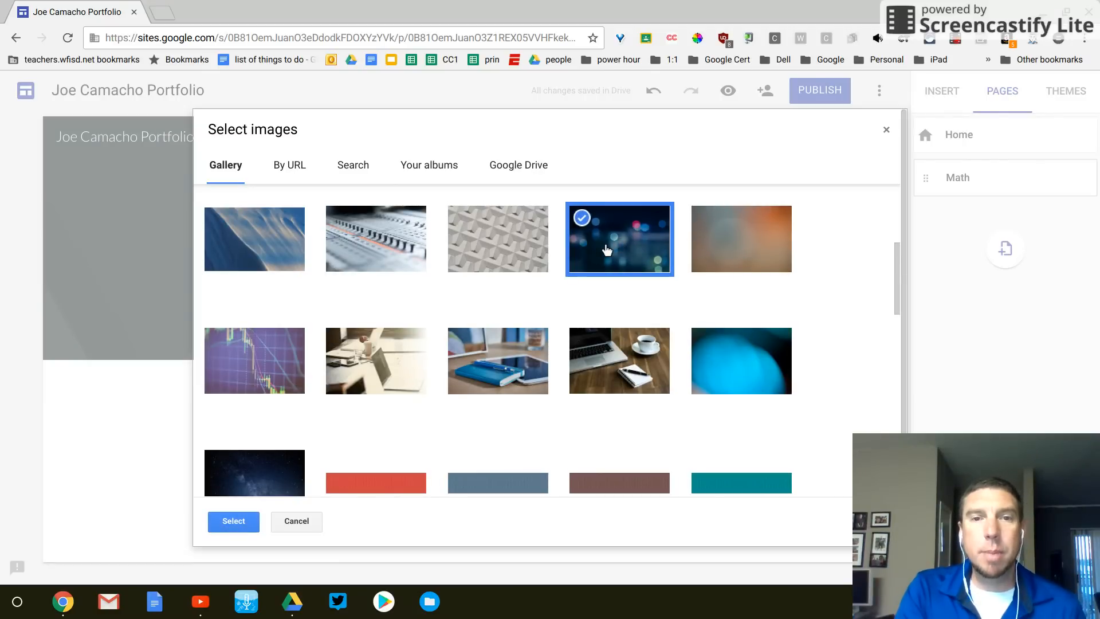
mouse_move(618, 253)
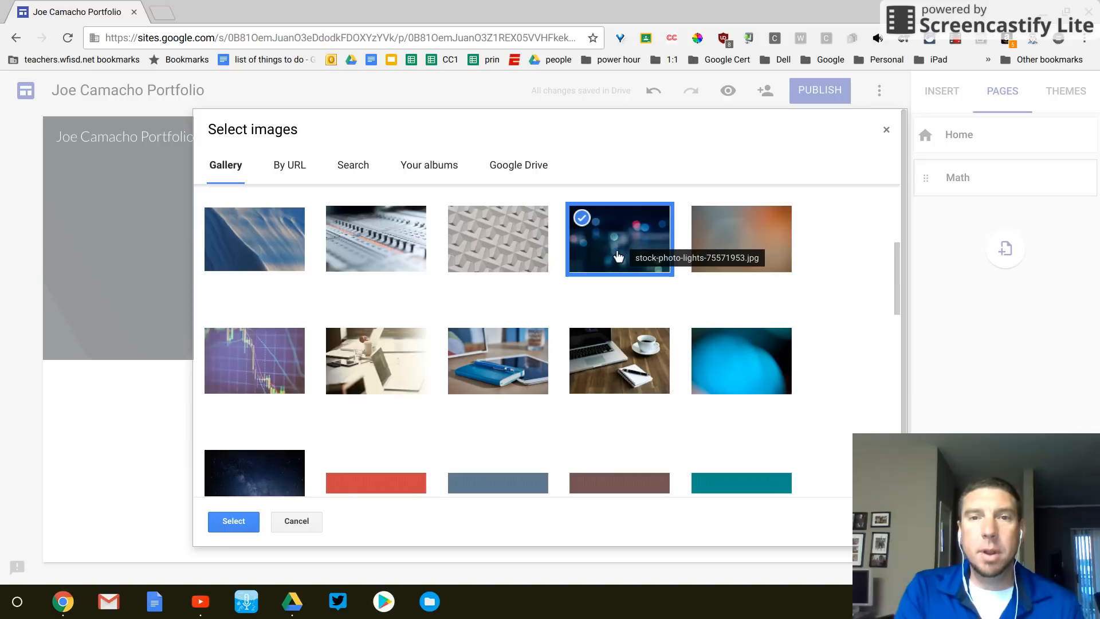
mouse_move(612, 266)
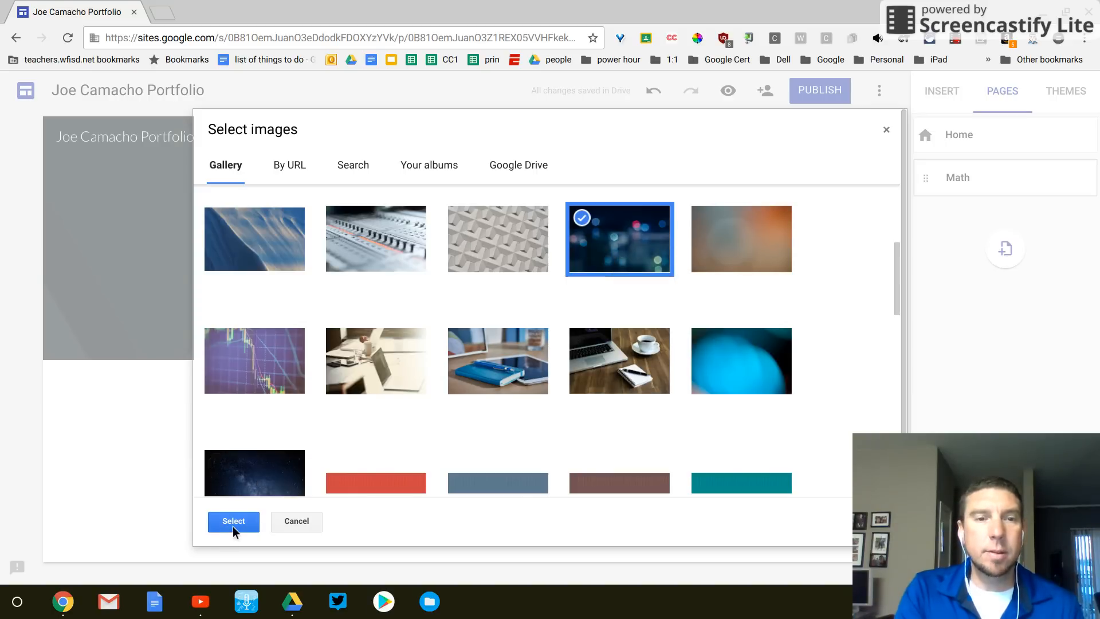
click(233, 521)
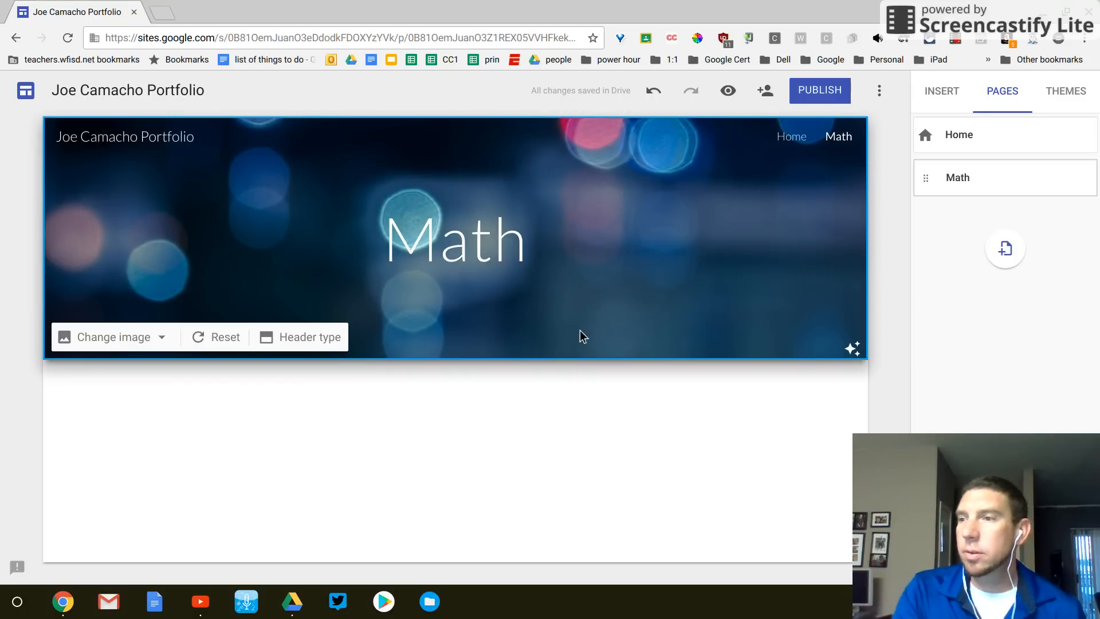
mouse_move(722, 263)
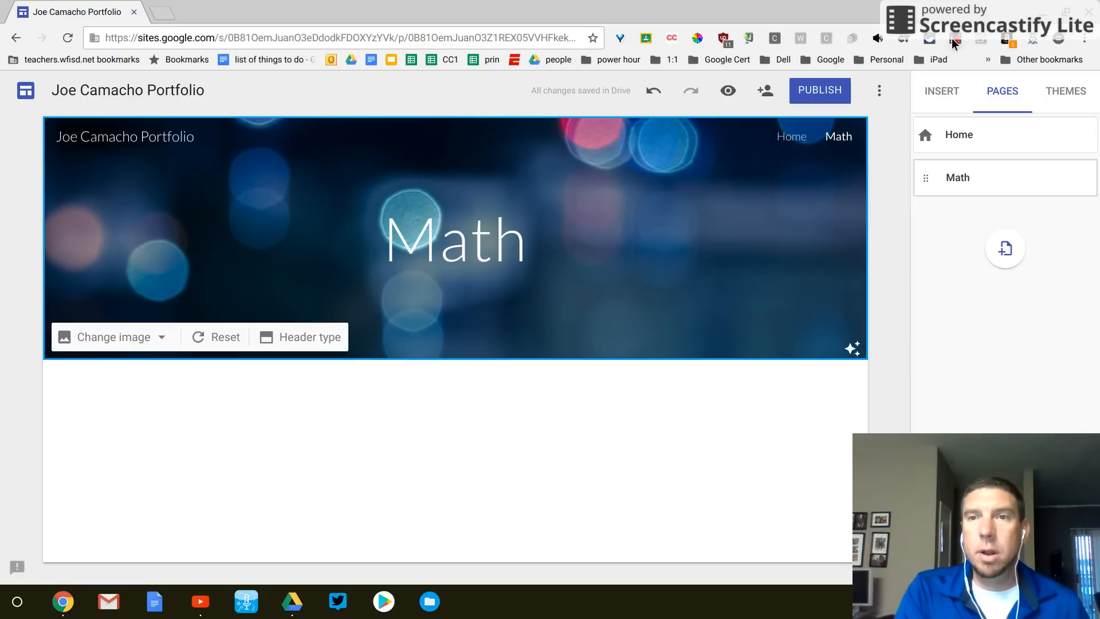
click(953, 38)
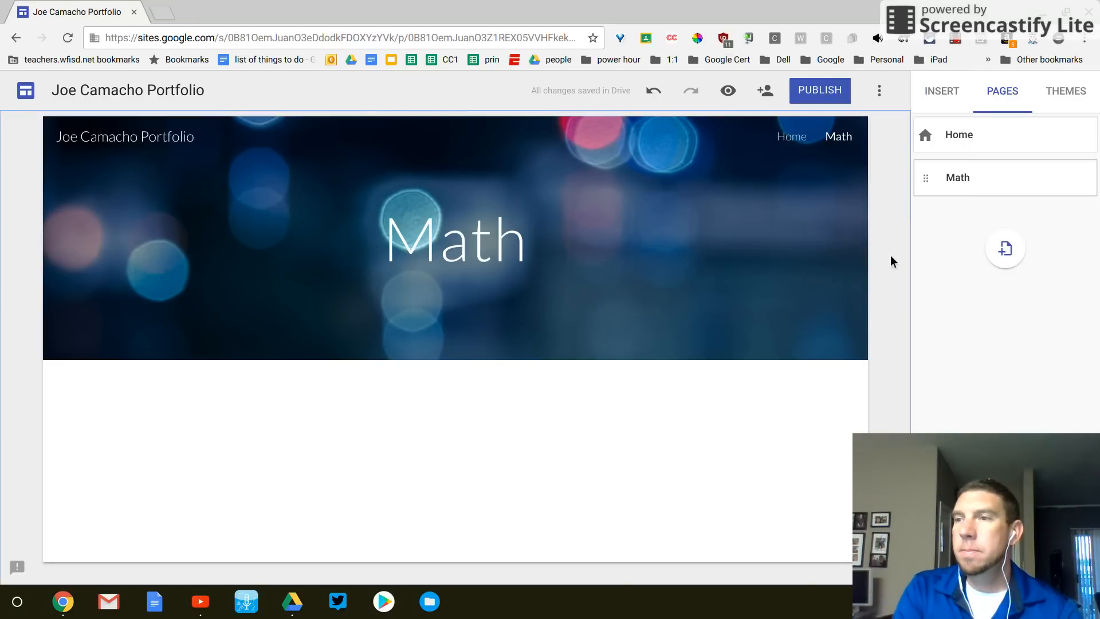
mouse_move(981, 229)
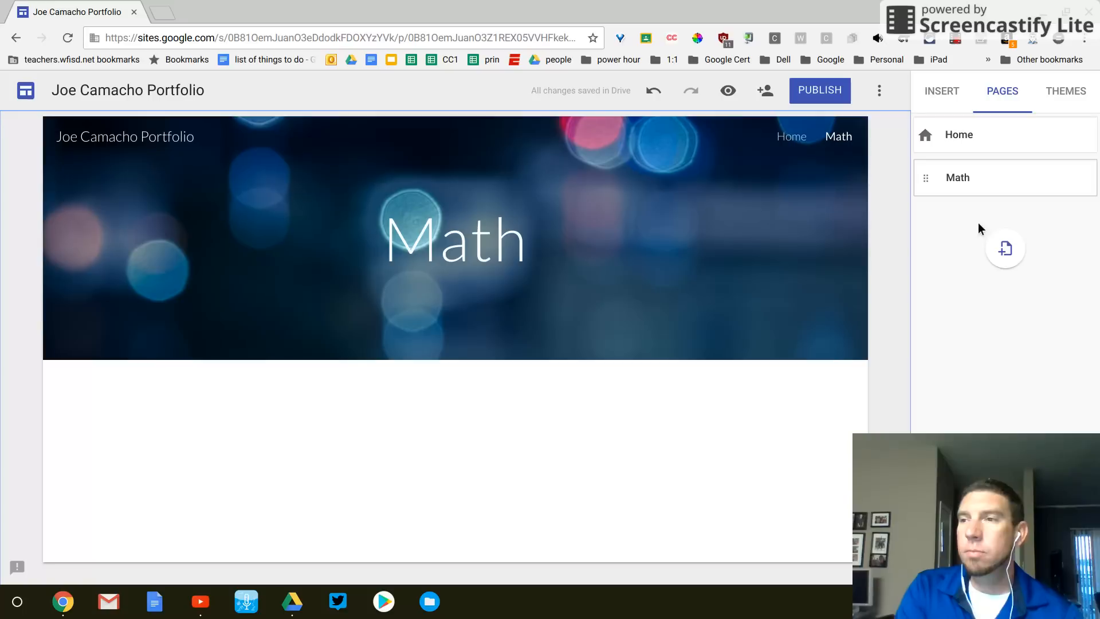
mouse_move(1002, 100)
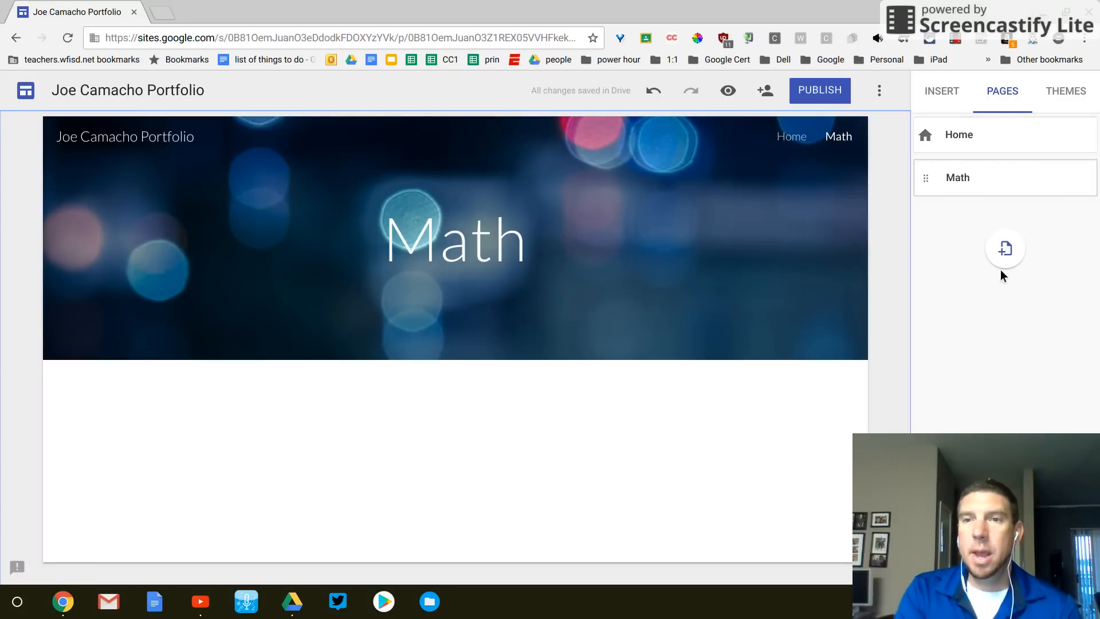
- Create a Science page, listed after Math with the bokeh banner
click(1004, 247)
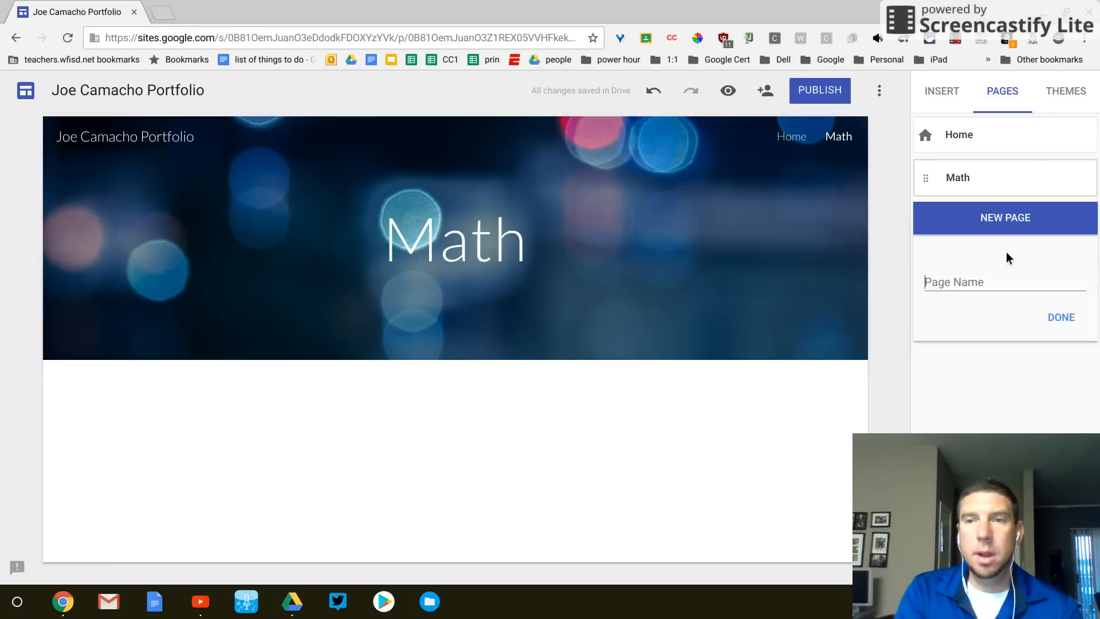
click(1003, 282)
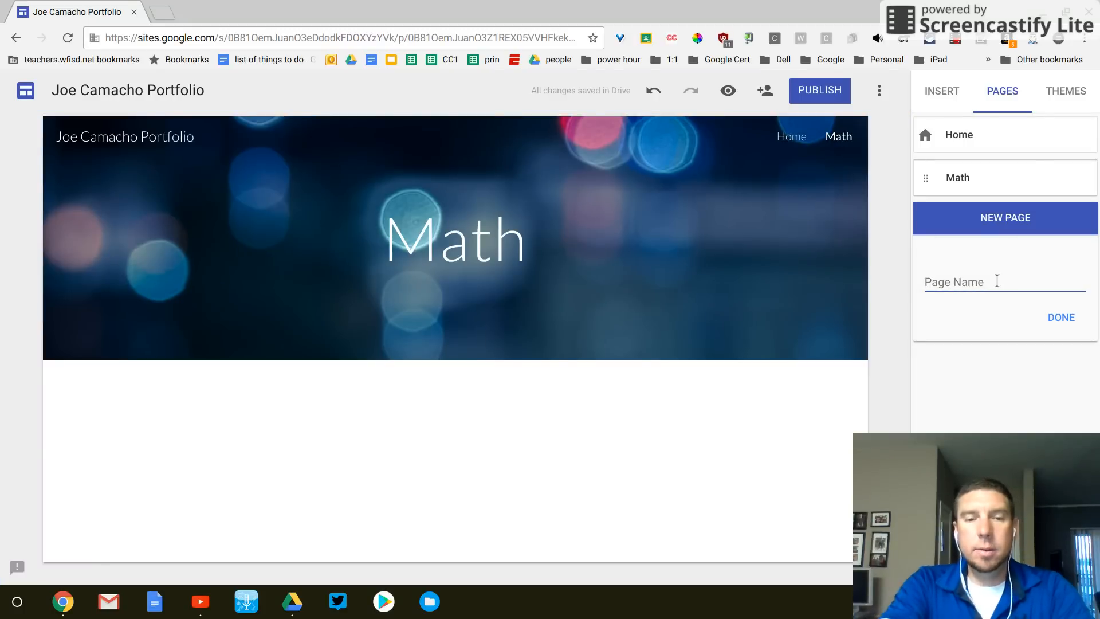
text(Science)
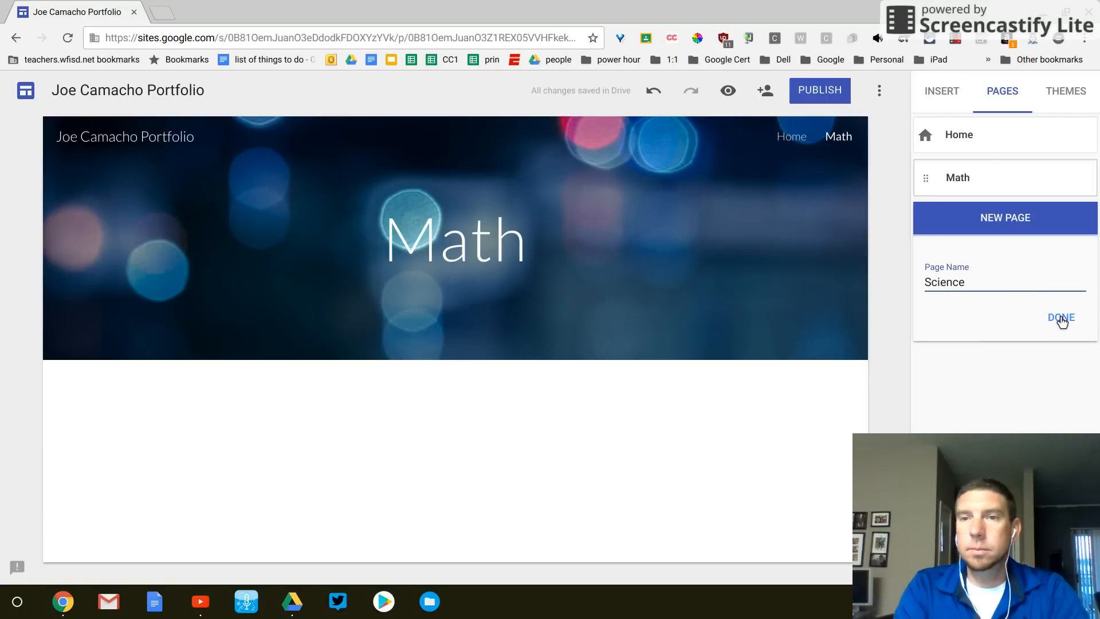
click(1060, 317)
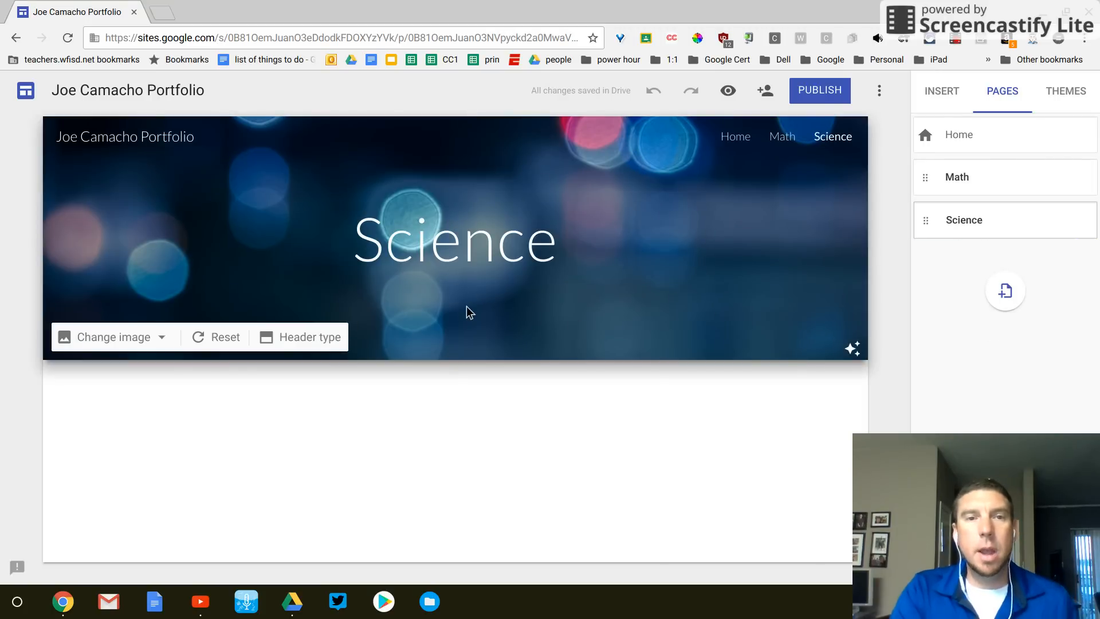
click(454, 241)
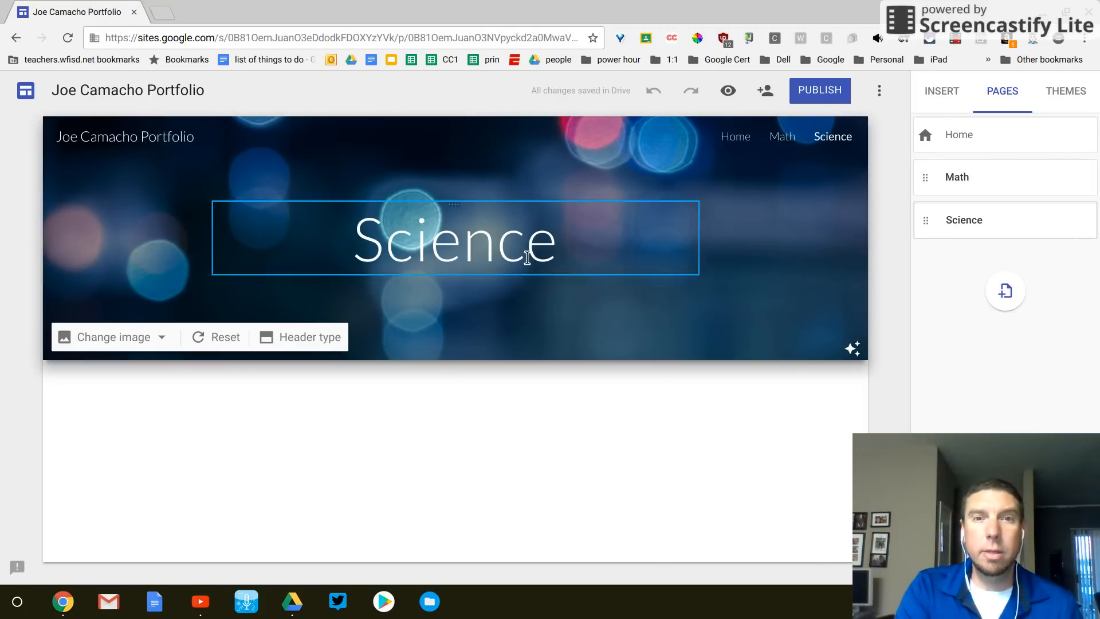
click(806, 297)
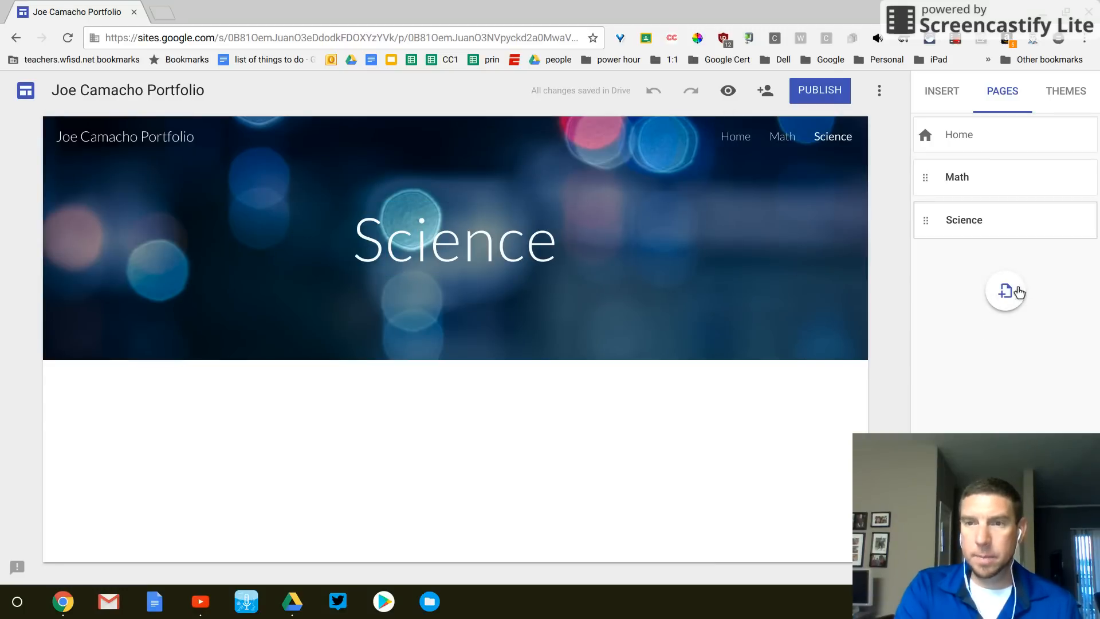
- Create a Social Studies page after Science
click(1004, 291)
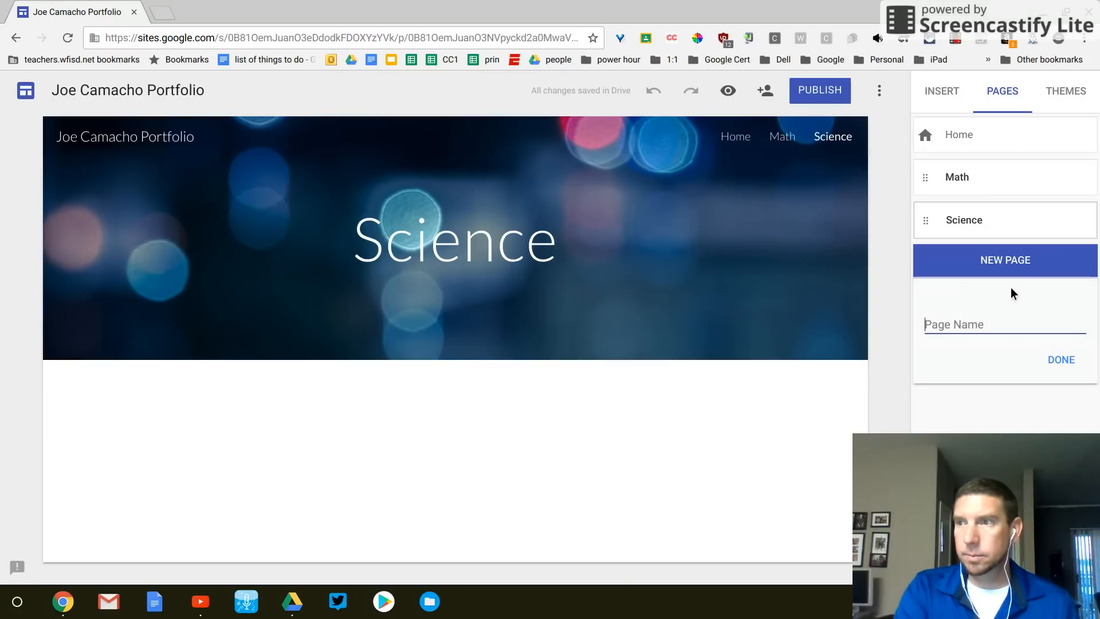
text(Social Studies)
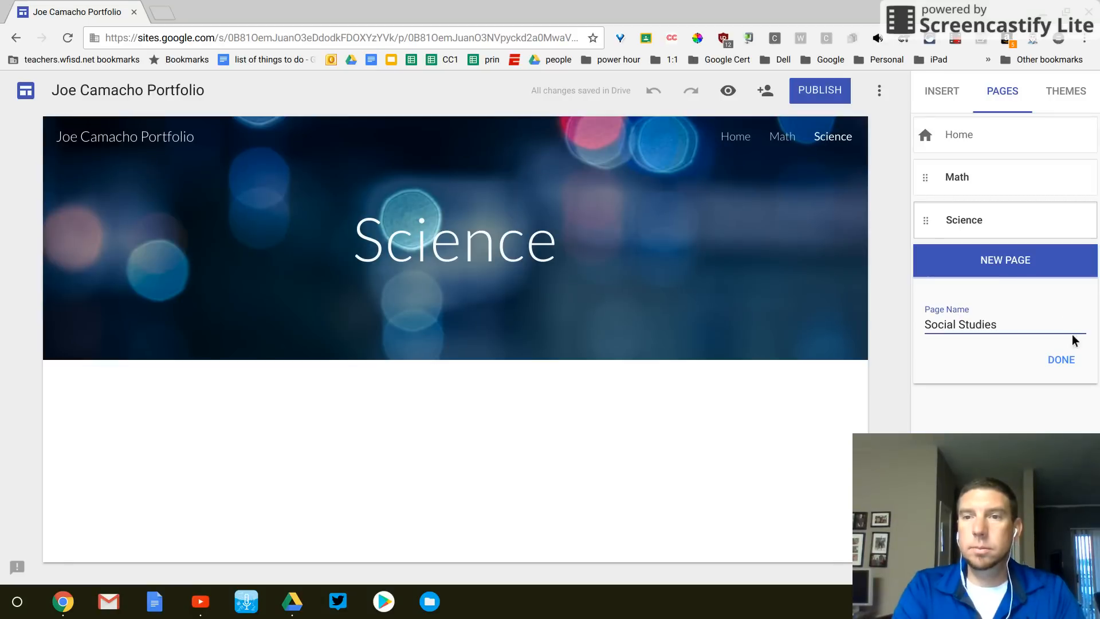
click(1059, 360)
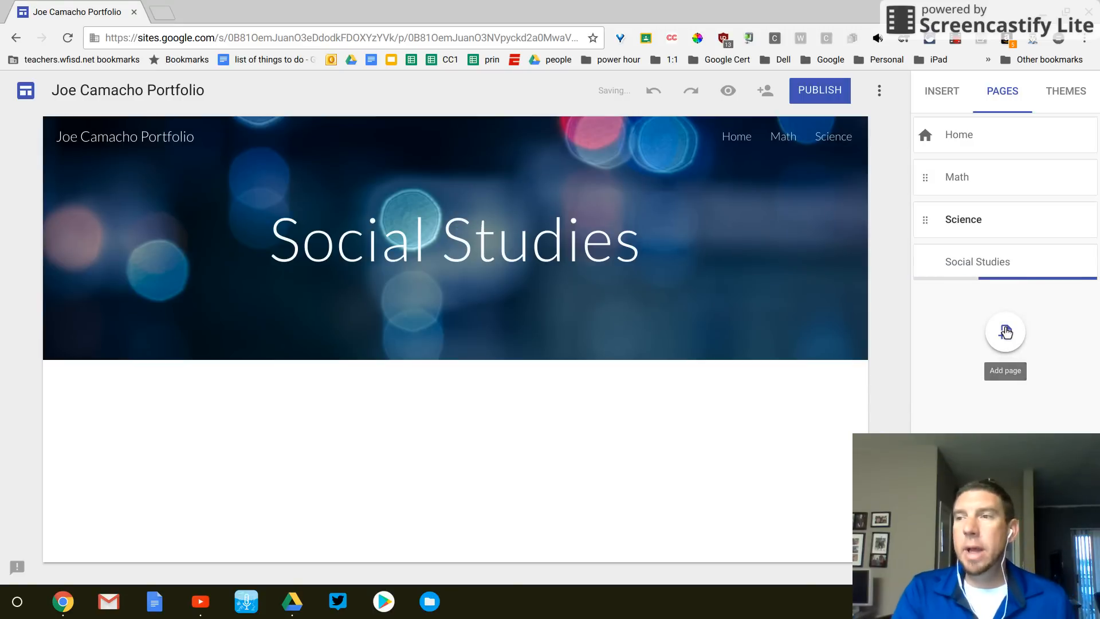
- Create an ELAR page as the last page in the navigation
click(1004, 331)
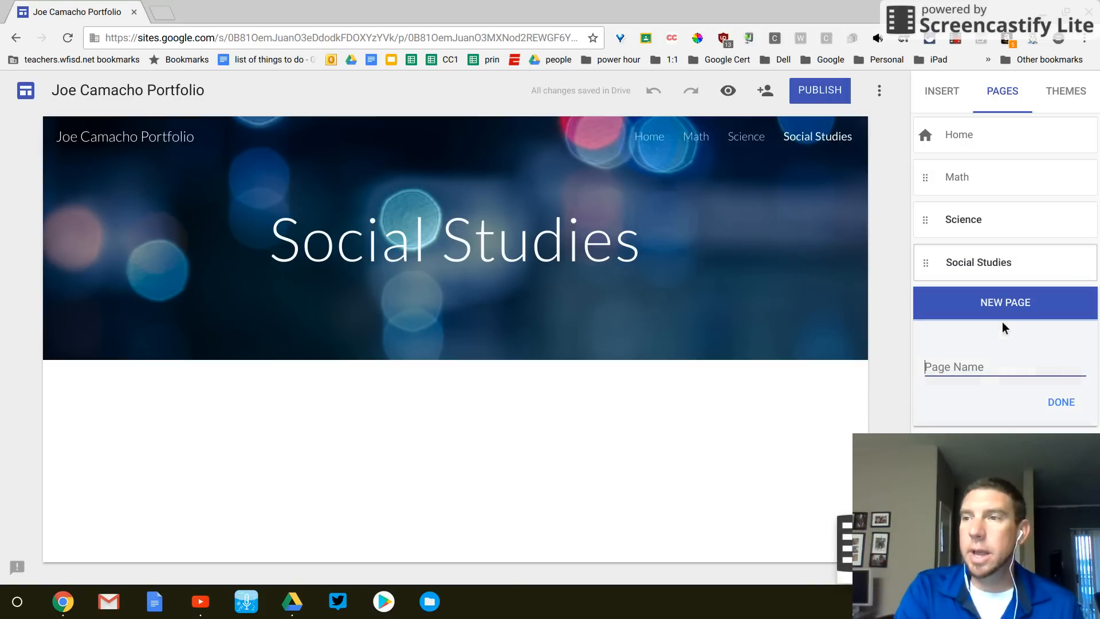
click(989, 366)
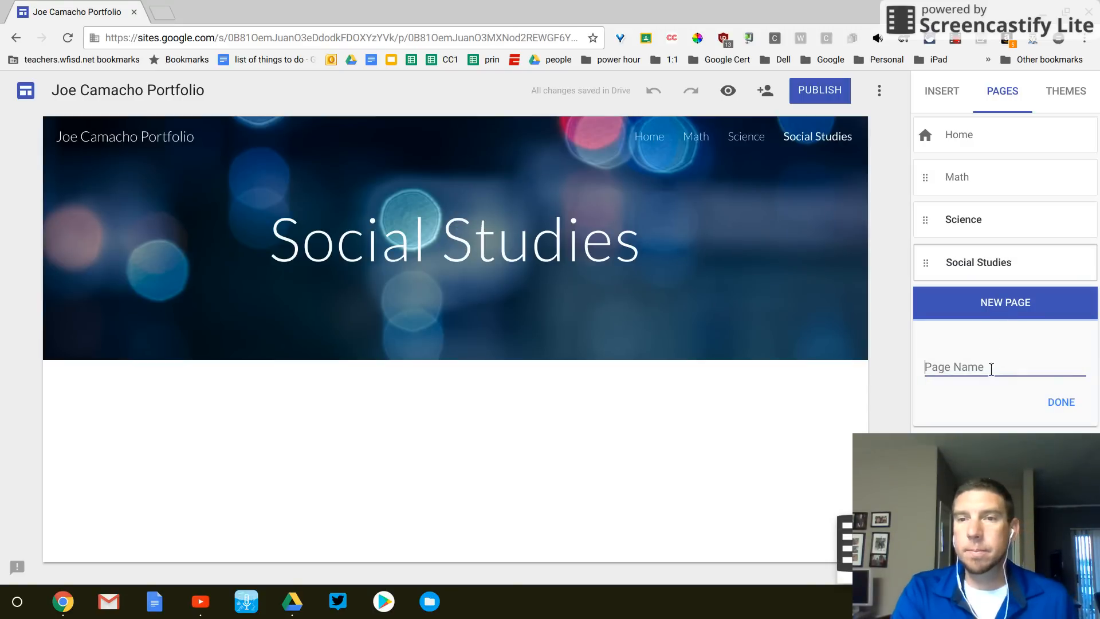
text(Ela)
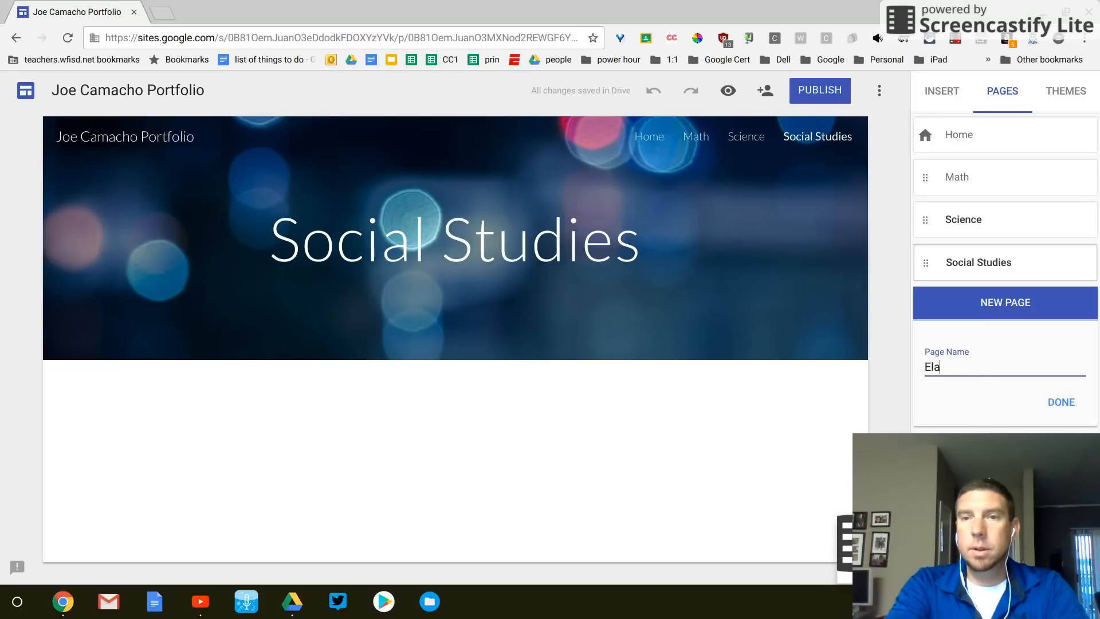
text(ELAR)
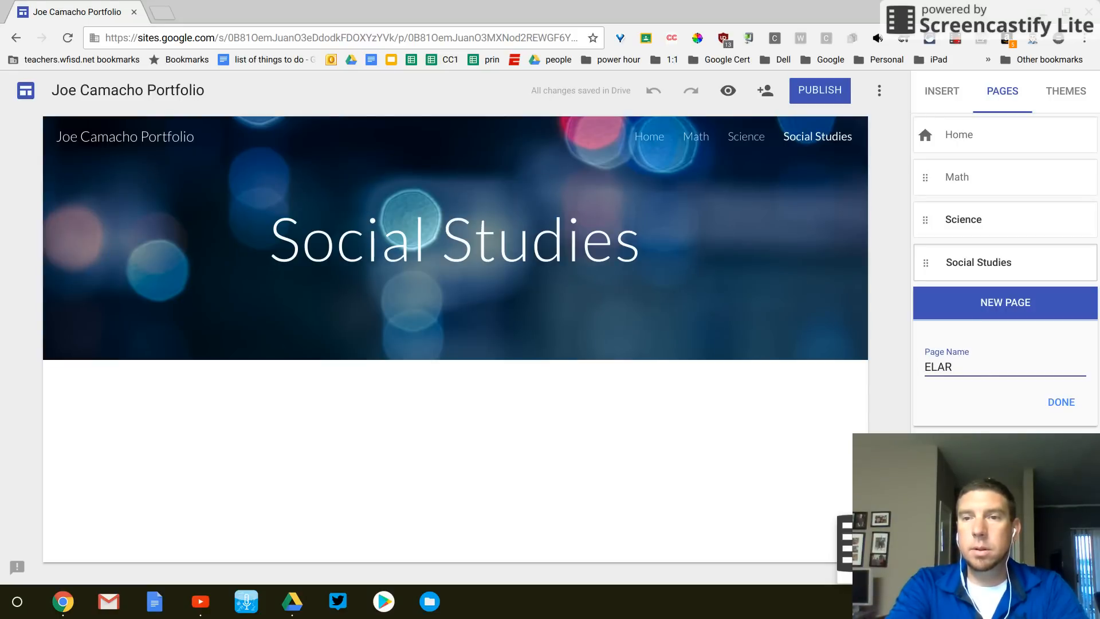
click(1060, 402)
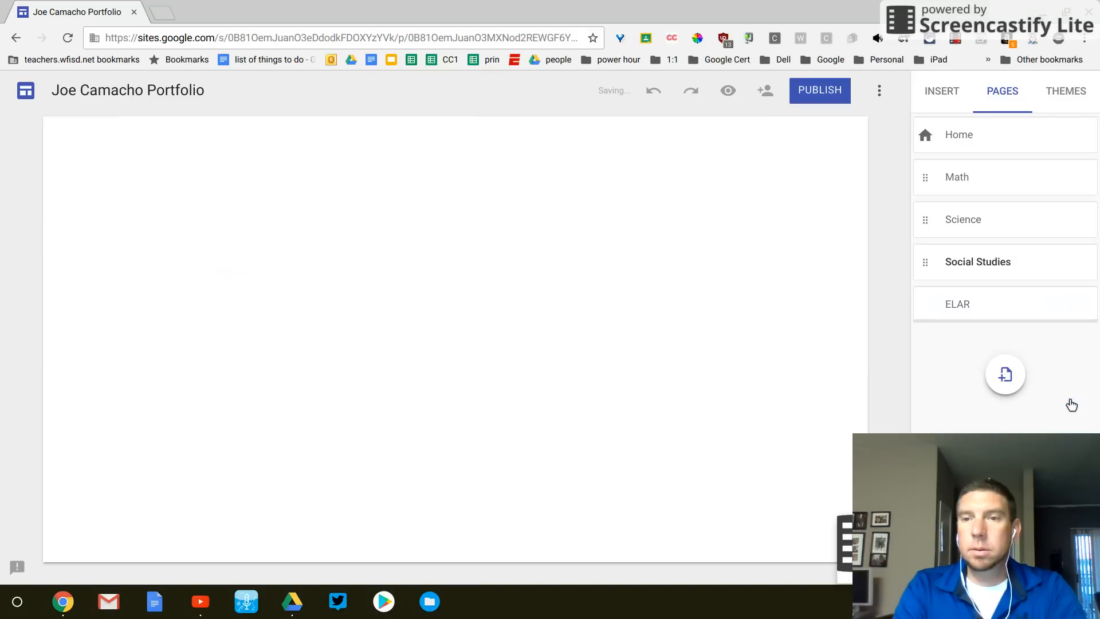
click(956, 303)
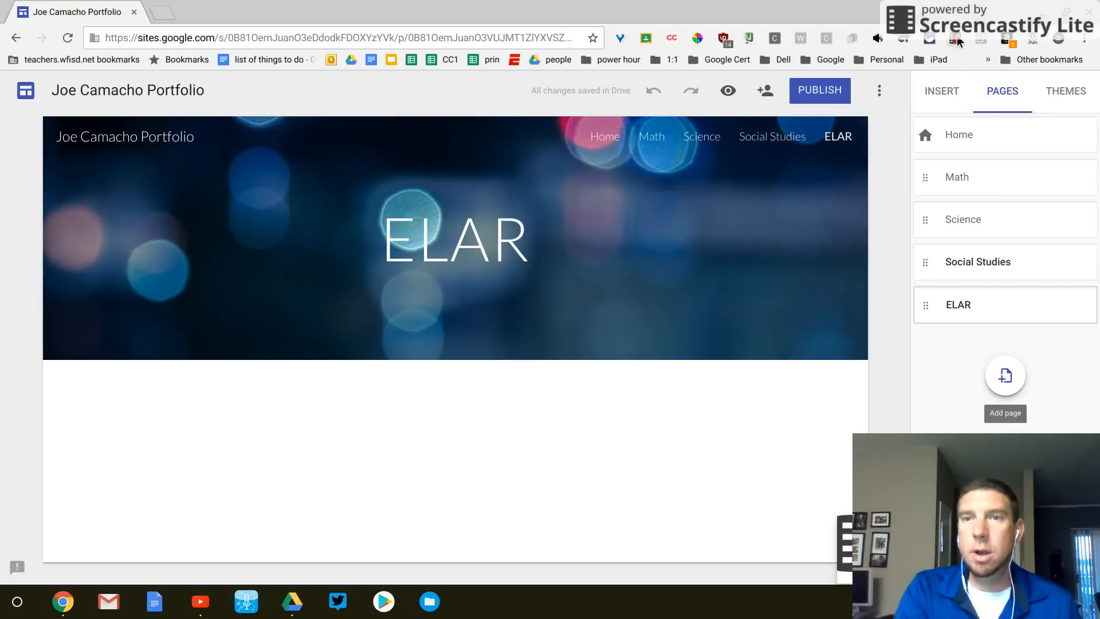
mouse_move(957, 38)
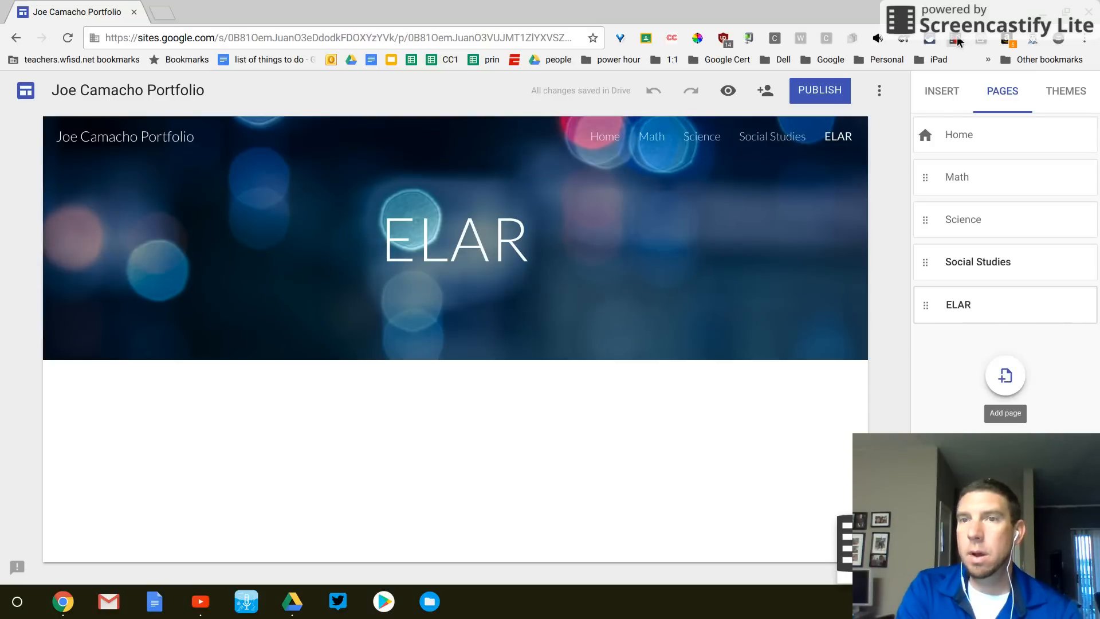
click(953, 37)
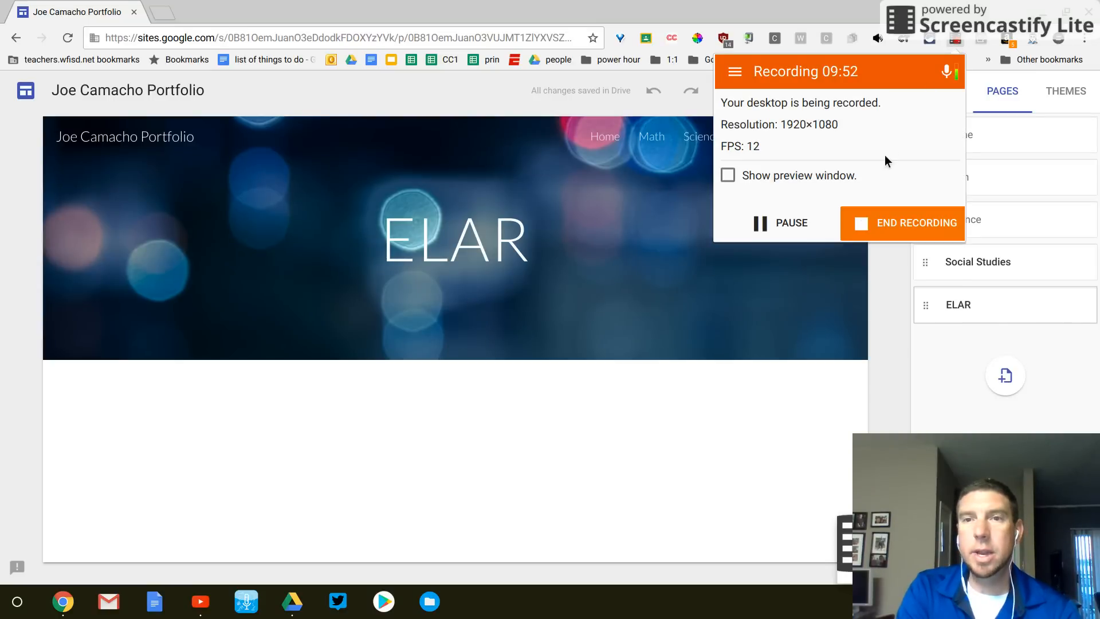